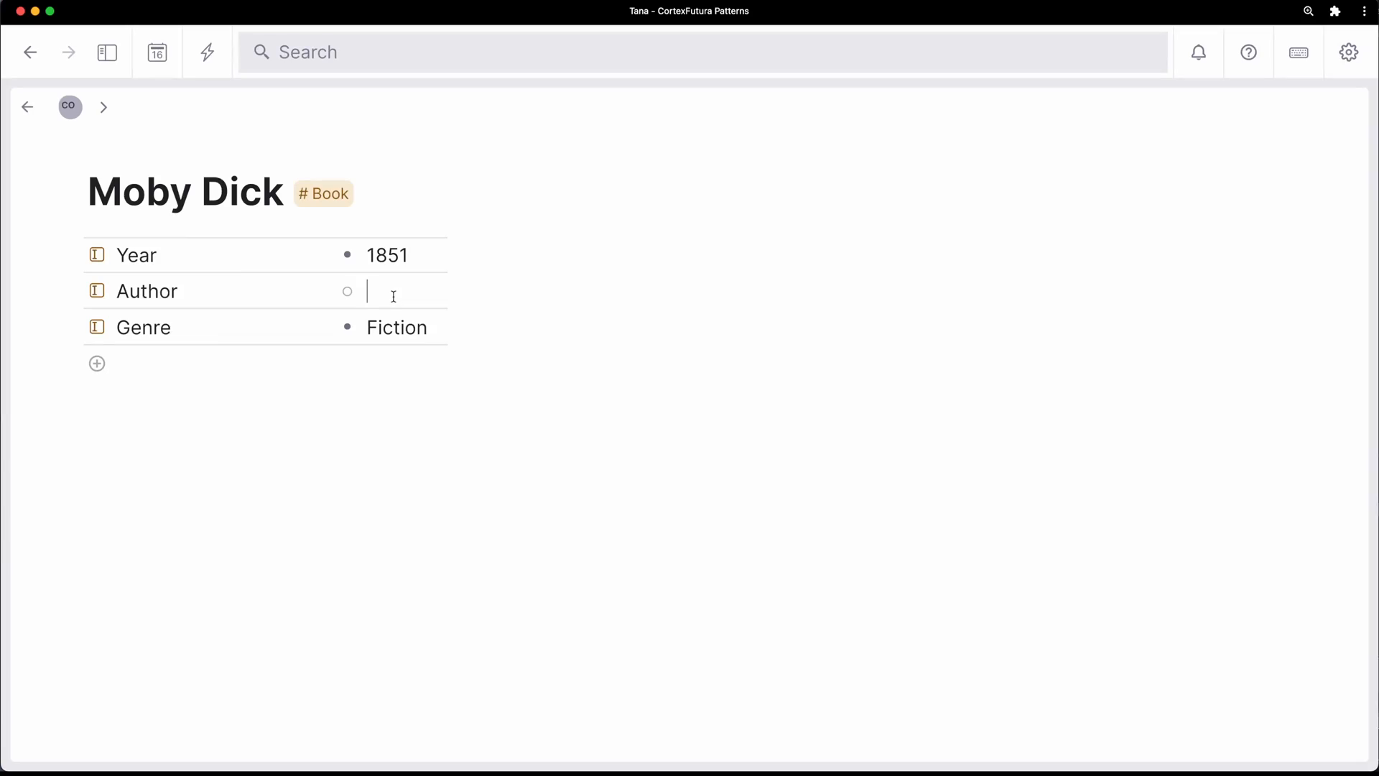
Step: Set Moby Dick's Author to Herman Melville and start a new search node on his page
text(Herman Melville)
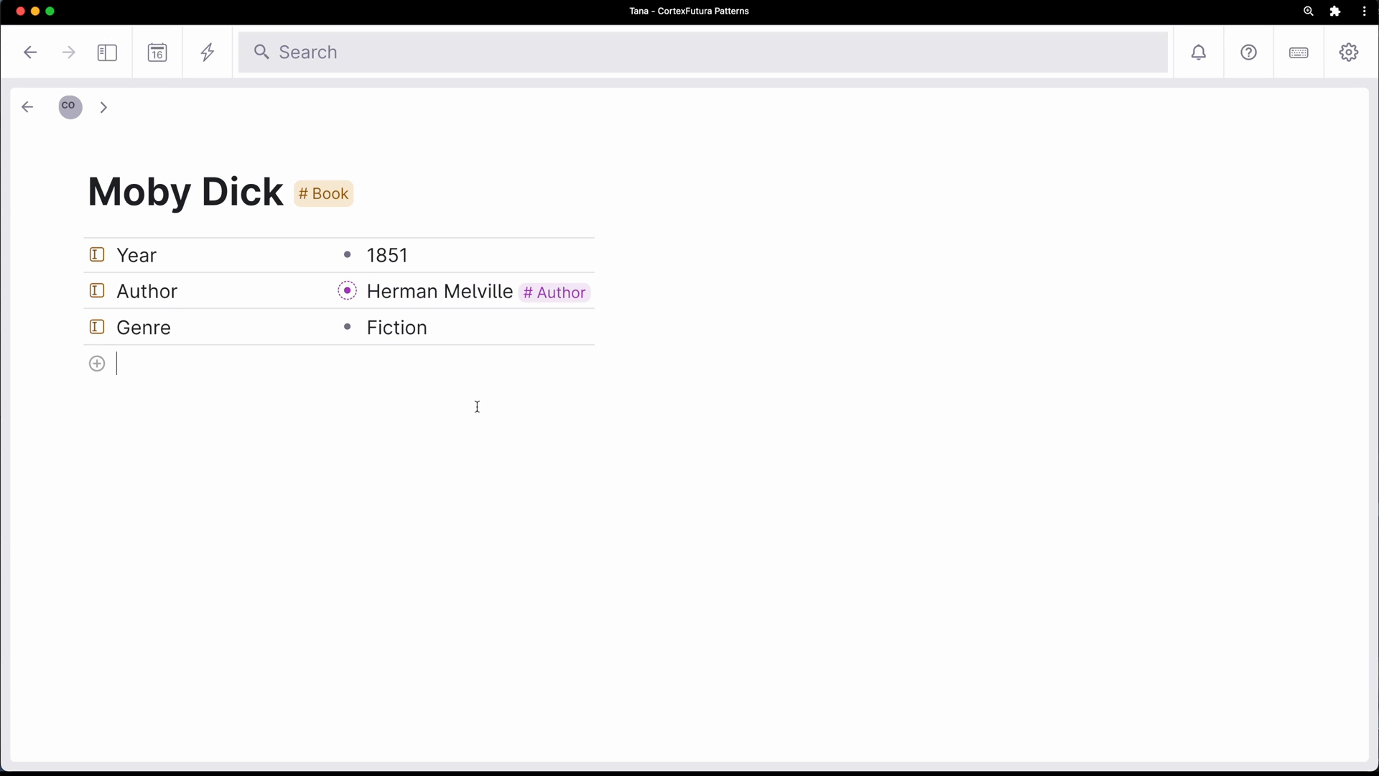
click(439, 291)
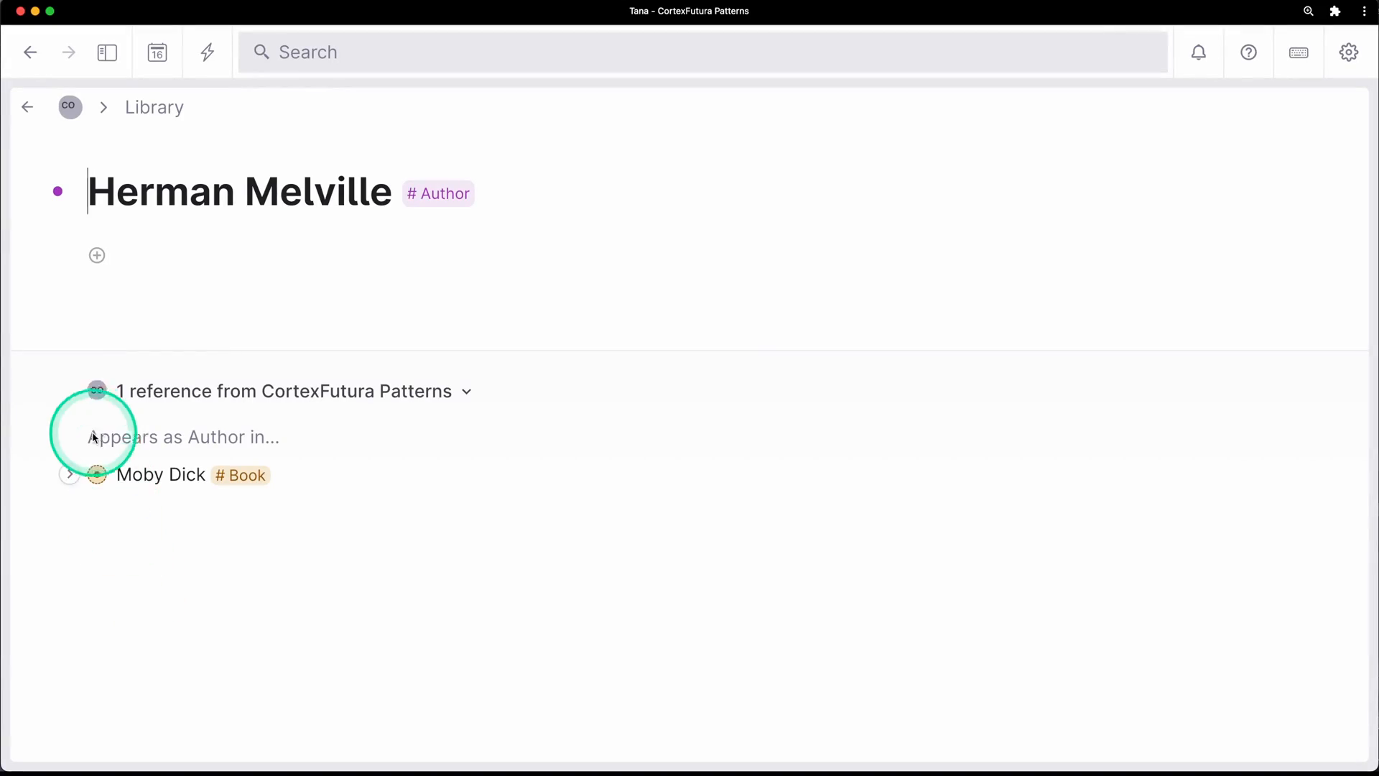
mouse_move(249, 481)
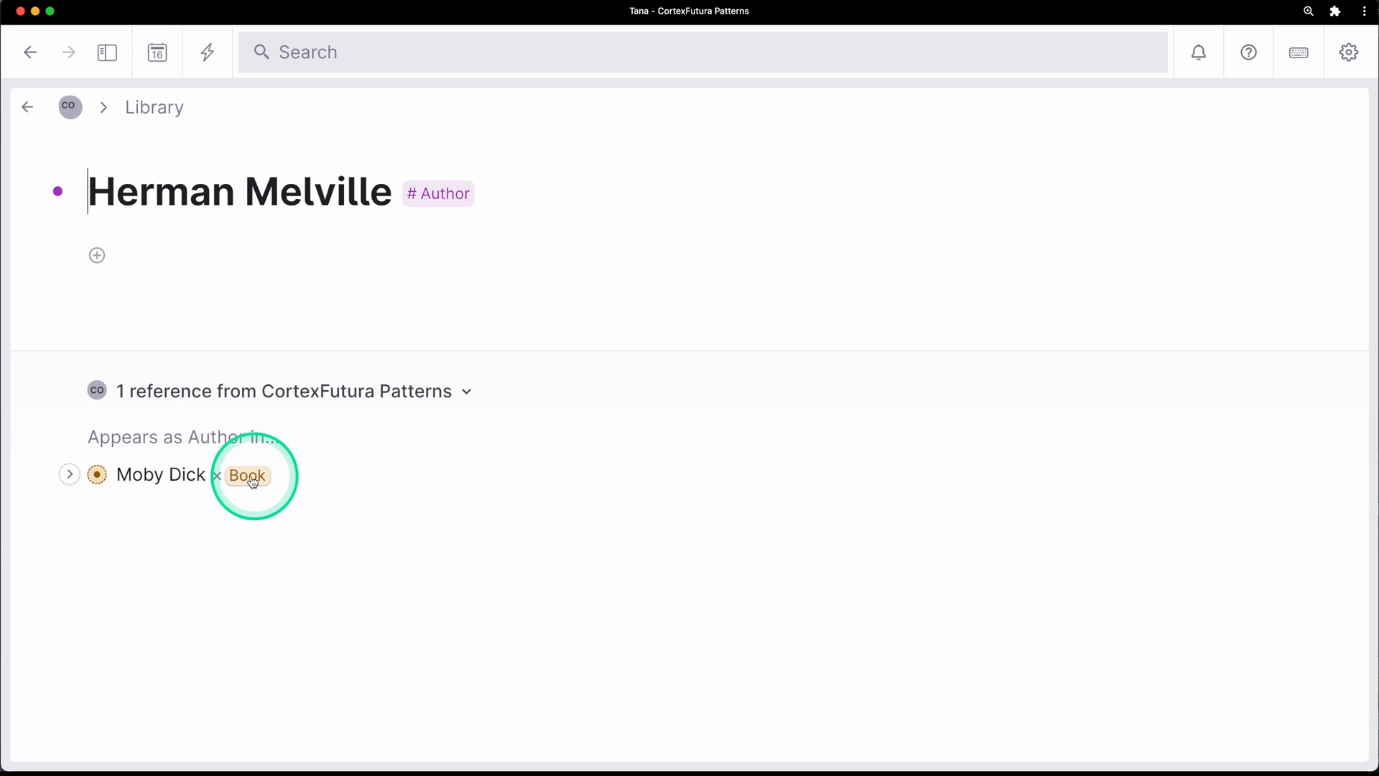
mouse_move(86, 473)
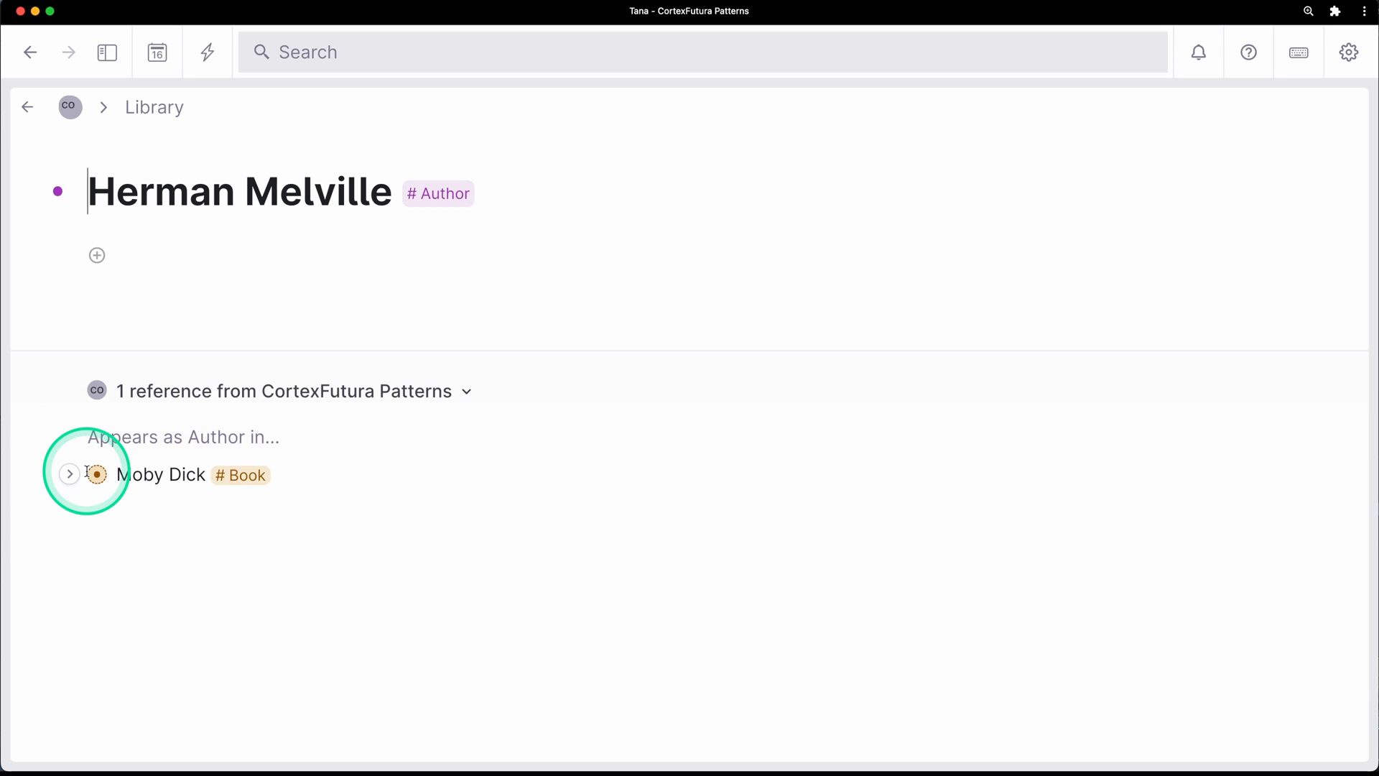
click(97, 255)
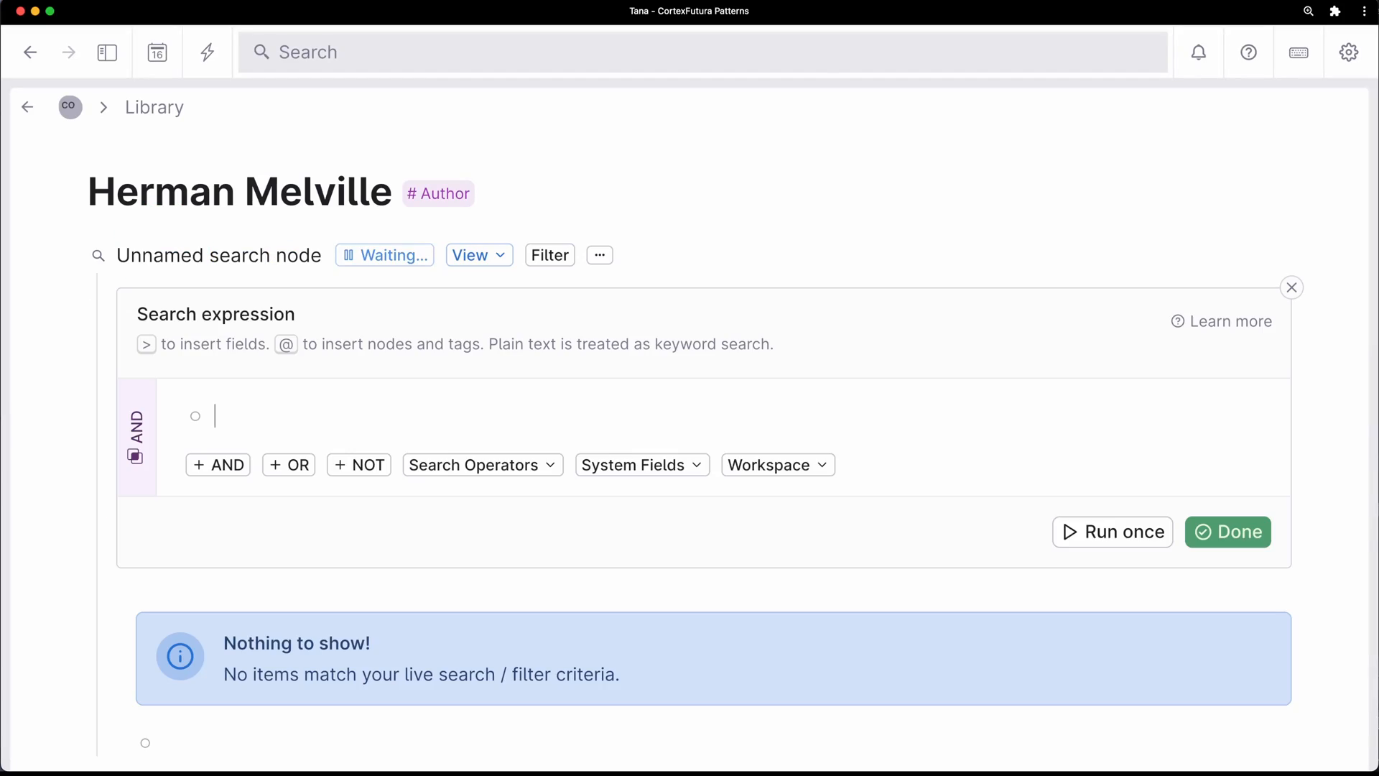
Step: Build and run the search (Tag:Book) AND (Author==PAREN) for books by this author
text(#Book)
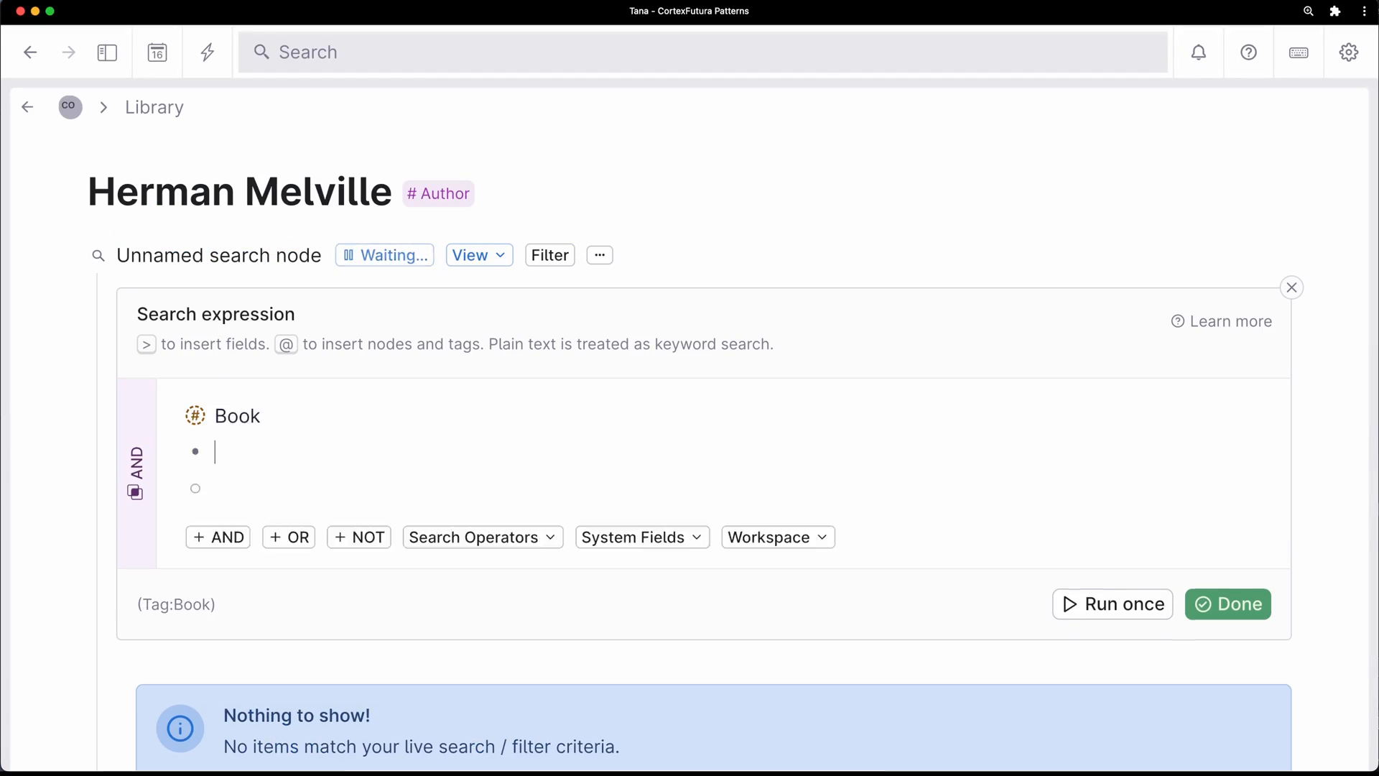
text(Author)
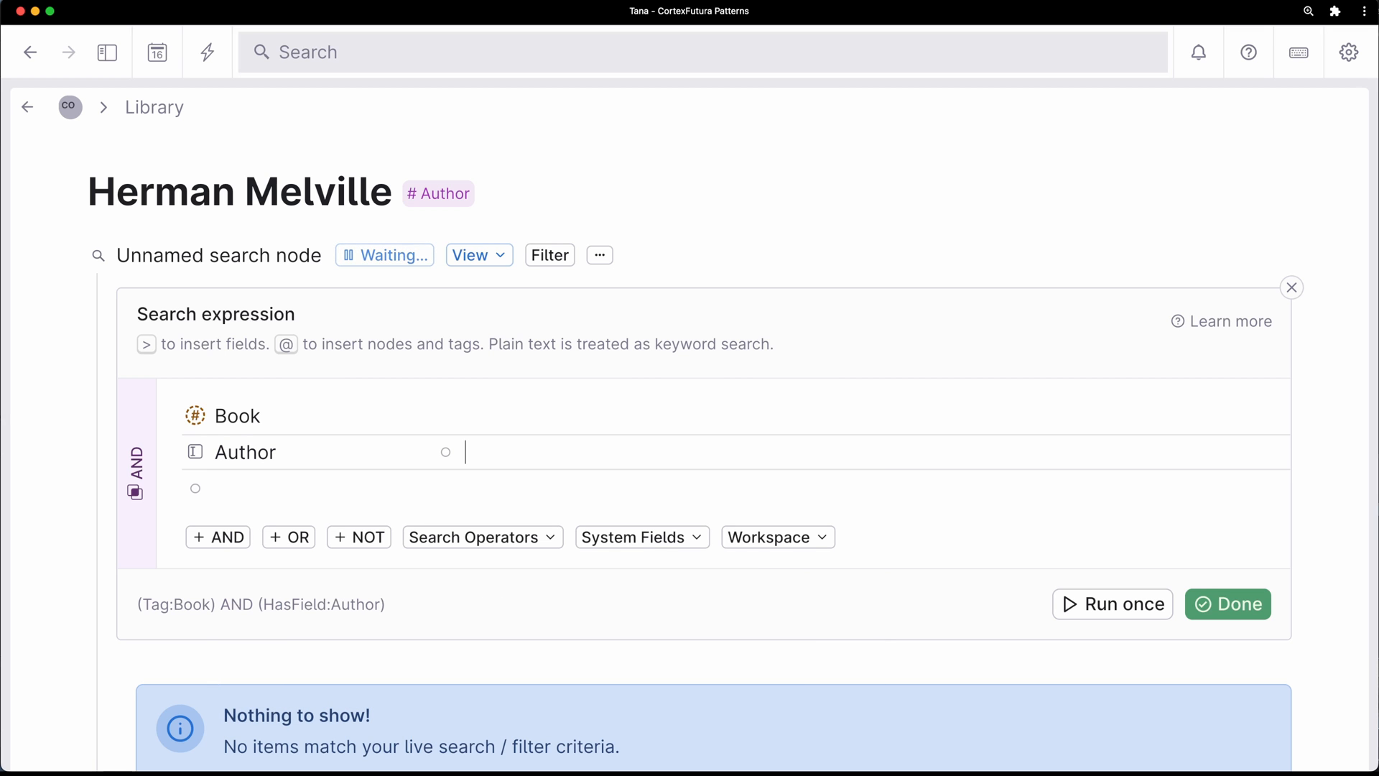
text(PAREN)
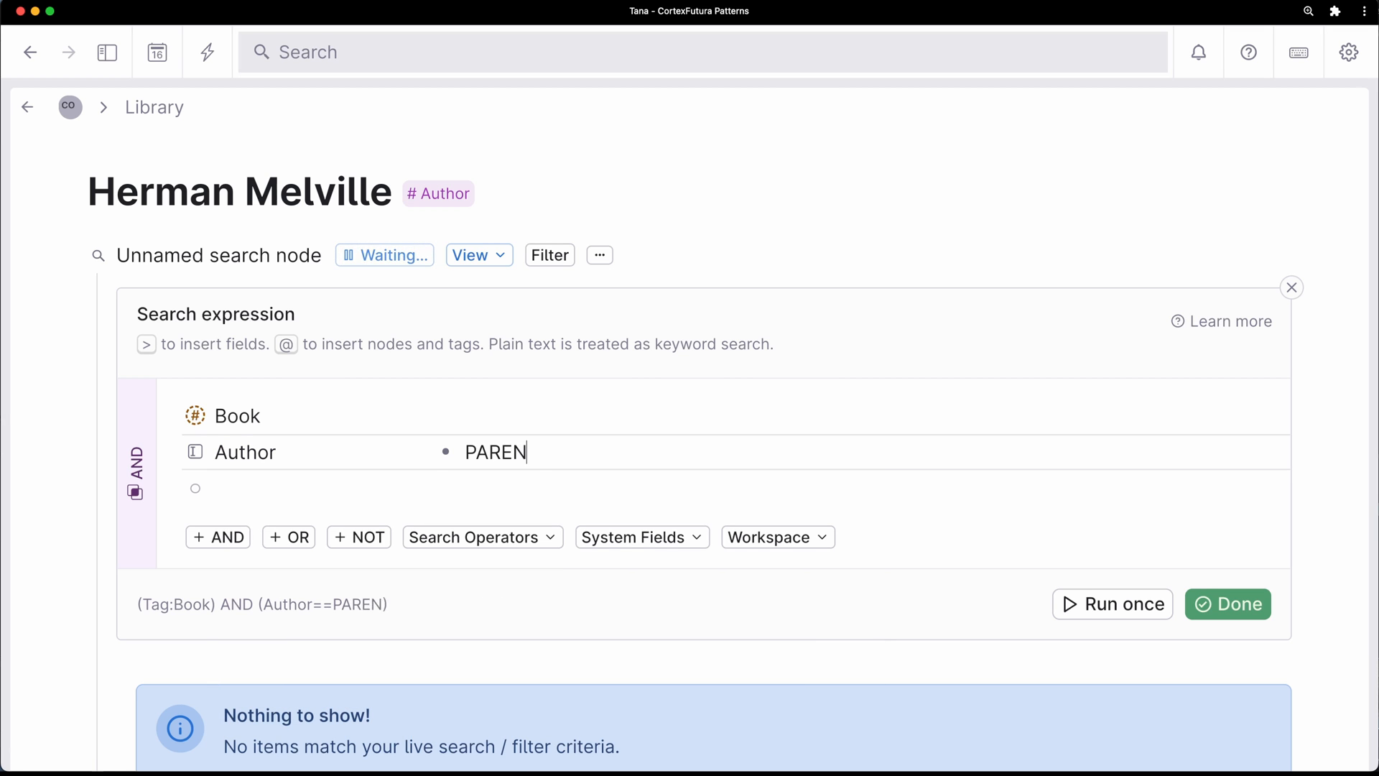
click(1227, 604)
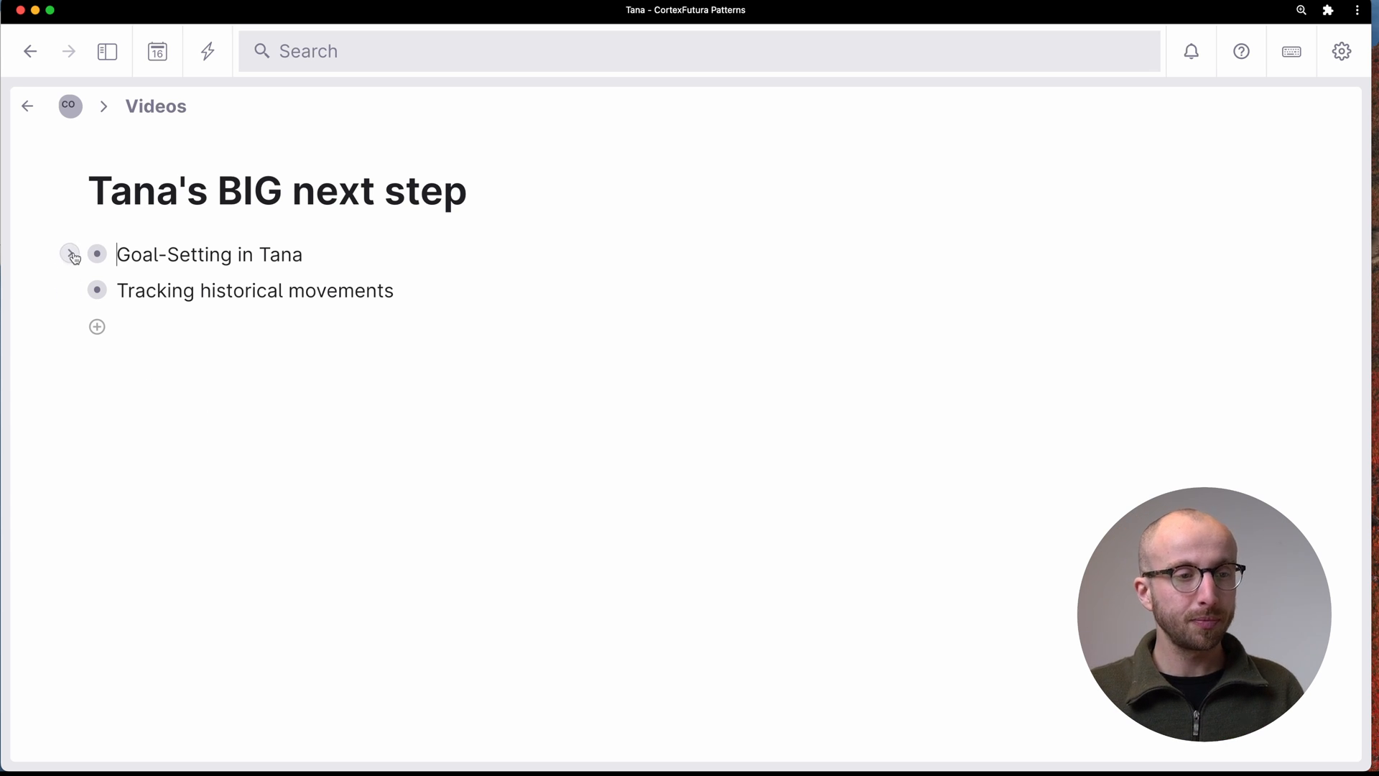
Step: Expand Goal-Setting in Tana to show The Supertag System, with Demo collapsed
click(70, 254)
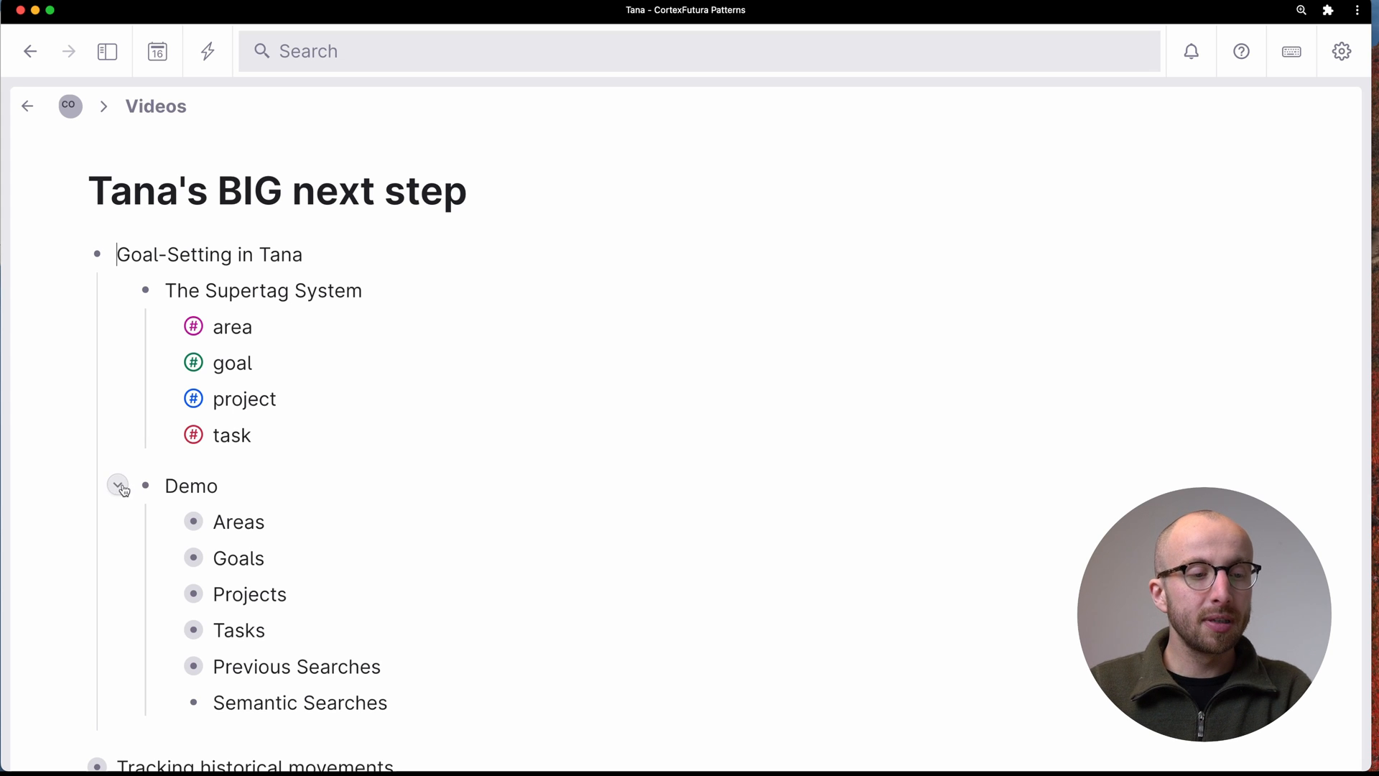
click(118, 485)
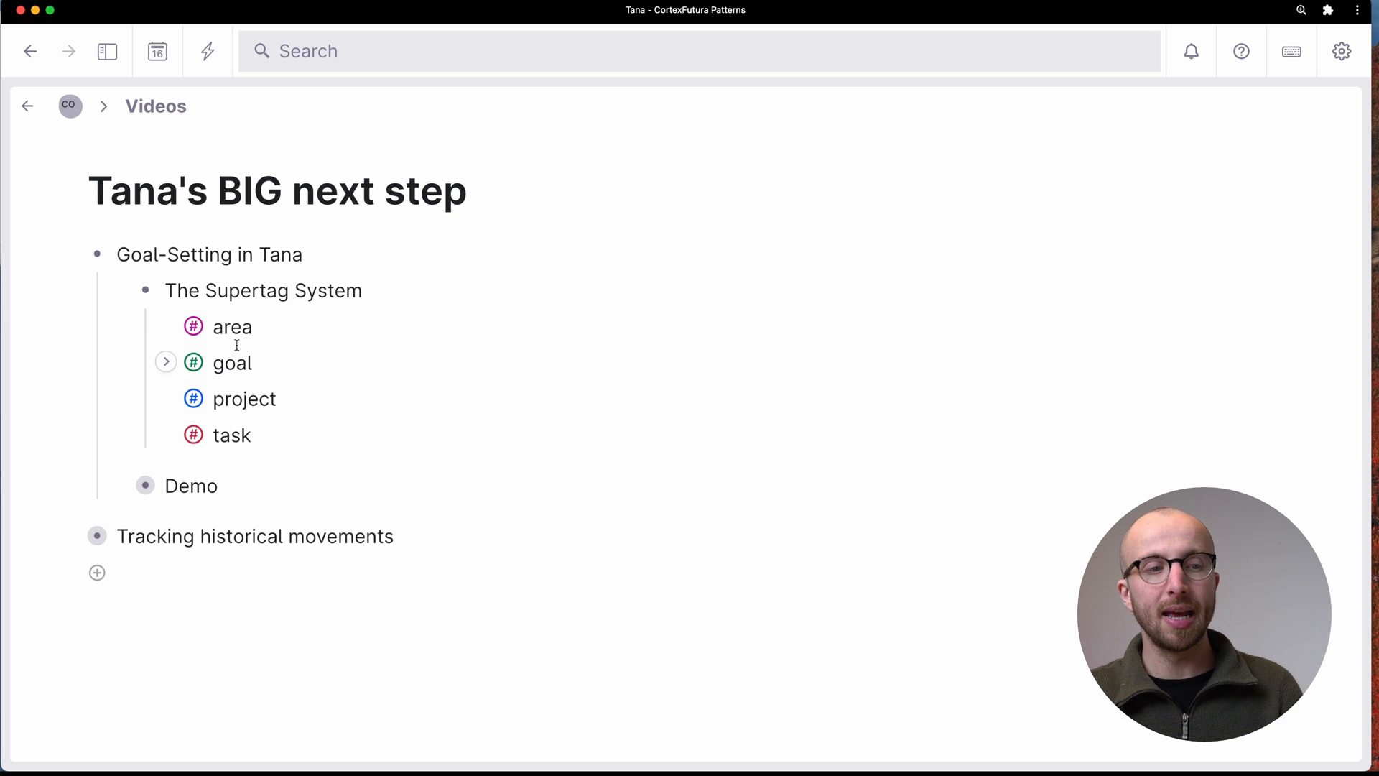
Step: Review the Areas Health and Career and the #area supertag panel, then collapse Areas
click(117, 485)
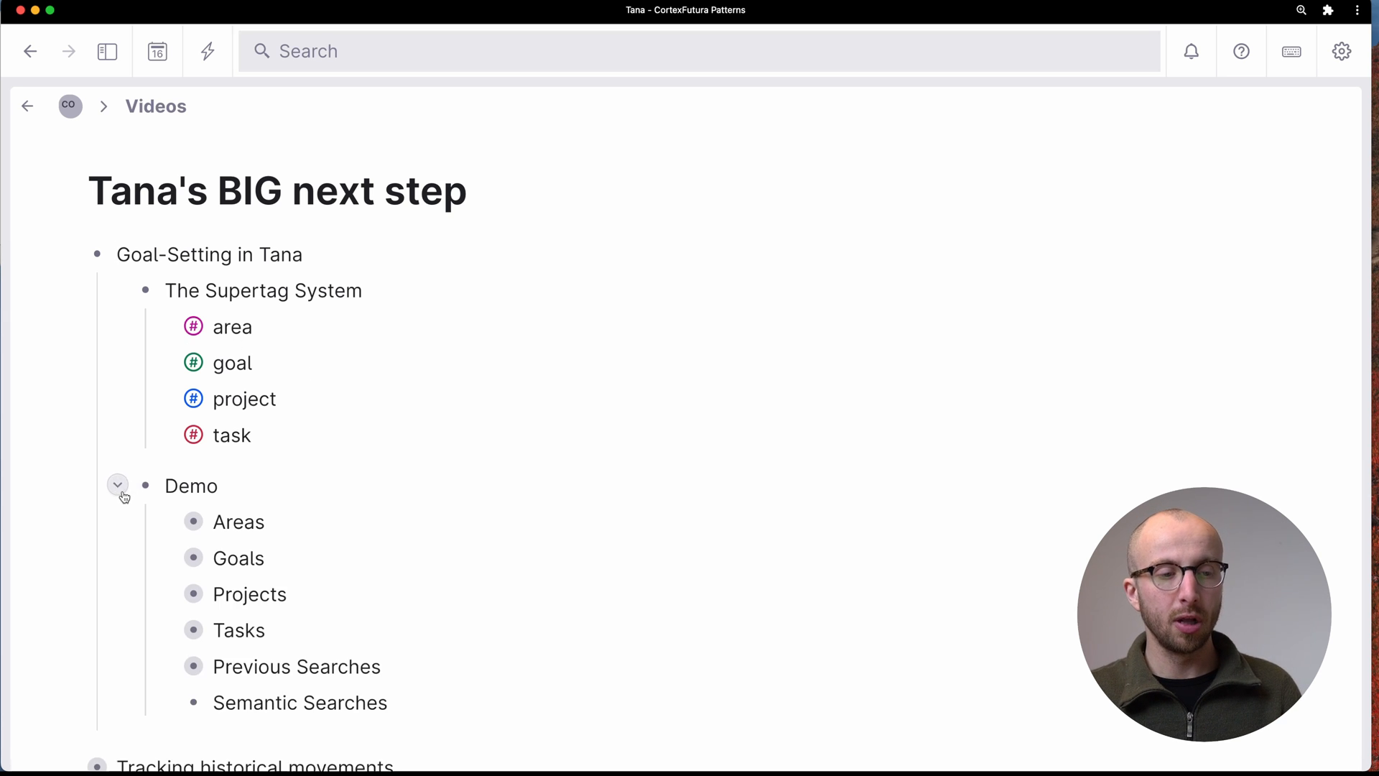
click(166, 481)
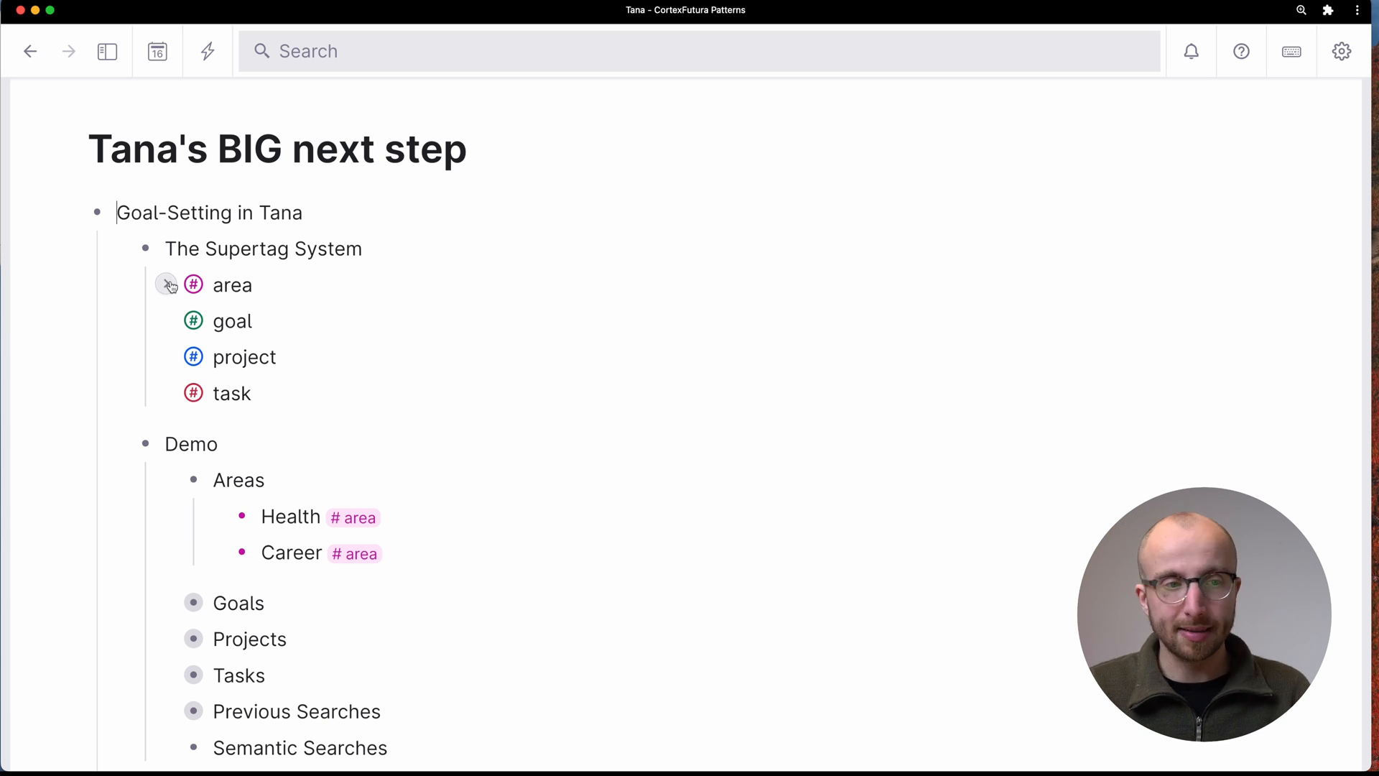
click(169, 284)
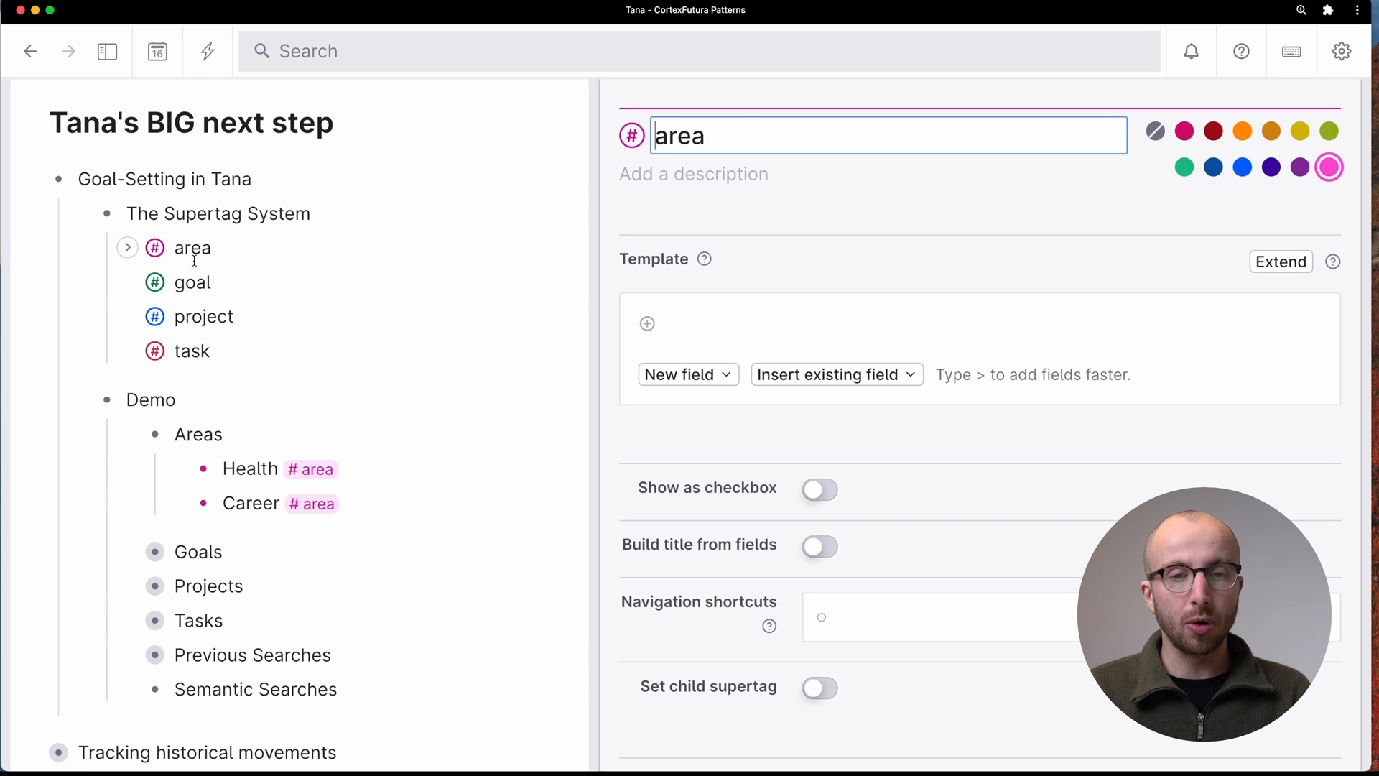
scroll(down, 3)
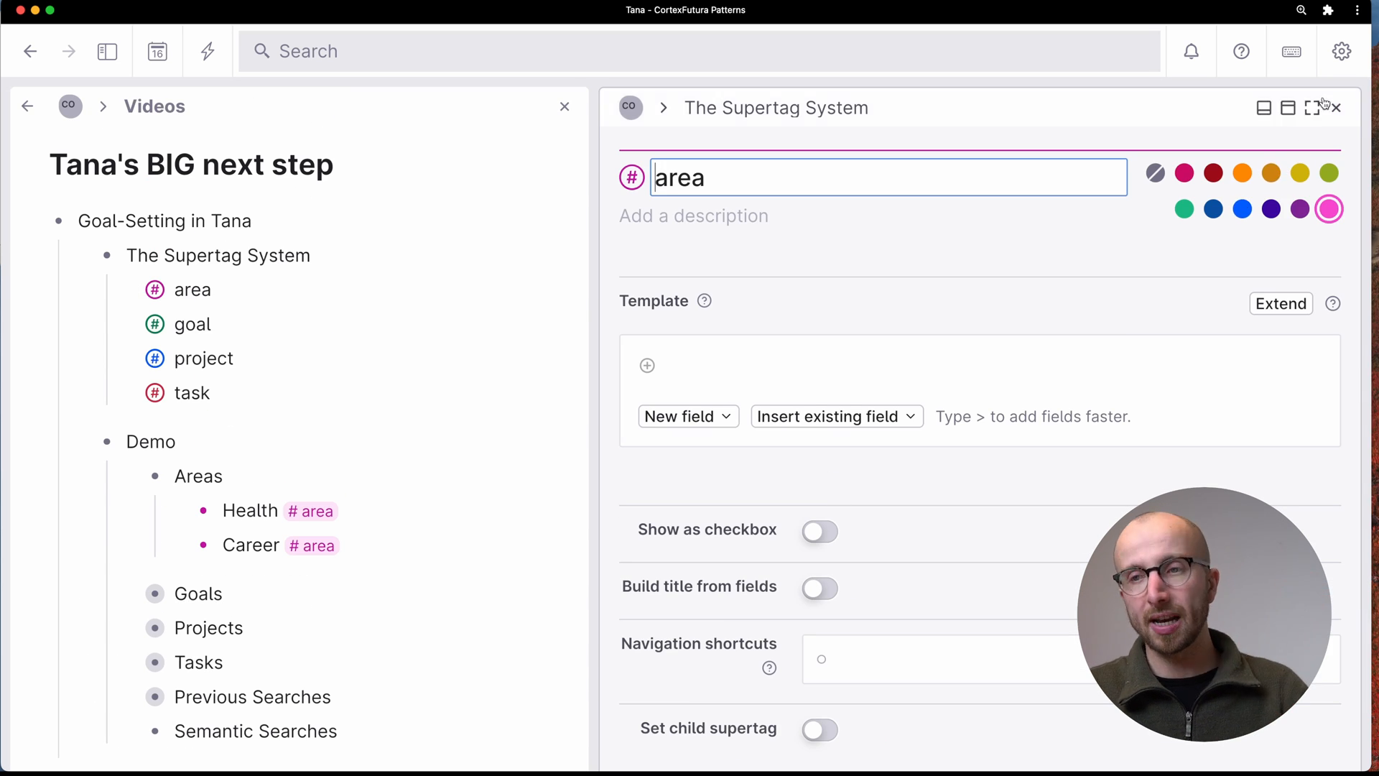
click(1336, 107)
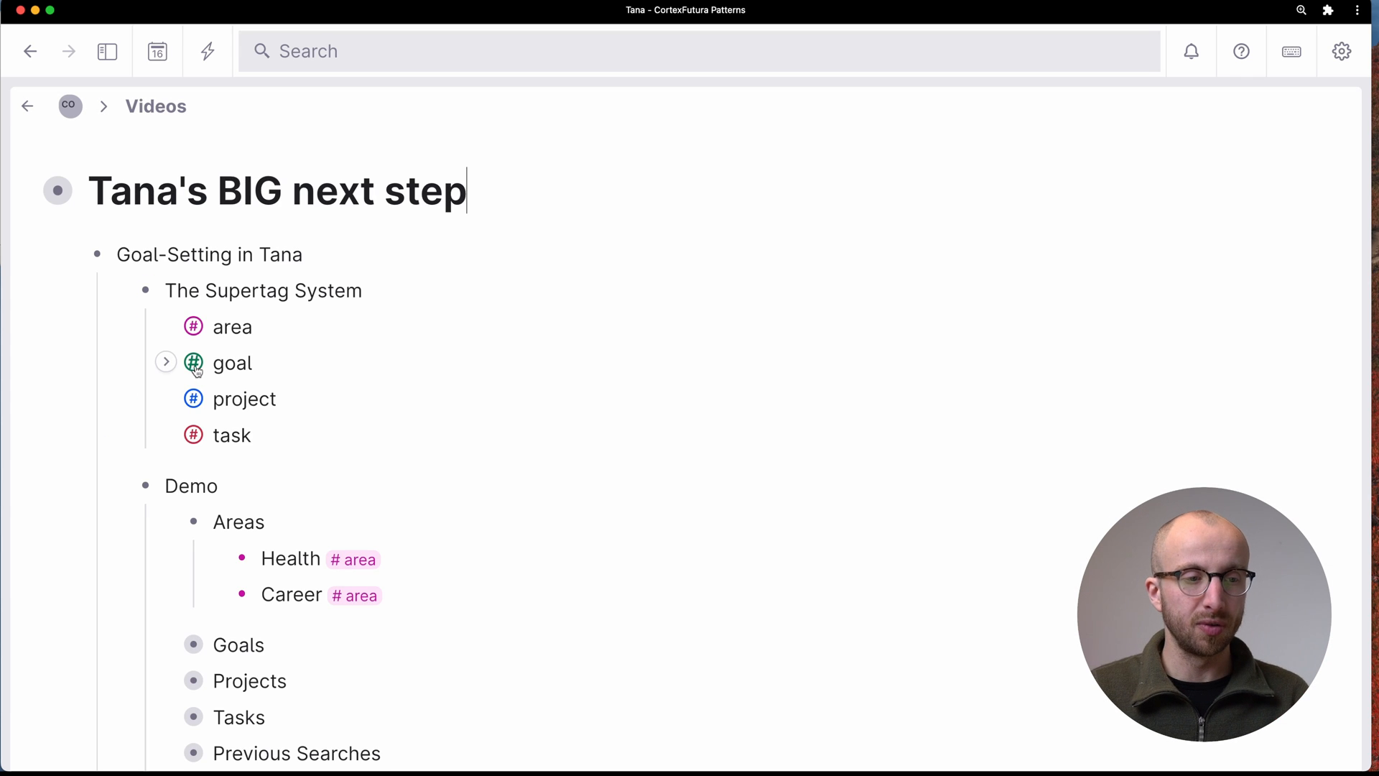
click(166, 521)
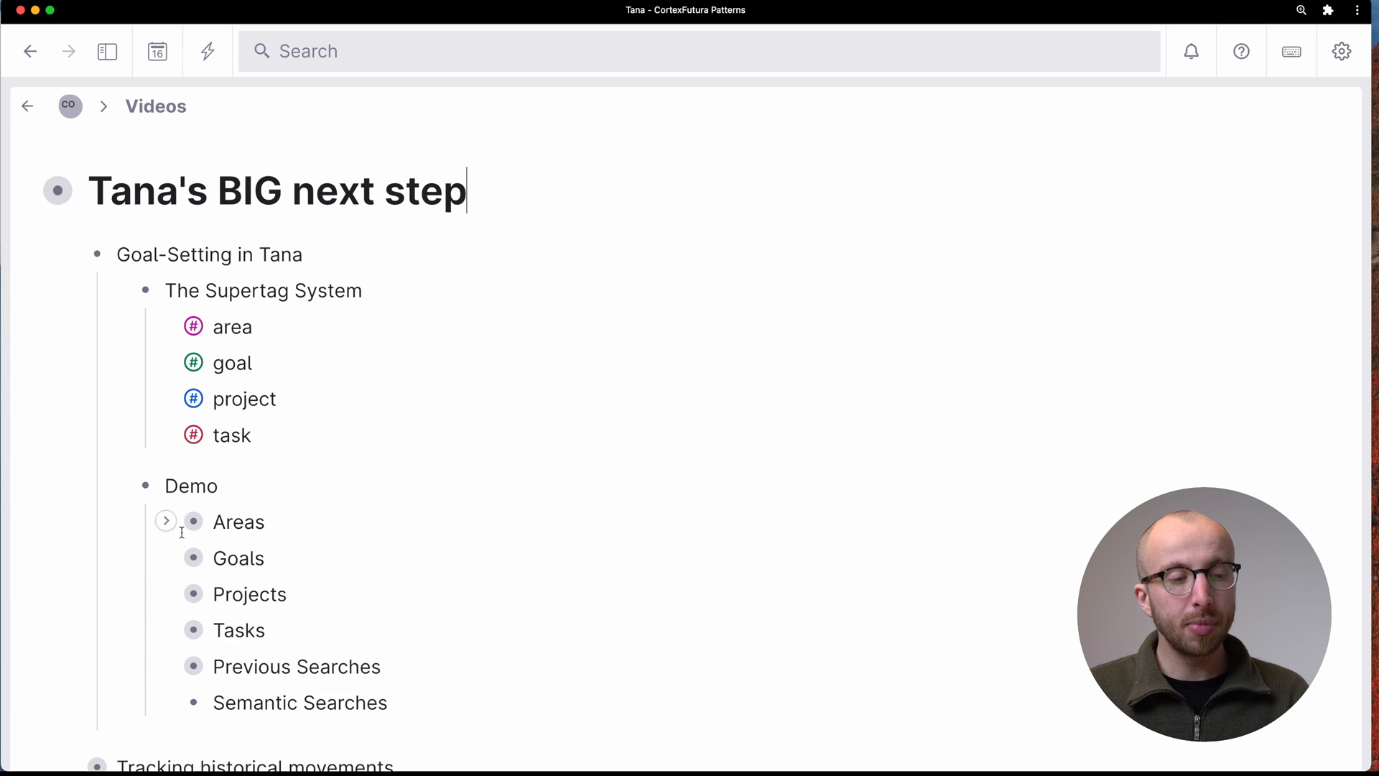
Step: Reveal Career as the Area of the Get 10k subscribers goal, then expand Projects
click(193, 558)
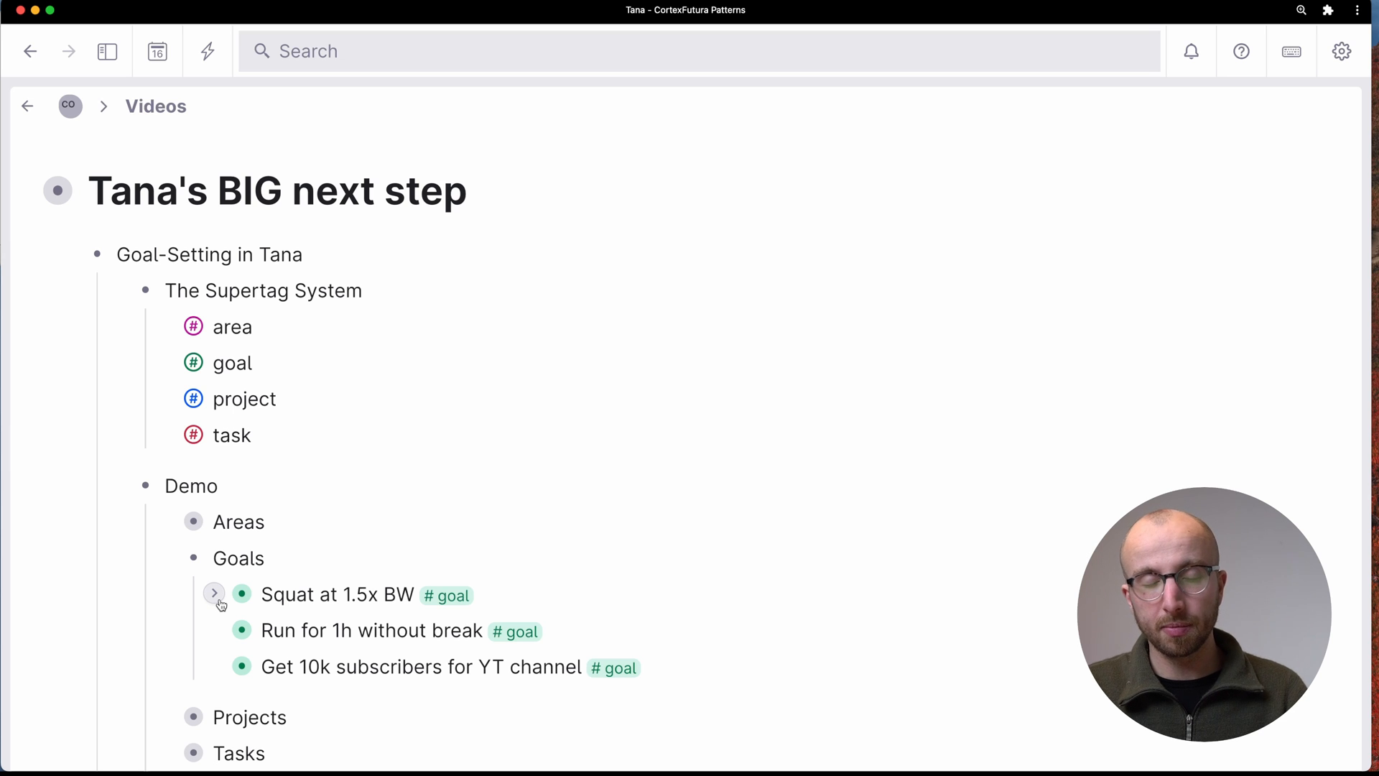
click(214, 594)
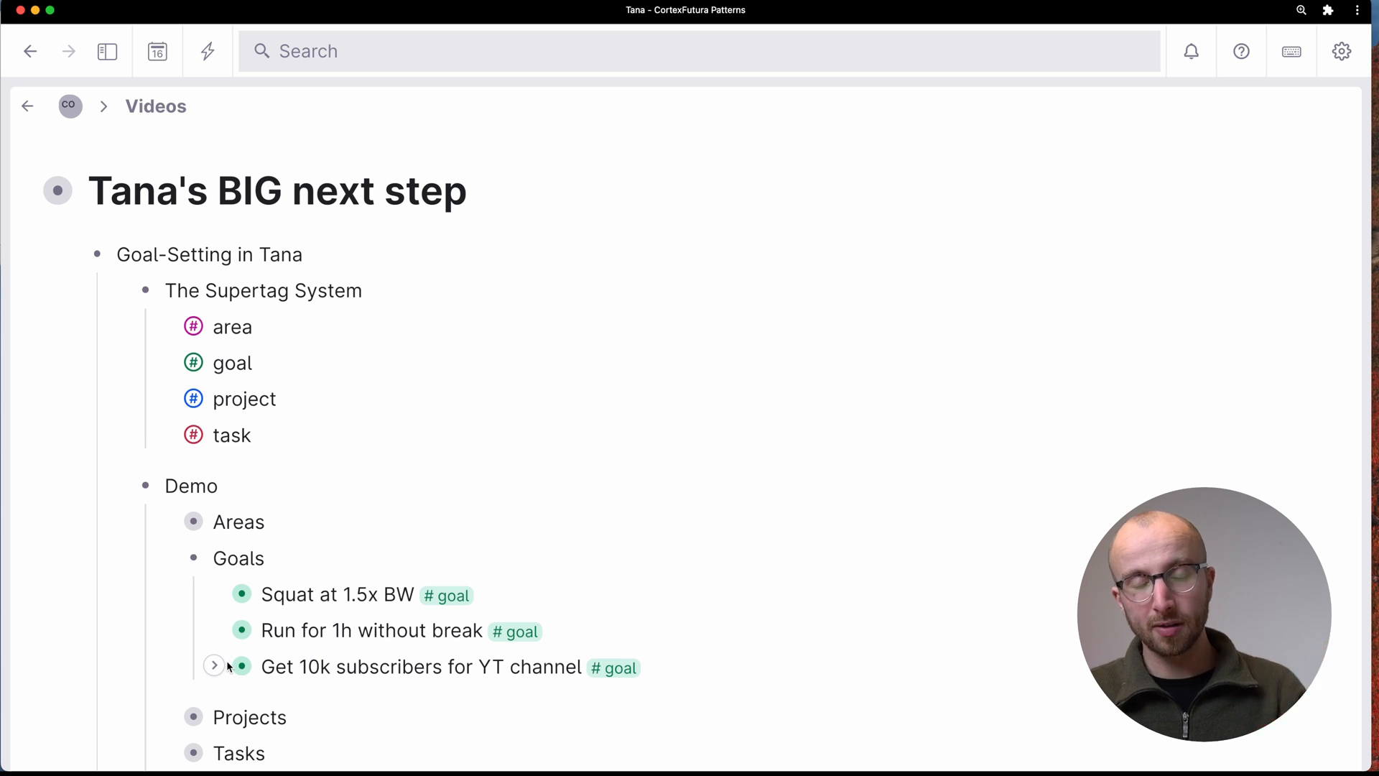
click(462, 191)
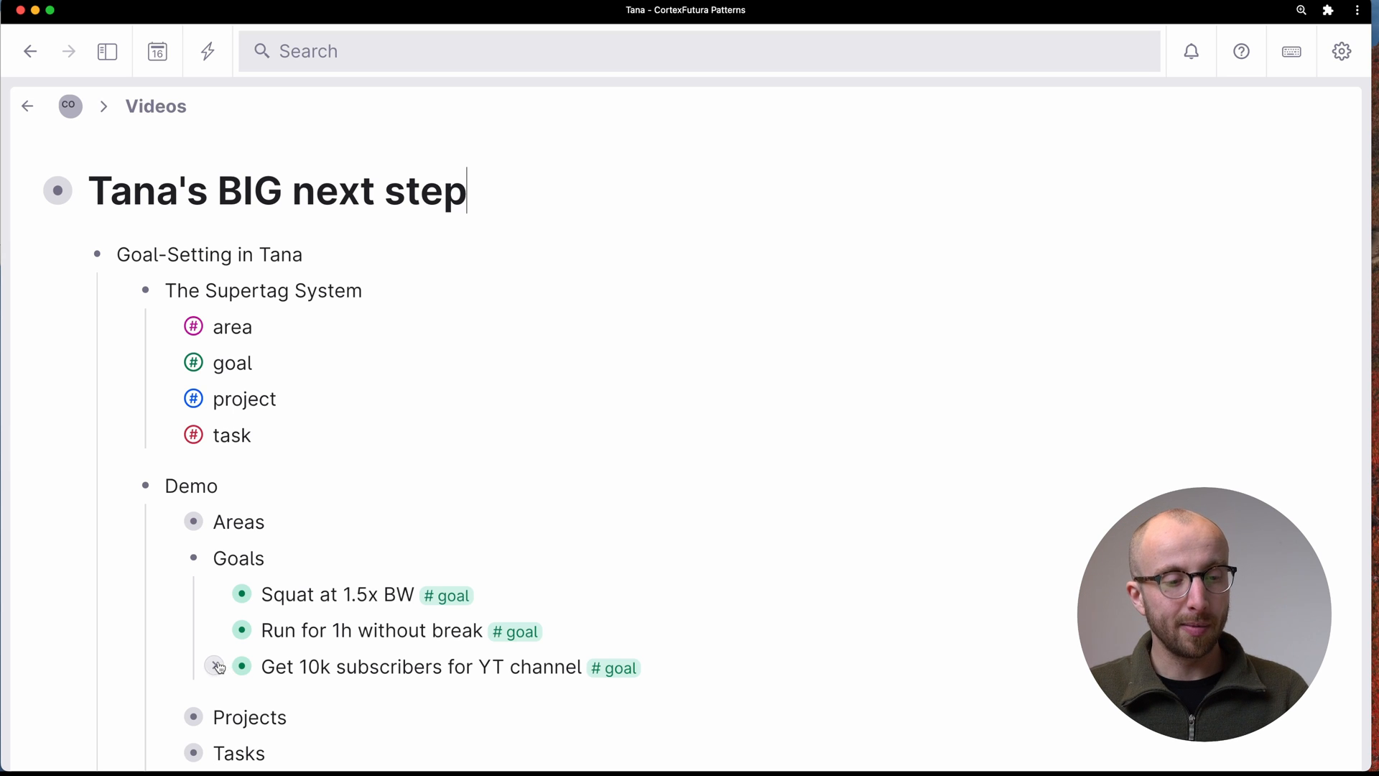
click(216, 666)
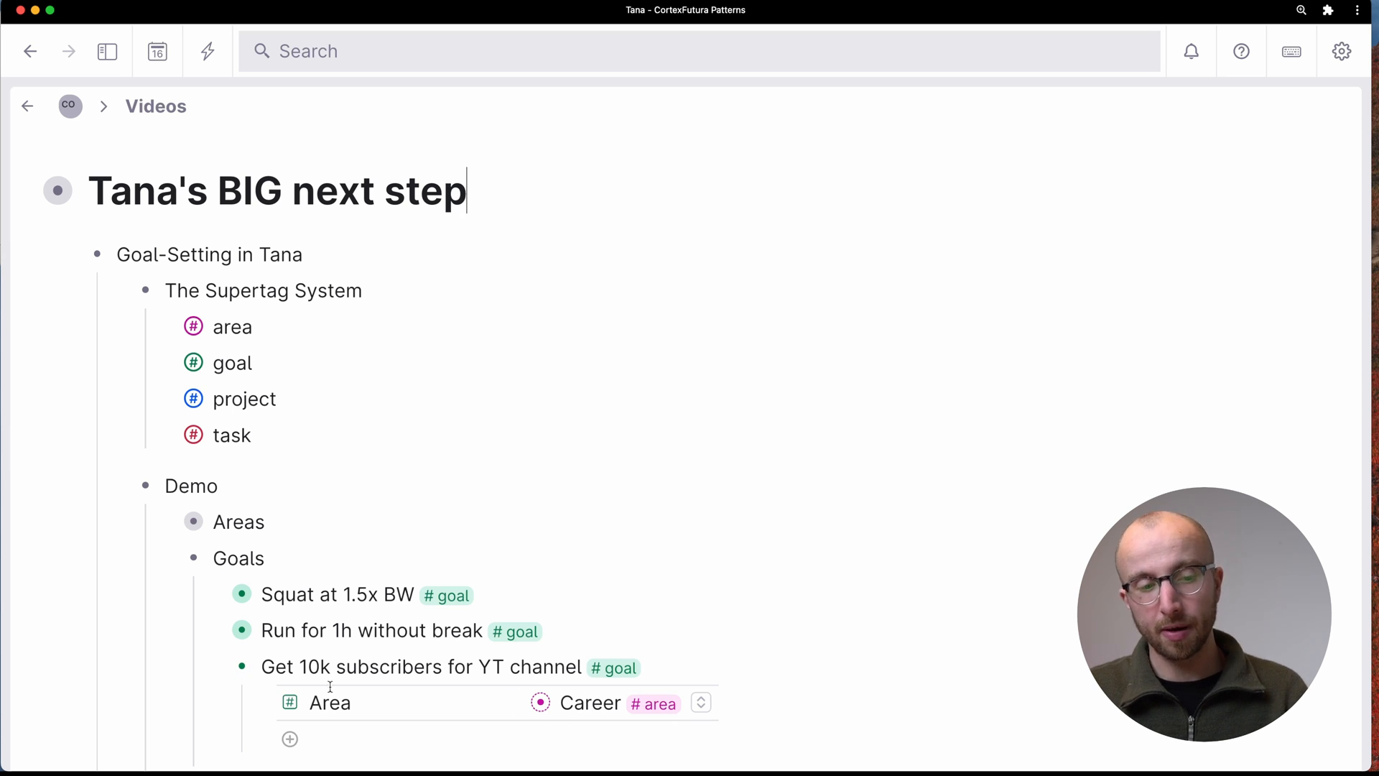
click(213, 666)
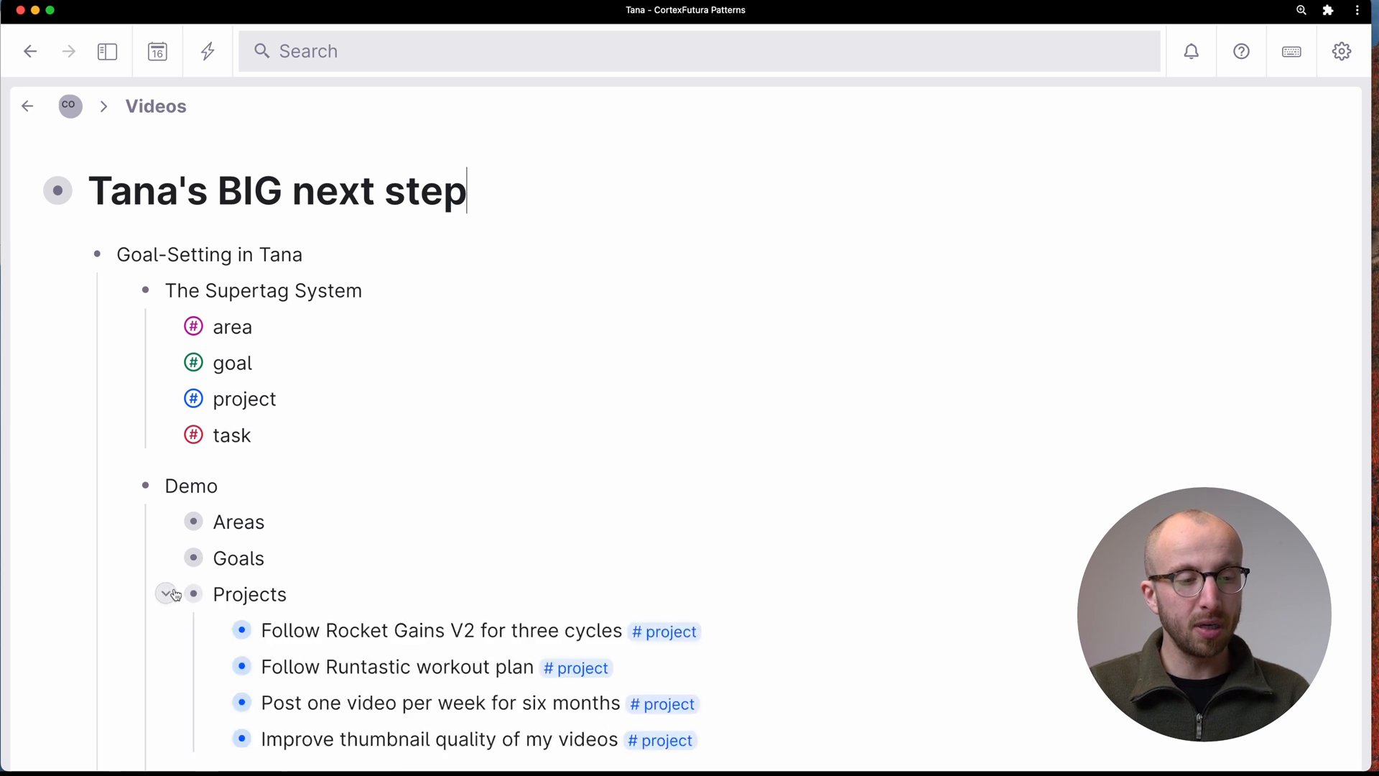
Step: Review the Projects and Tasks lists and collapse both again
scroll(down, 3)
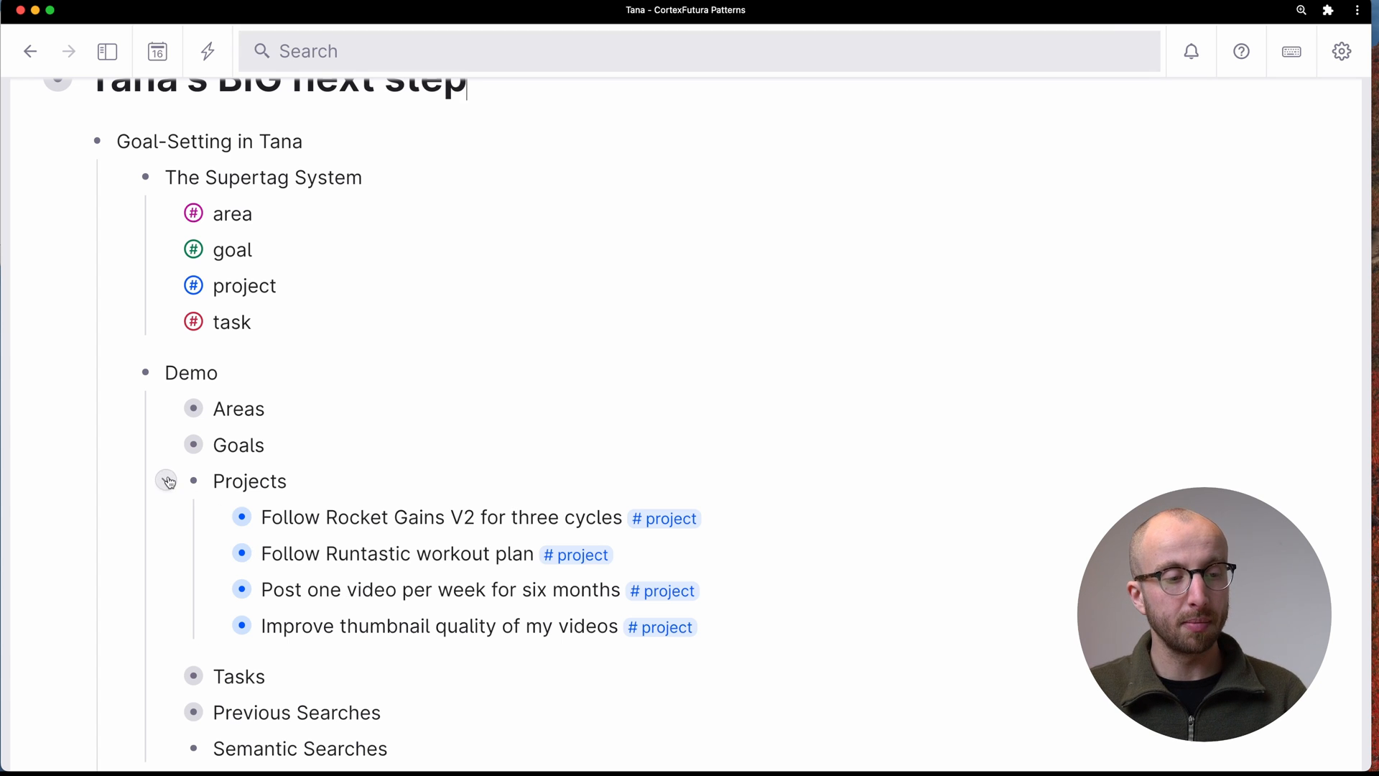
click(167, 482)
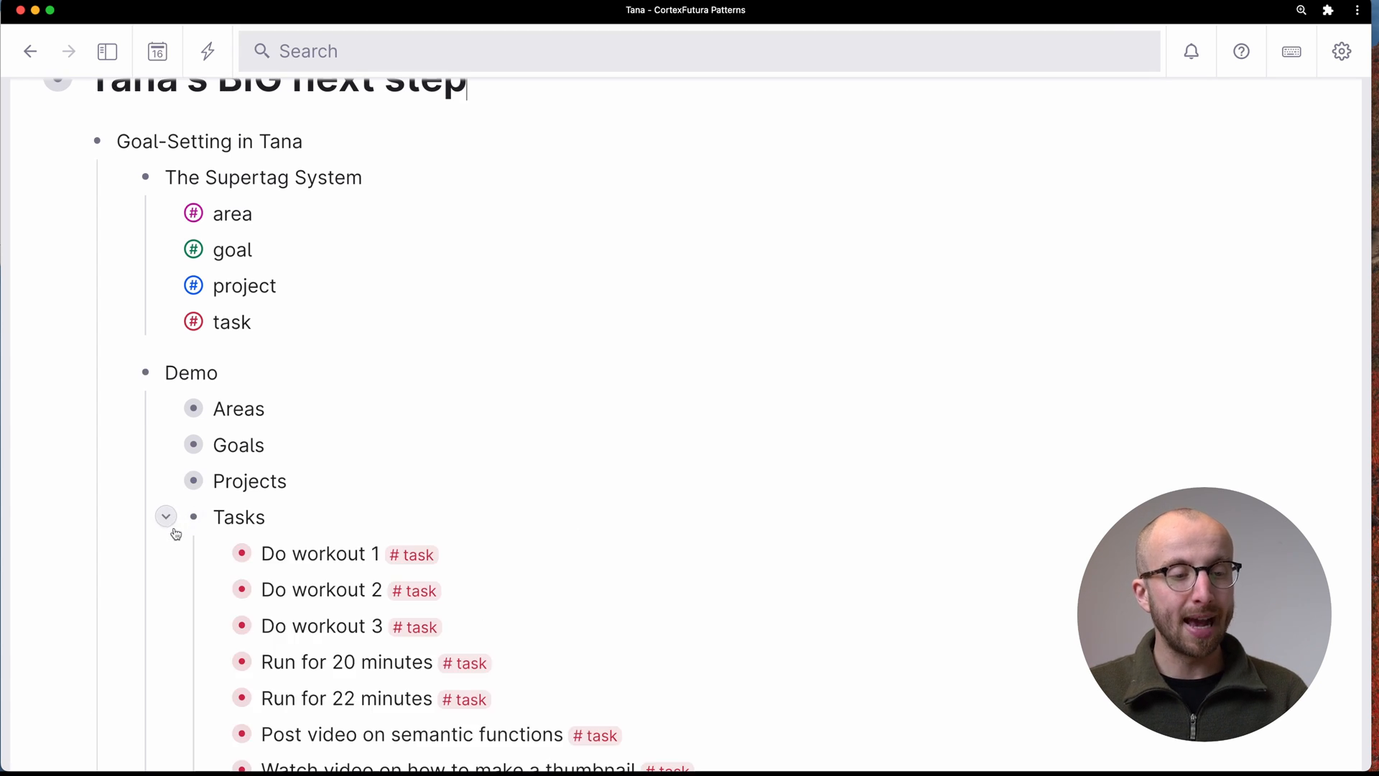
scroll(down, 3)
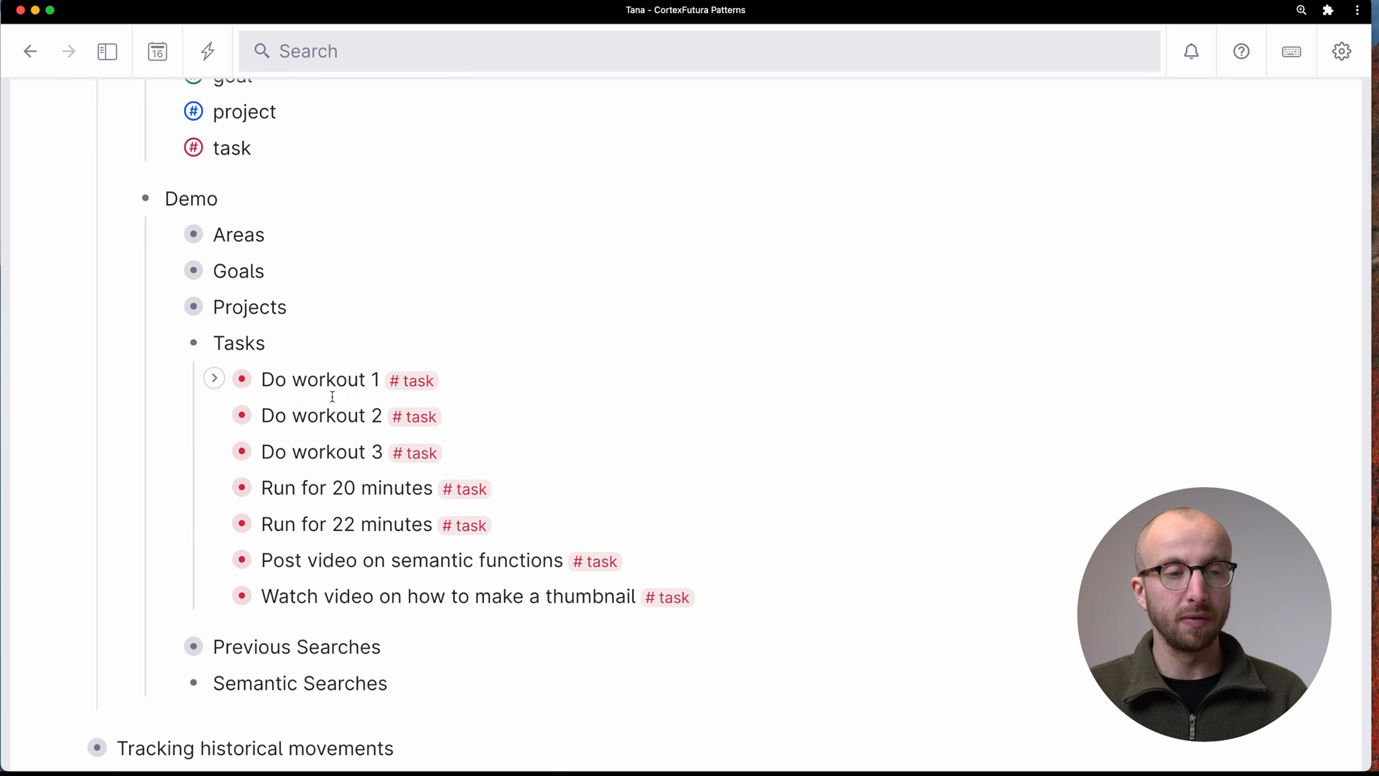
click(193, 307)
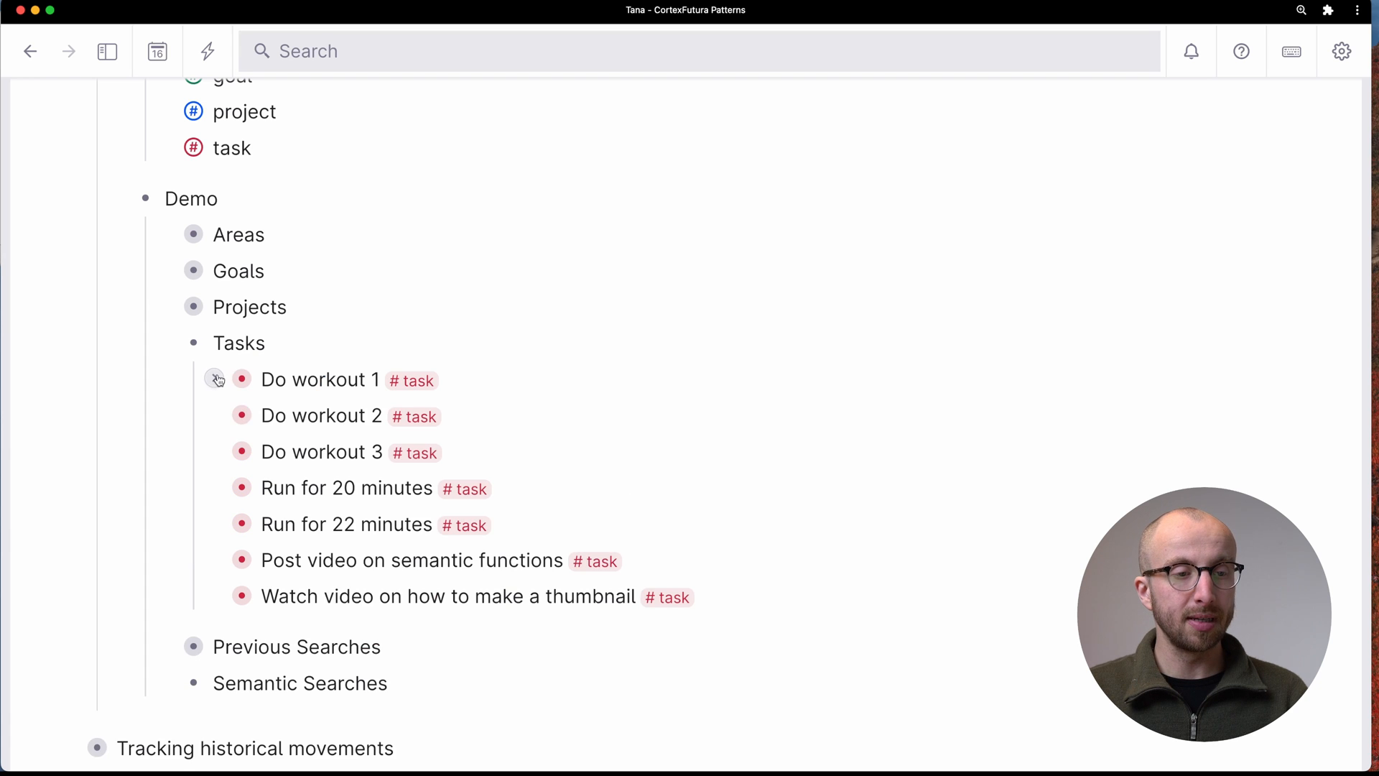
click(216, 380)
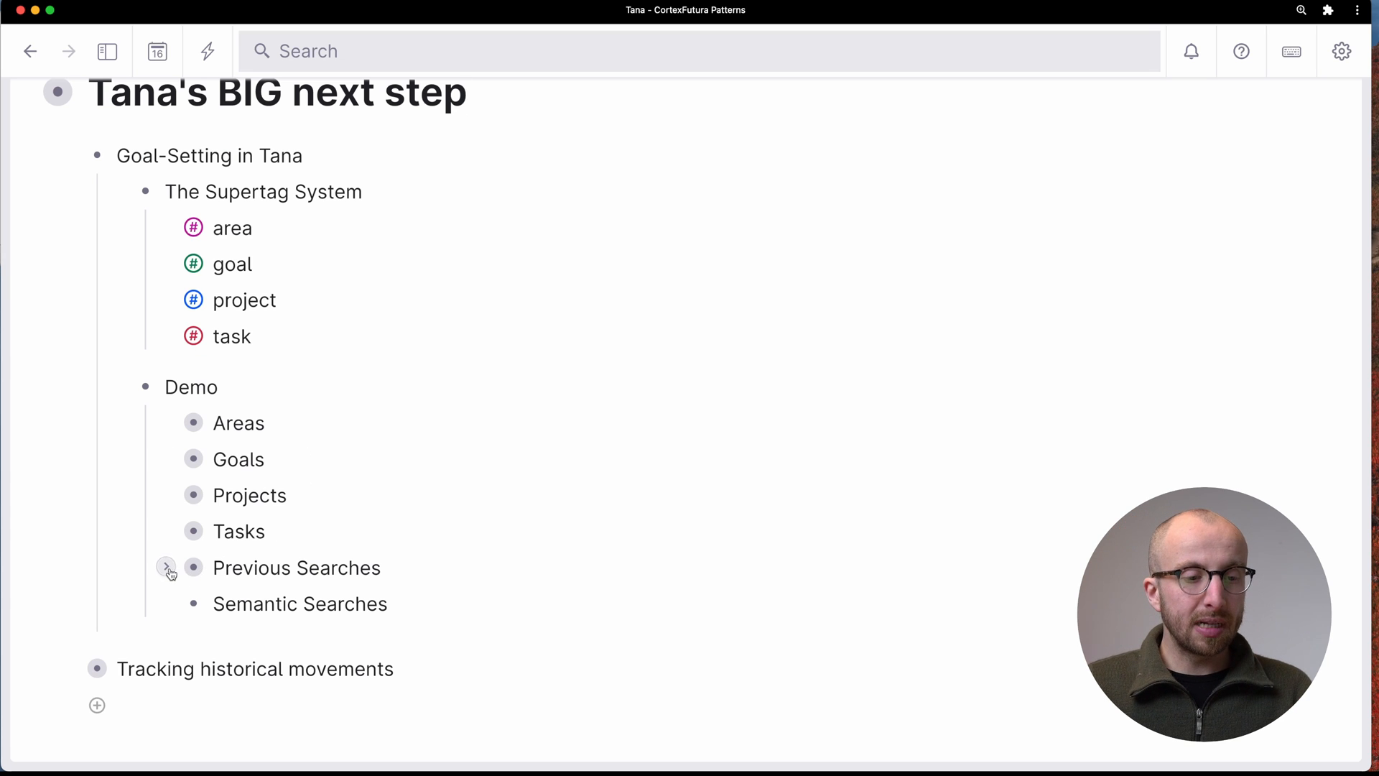
Step: Inspect the Direct Links search under Previous Searches, then collapse it
click(167, 567)
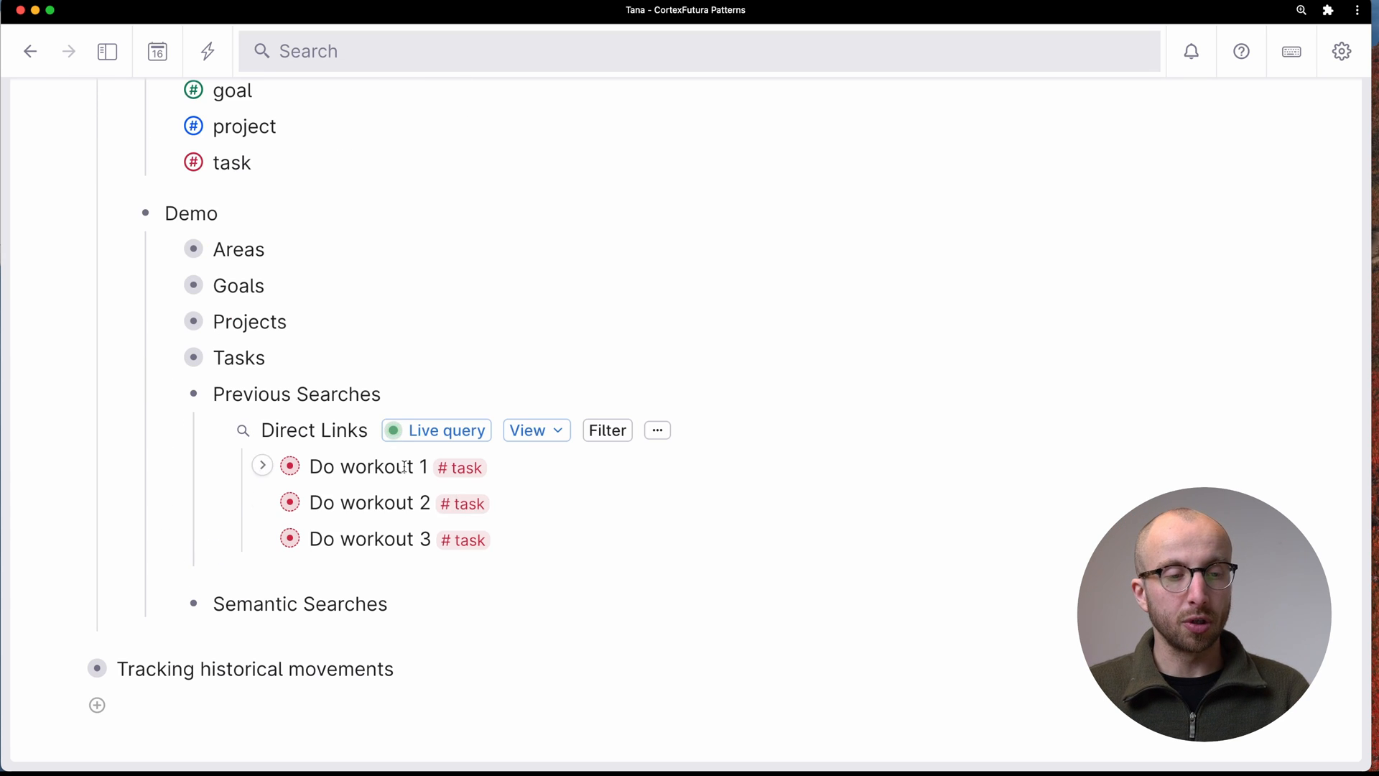
click(435, 430)
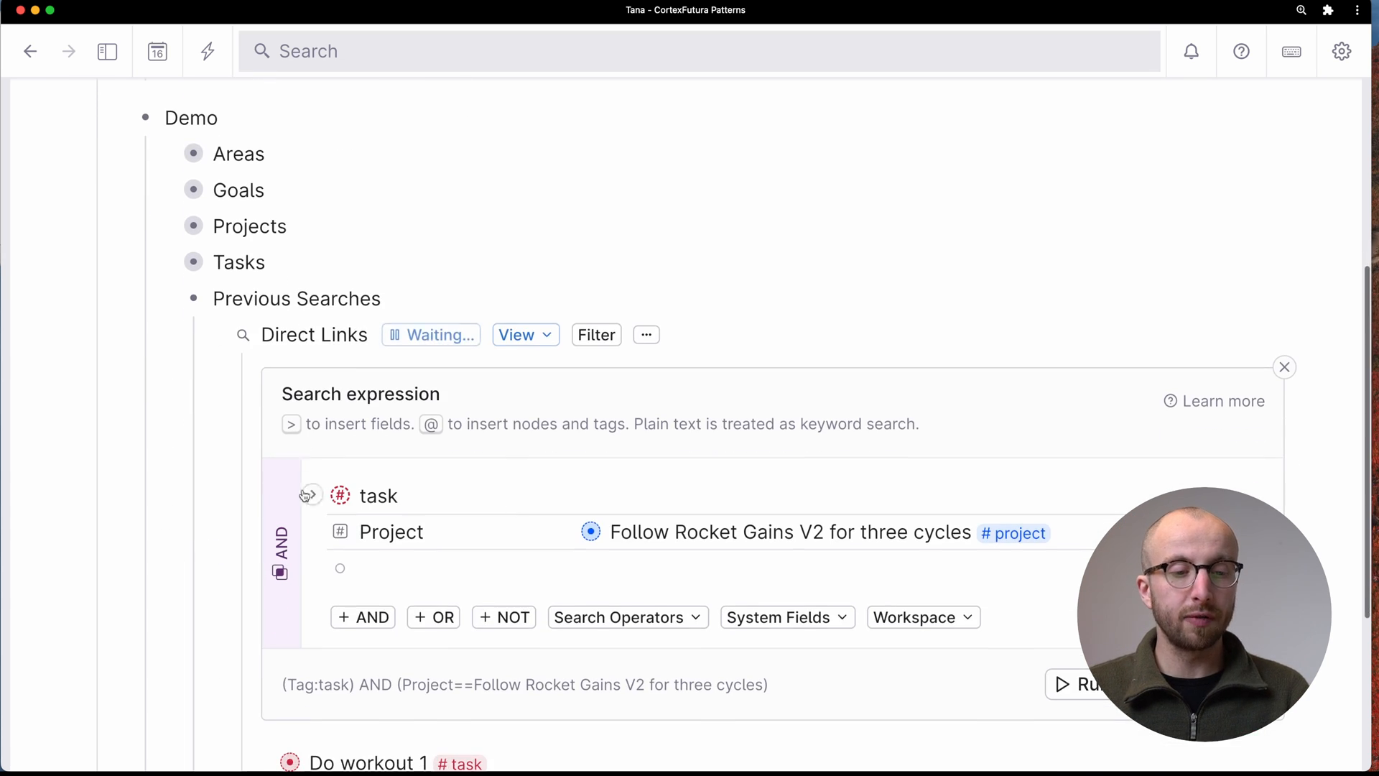
mouse_move(796, 516)
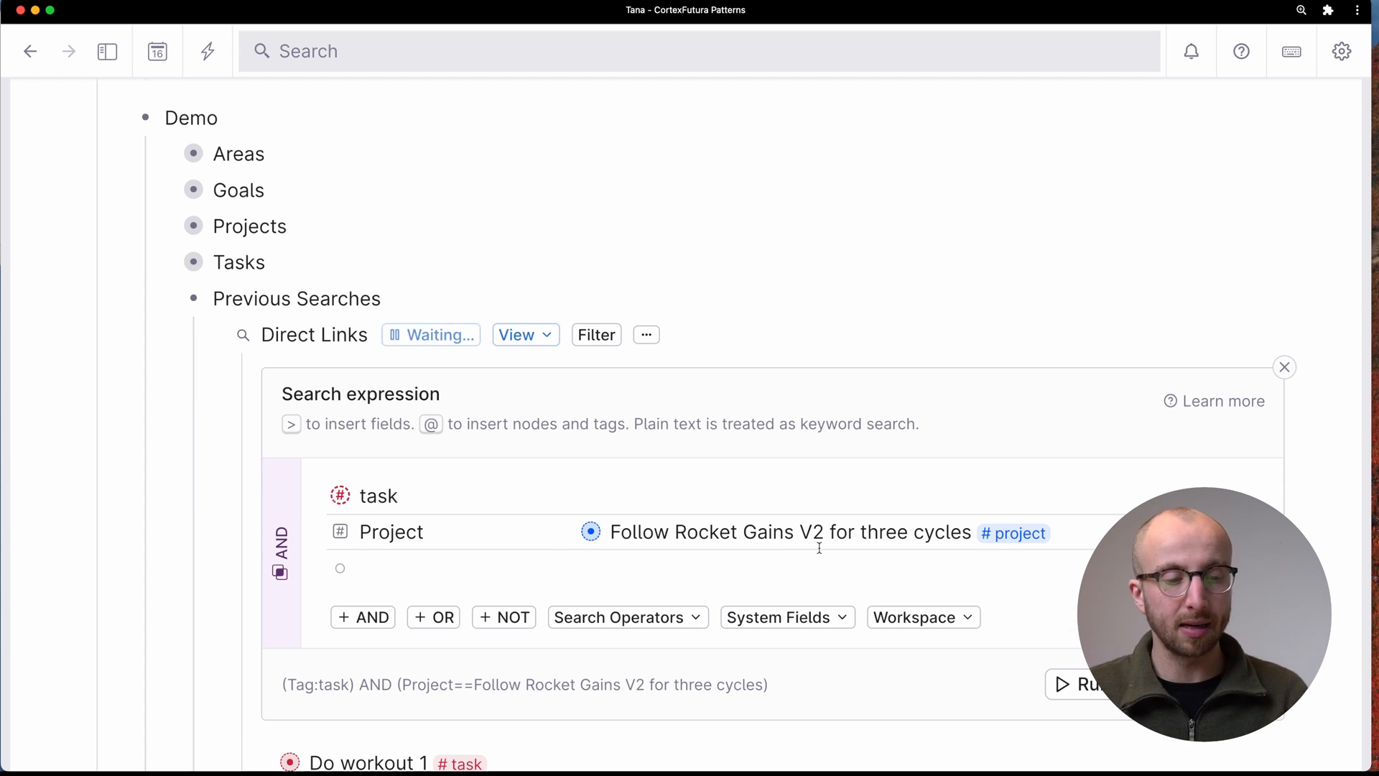
scroll(down, 3)
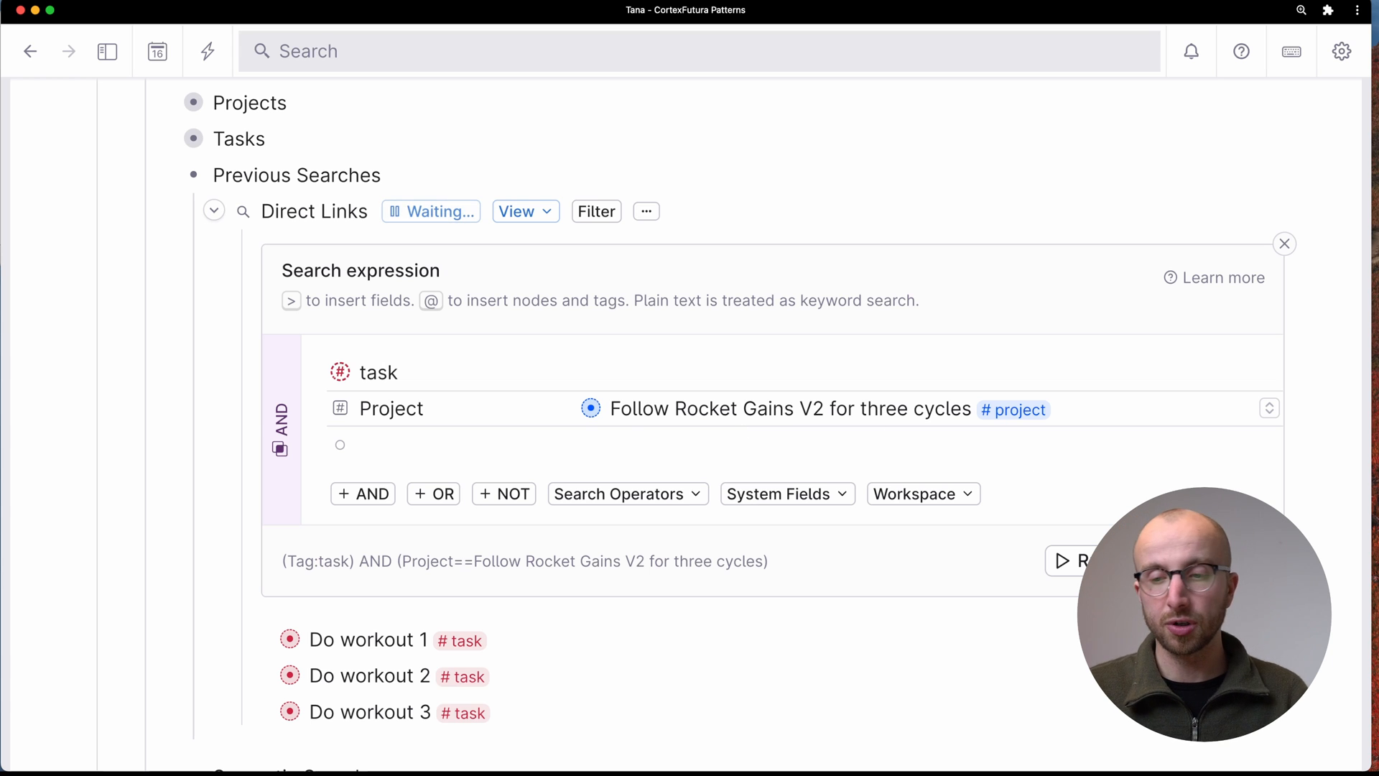
click(1283, 244)
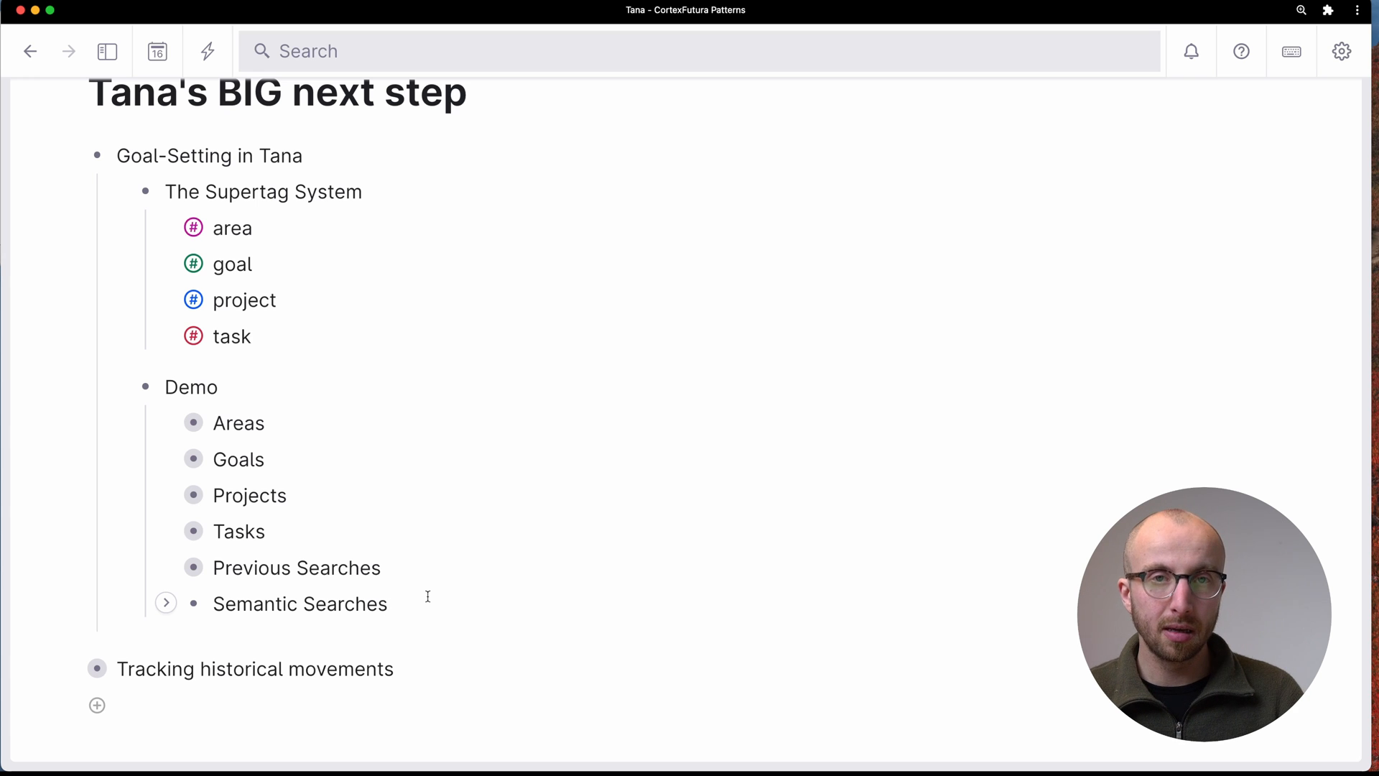
Step: Create a search node under Semantic Searches for #task items with a Project field
key(Return)
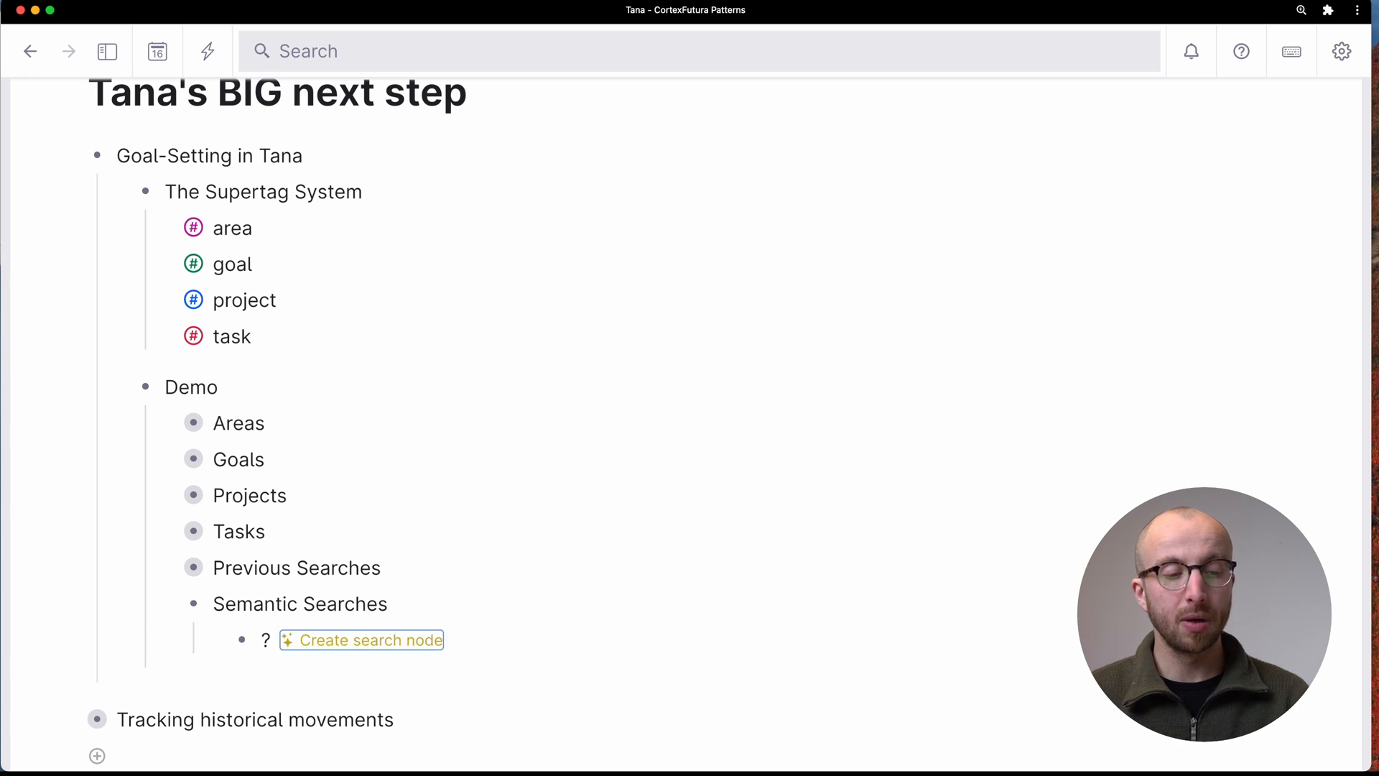
click(360, 639)
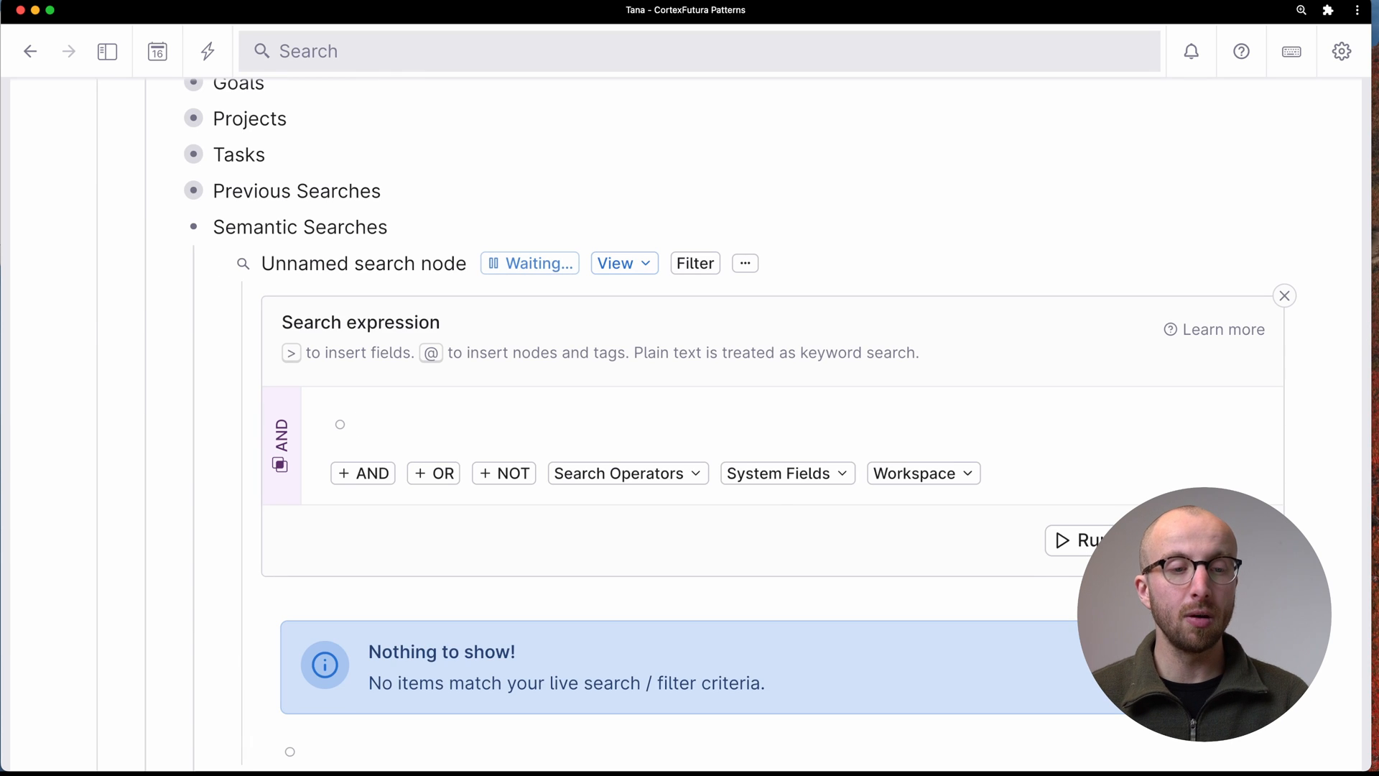
text(task)
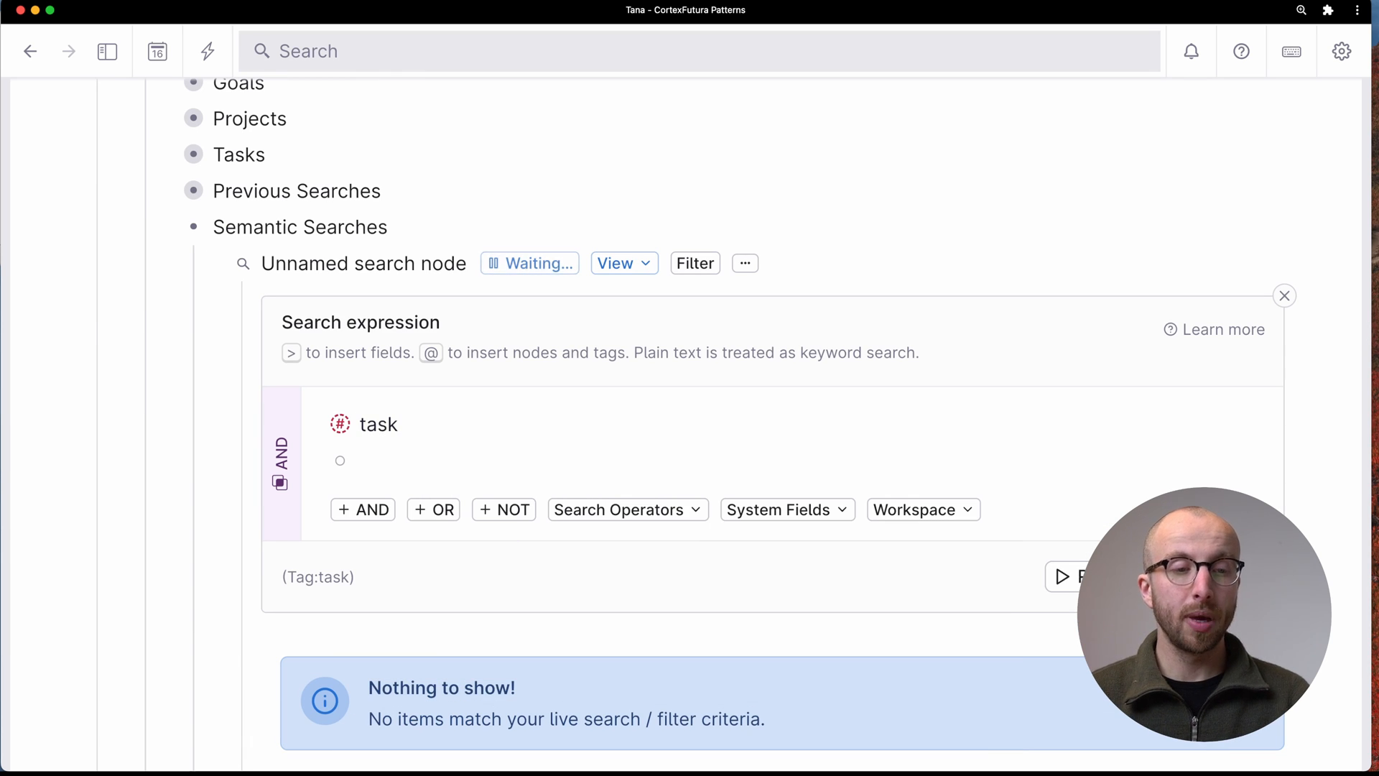
text(Pro)
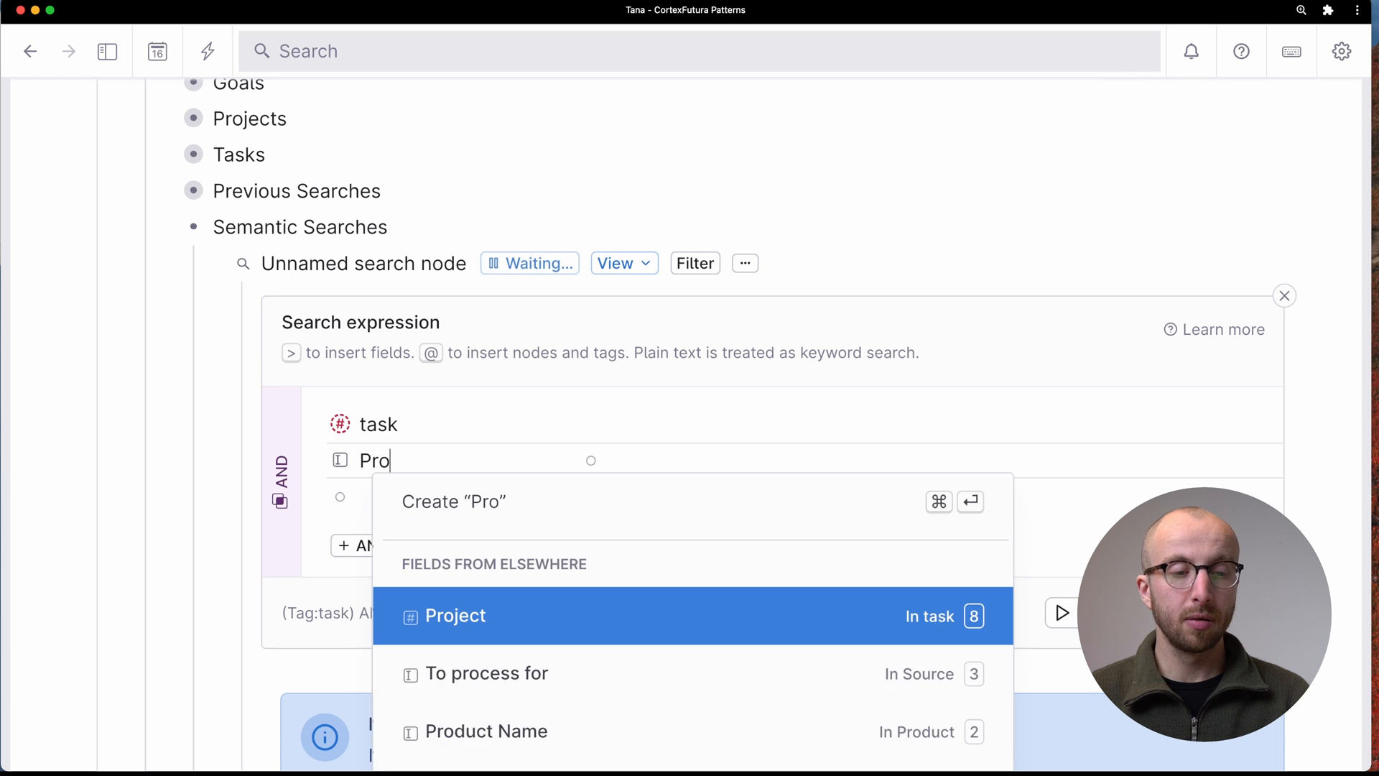
click(454, 615)
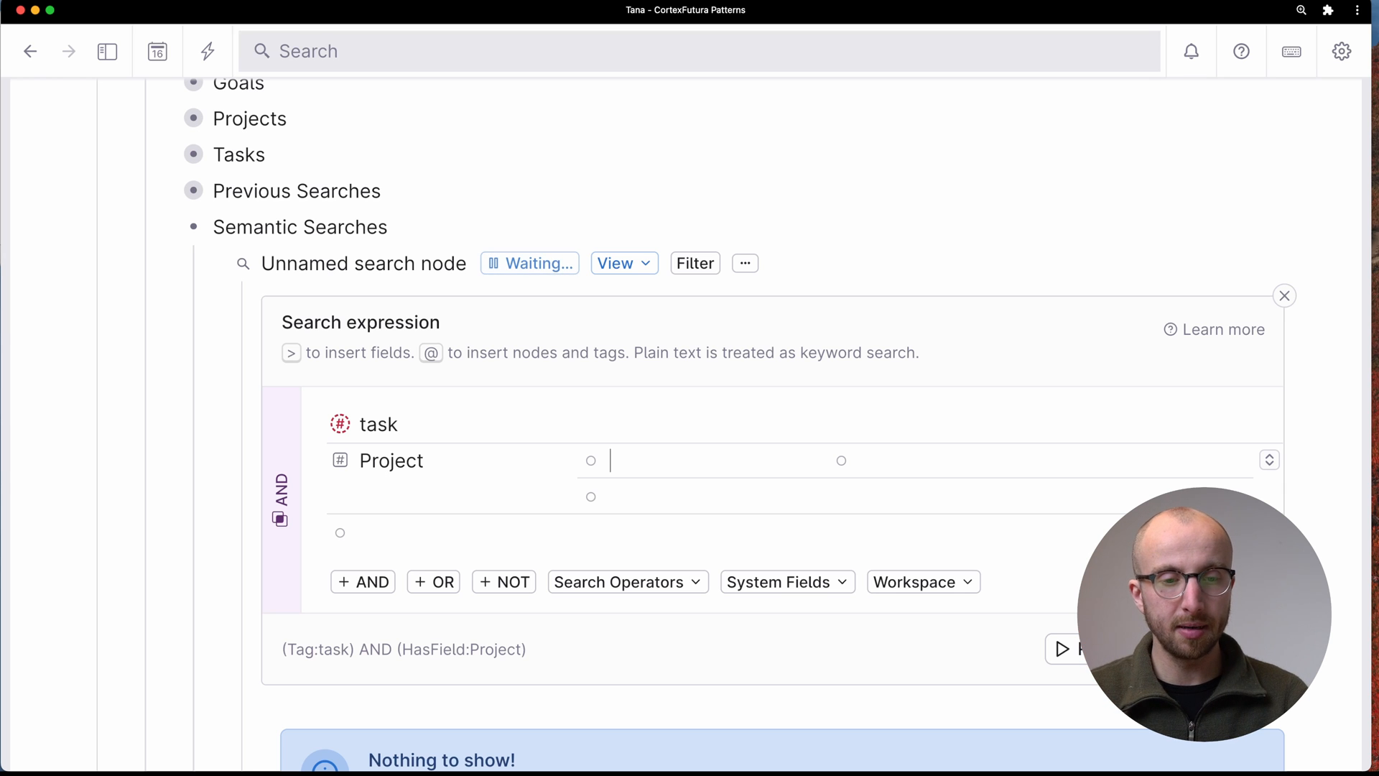
Step: Set Project to COMPONENTS_REC of Health and run, listing five workout and running tasks
text(@c)
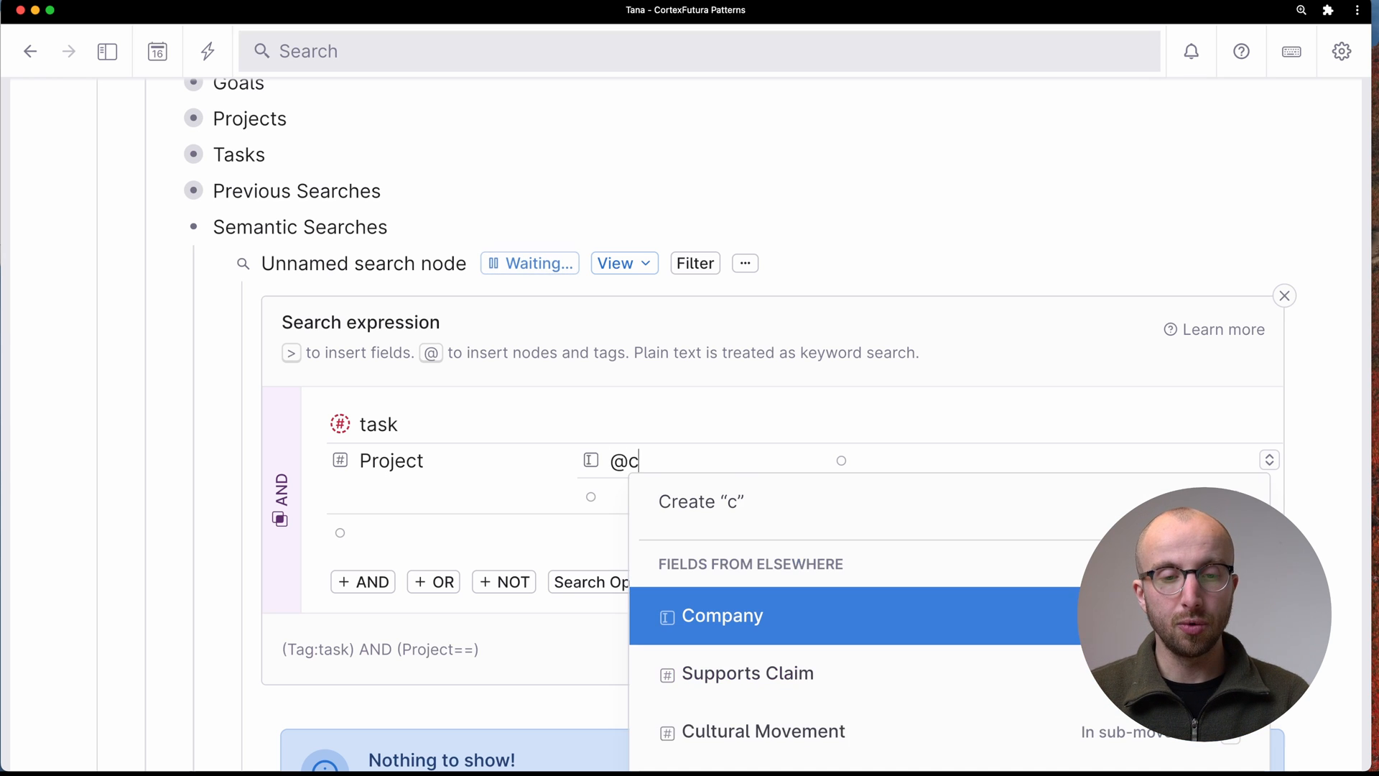
text(re)
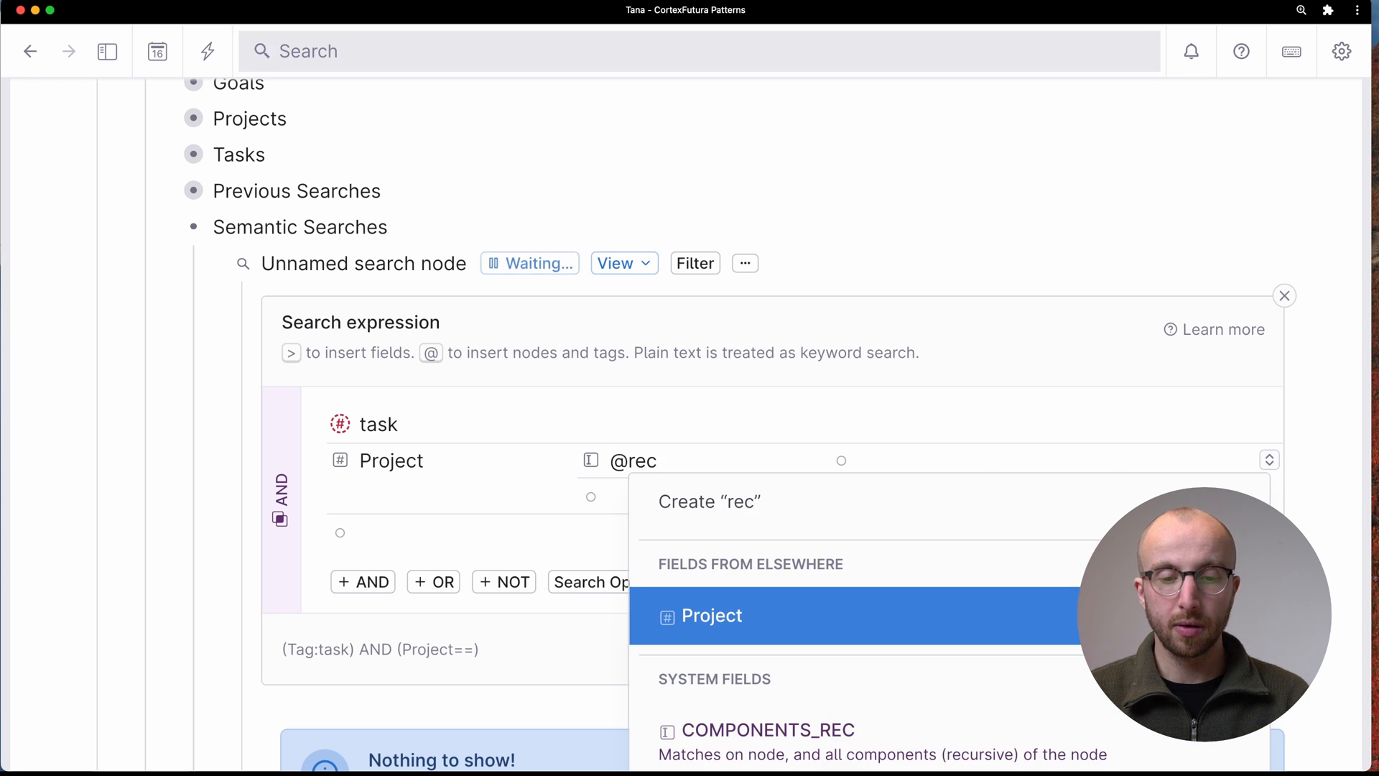
click(768, 729)
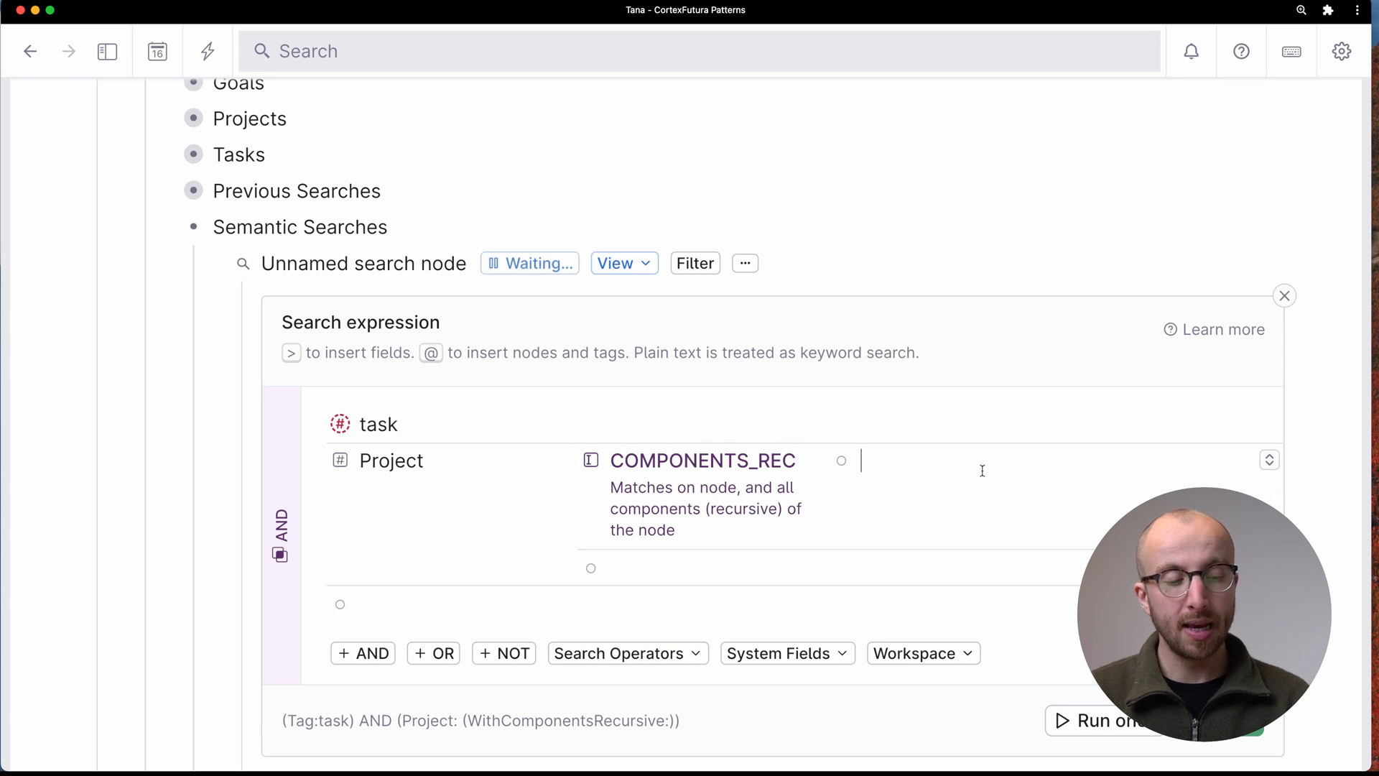
text(@he)
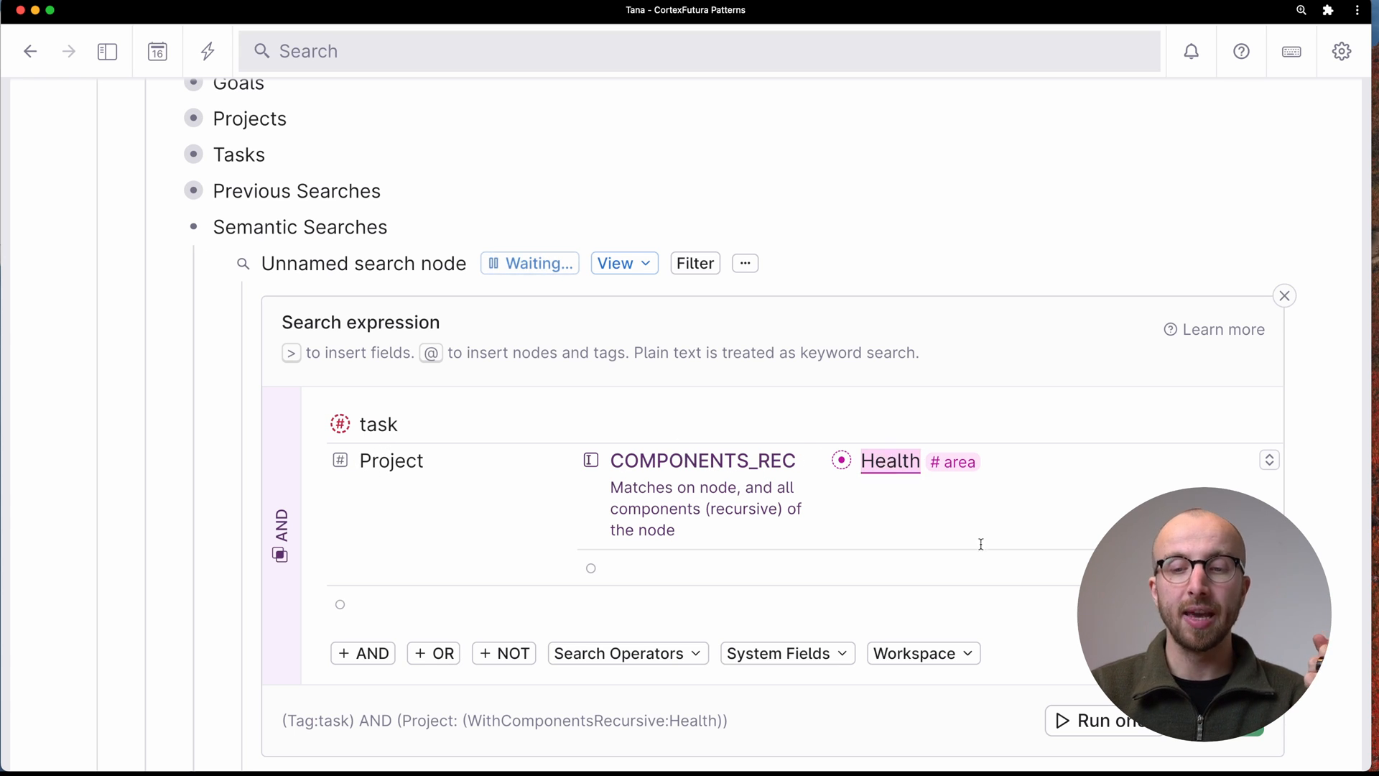
click(1284, 294)
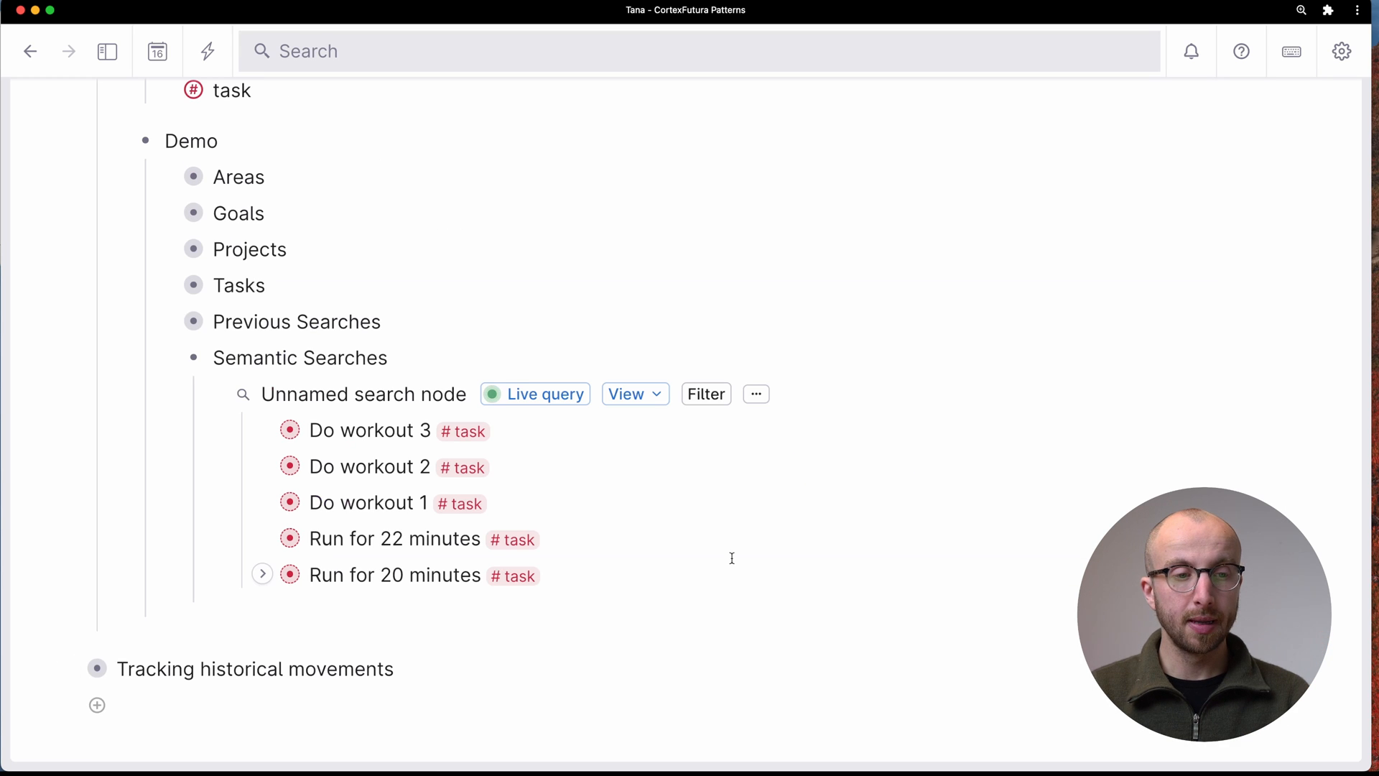
mouse_move(353, 431)
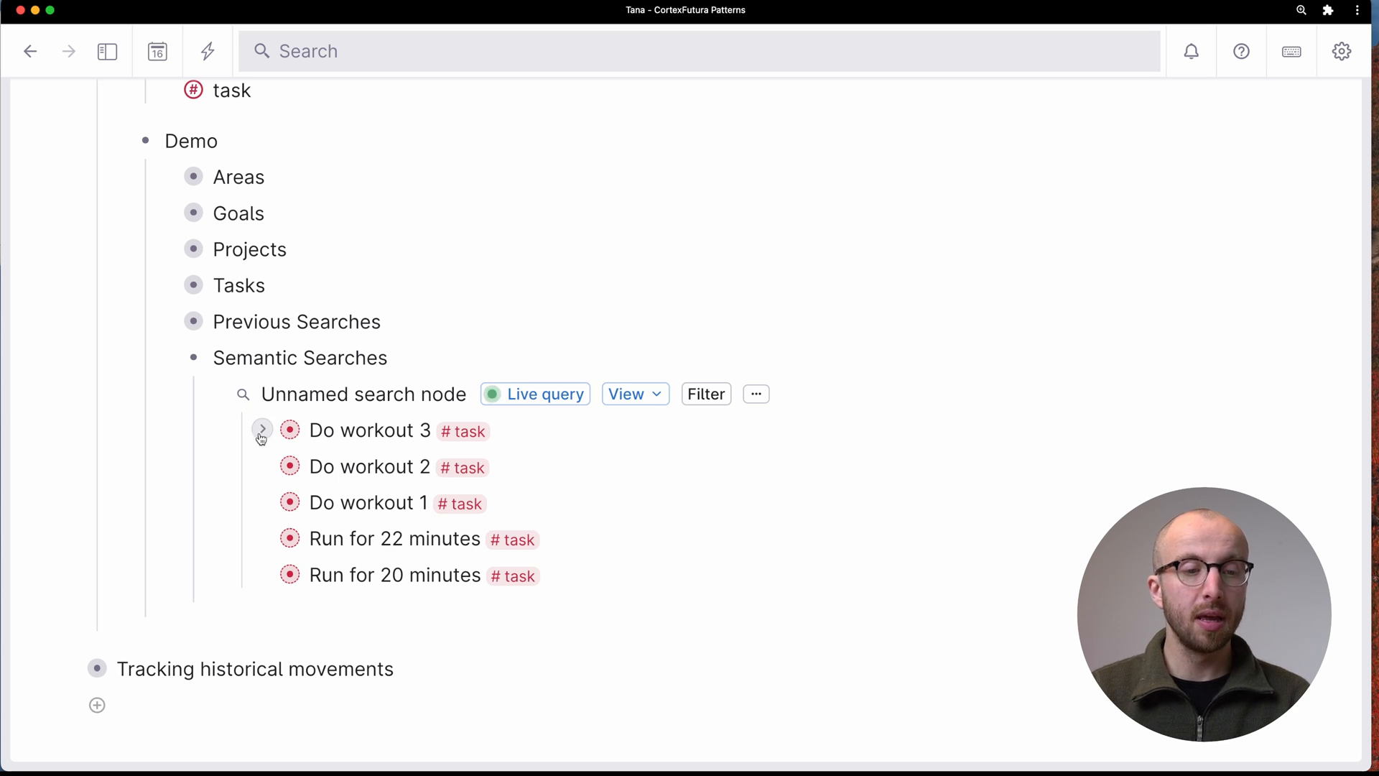
Step: Expand Do workout 3 to show project Follow Rocket Gains V2, goal Squat at 1.5x BW, area Health
click(261, 430)
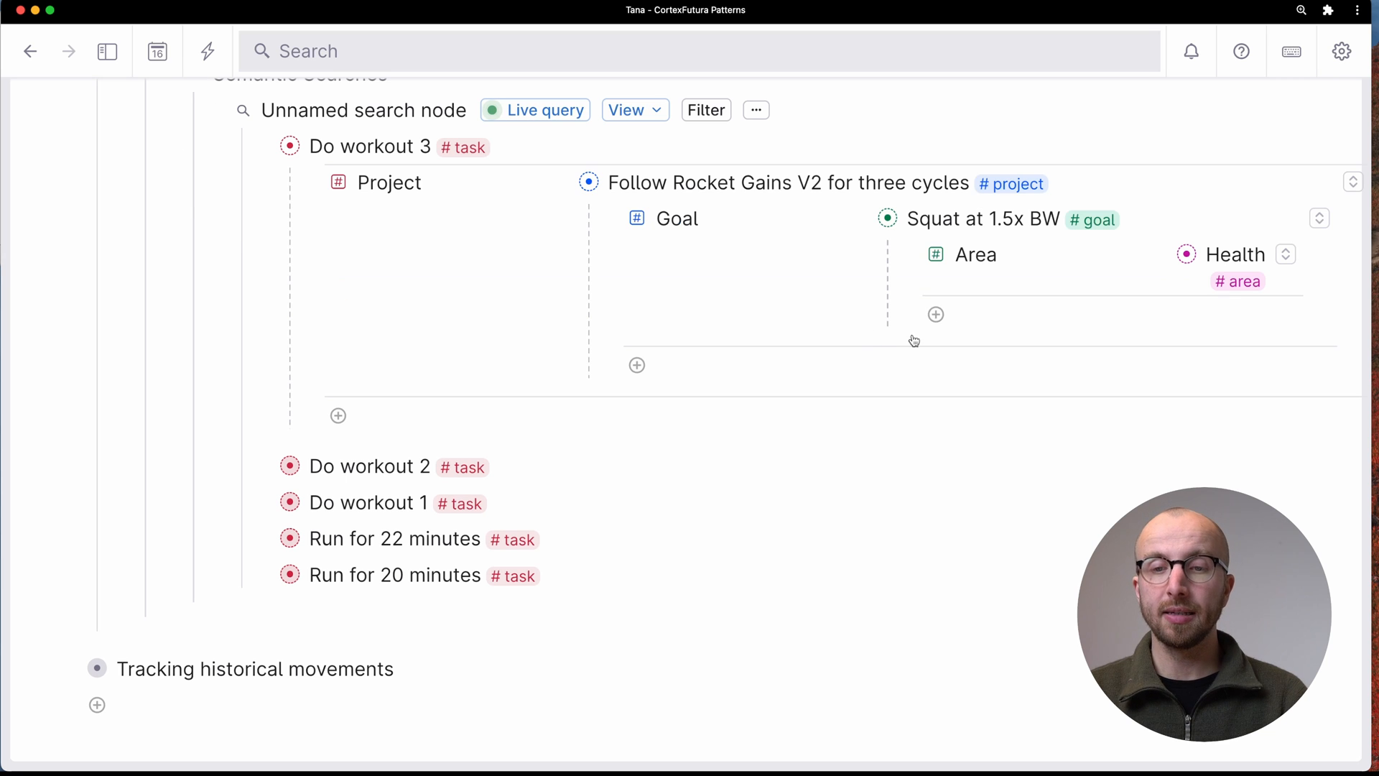
scroll(up, 3)
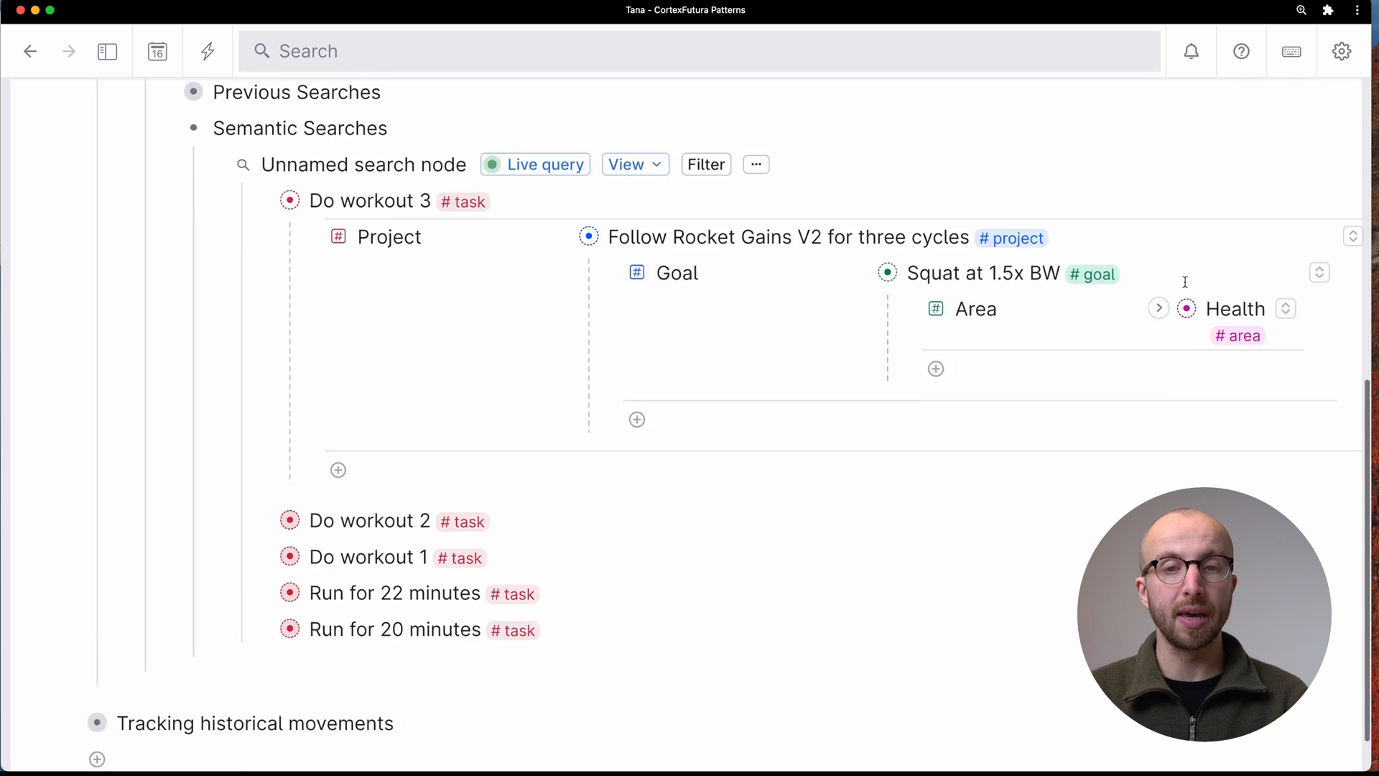
scroll(up, 3)
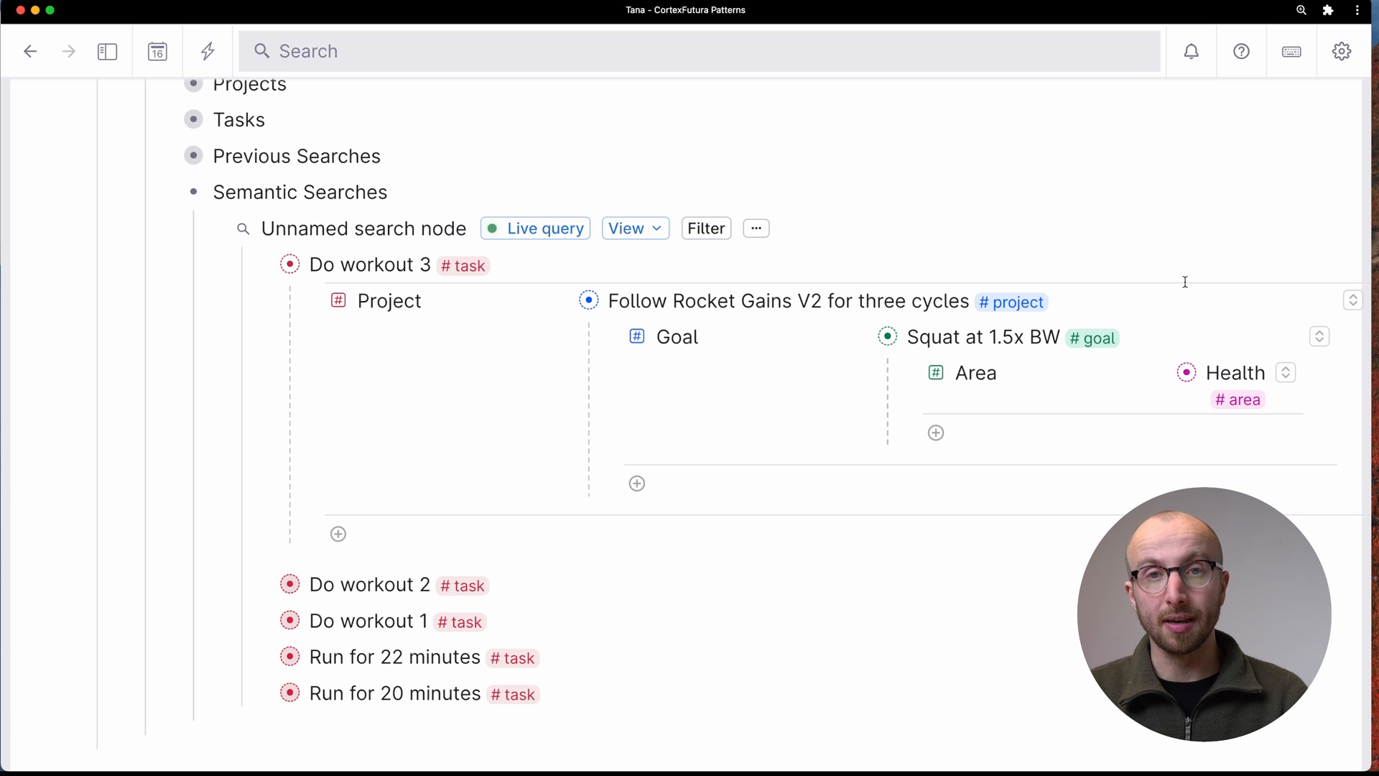
mouse_move(408, 321)
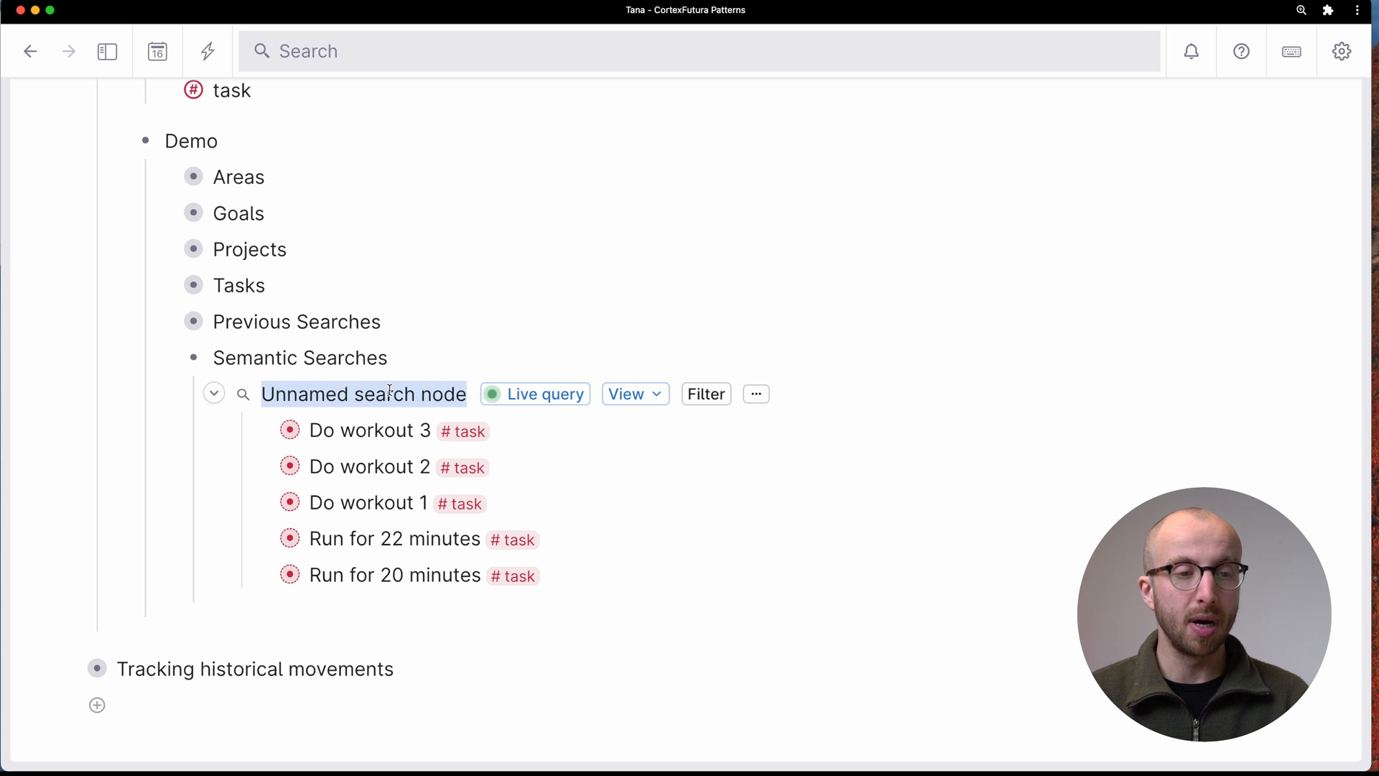
Step: Name the search 'Health Tasks' and group its results by Project
text(Health Tasks)
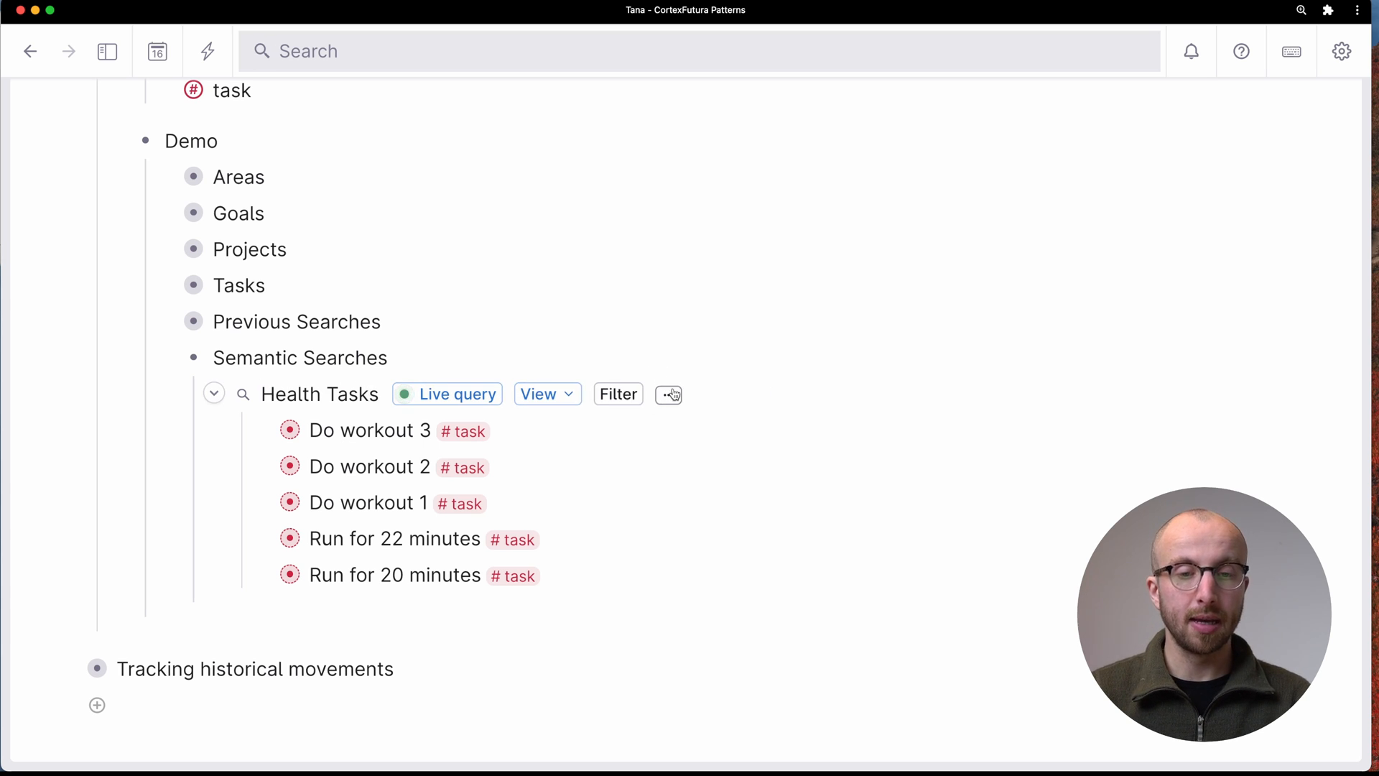
click(685, 394)
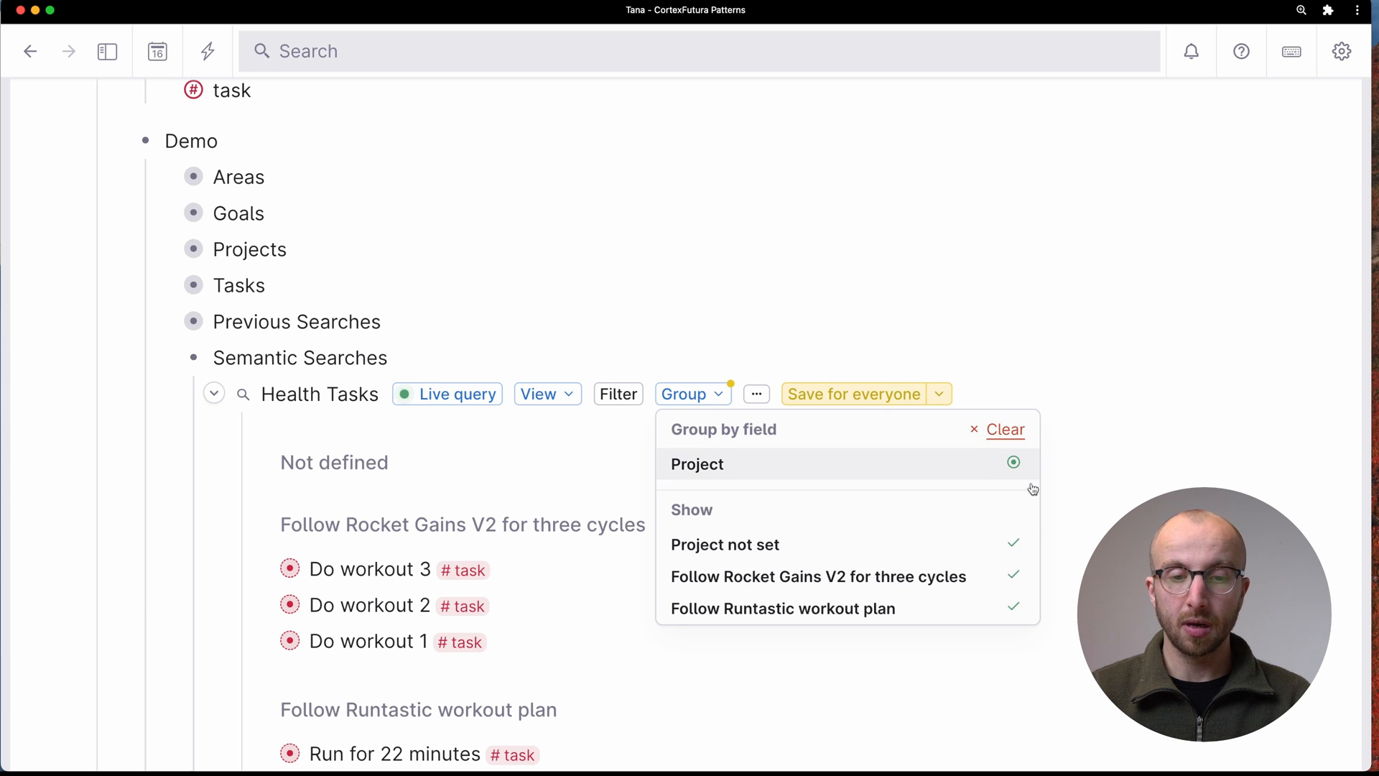
click(725, 543)
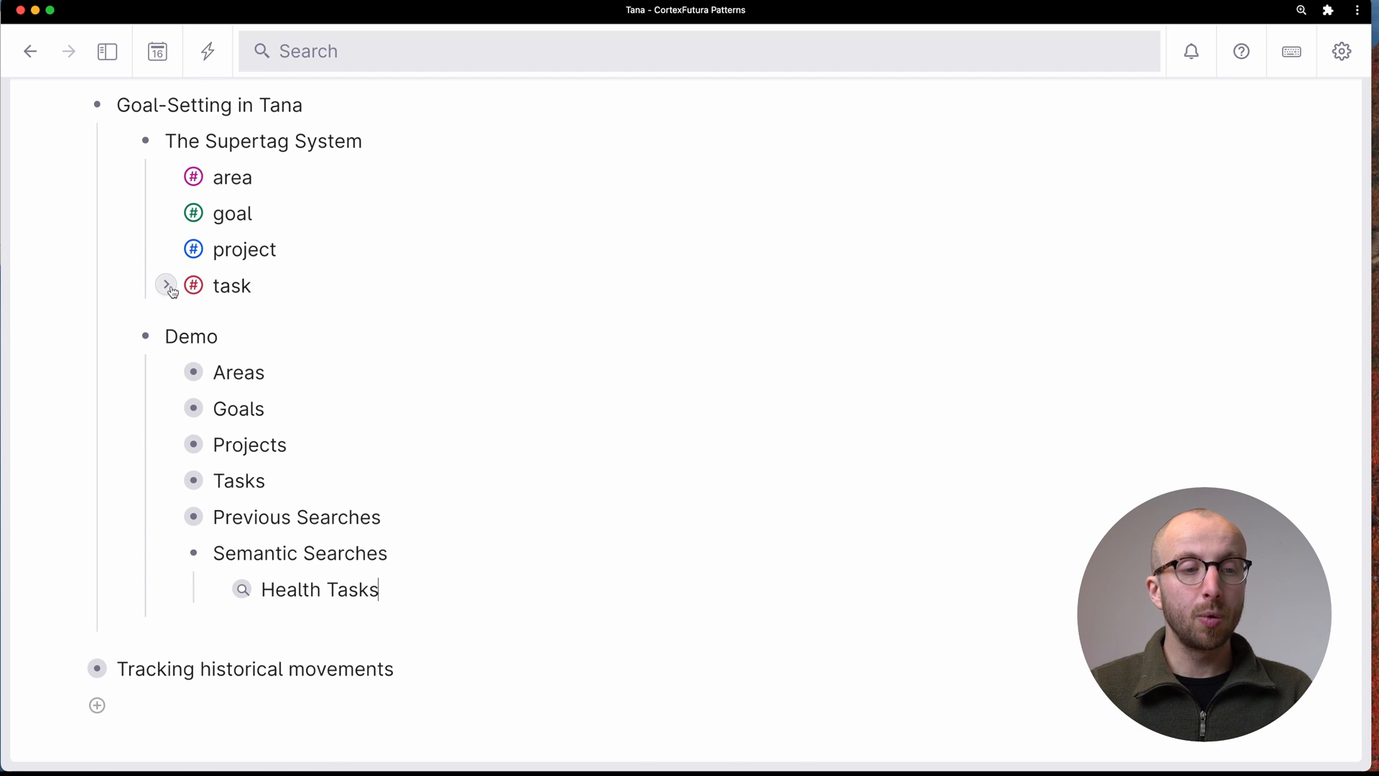
Step: Review the task supertag's Project field and its Part of semantic function
click(166, 285)
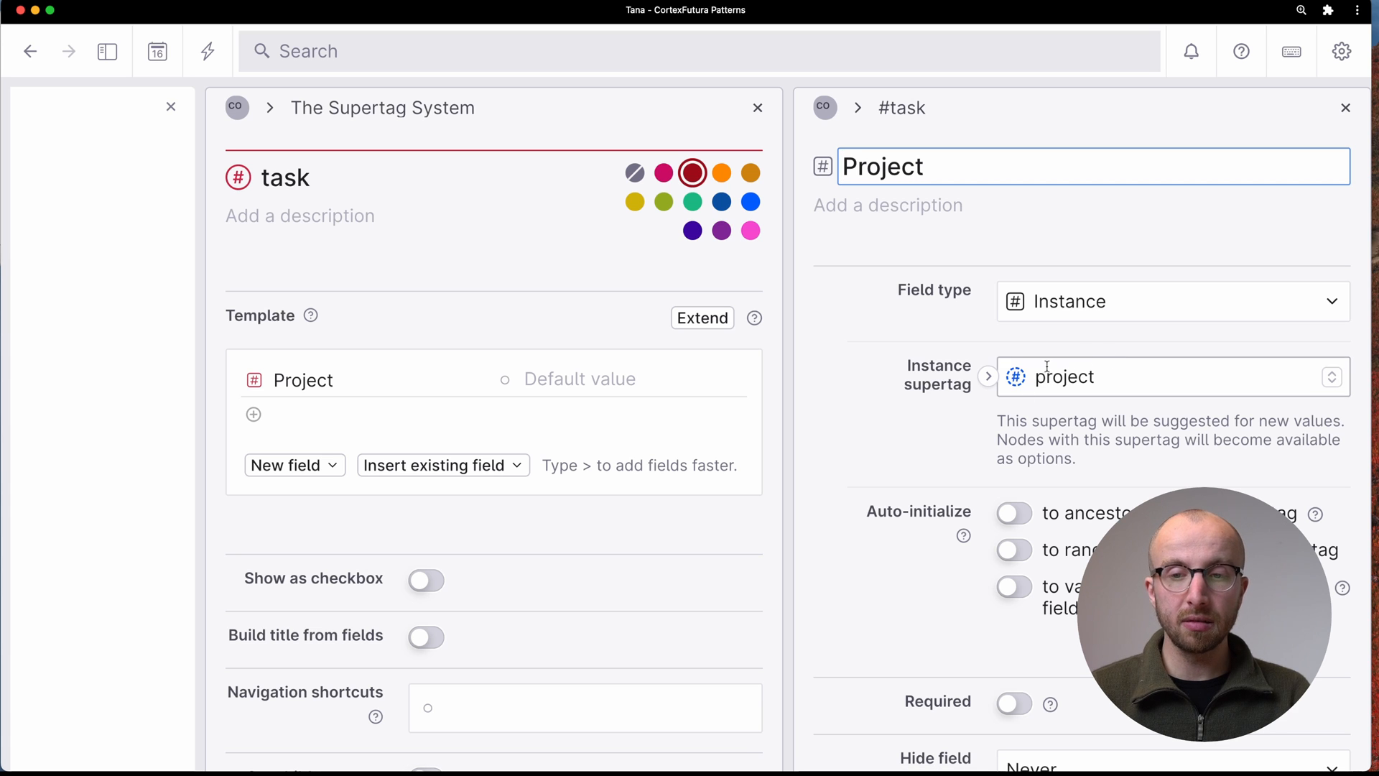
scroll(down, 3)
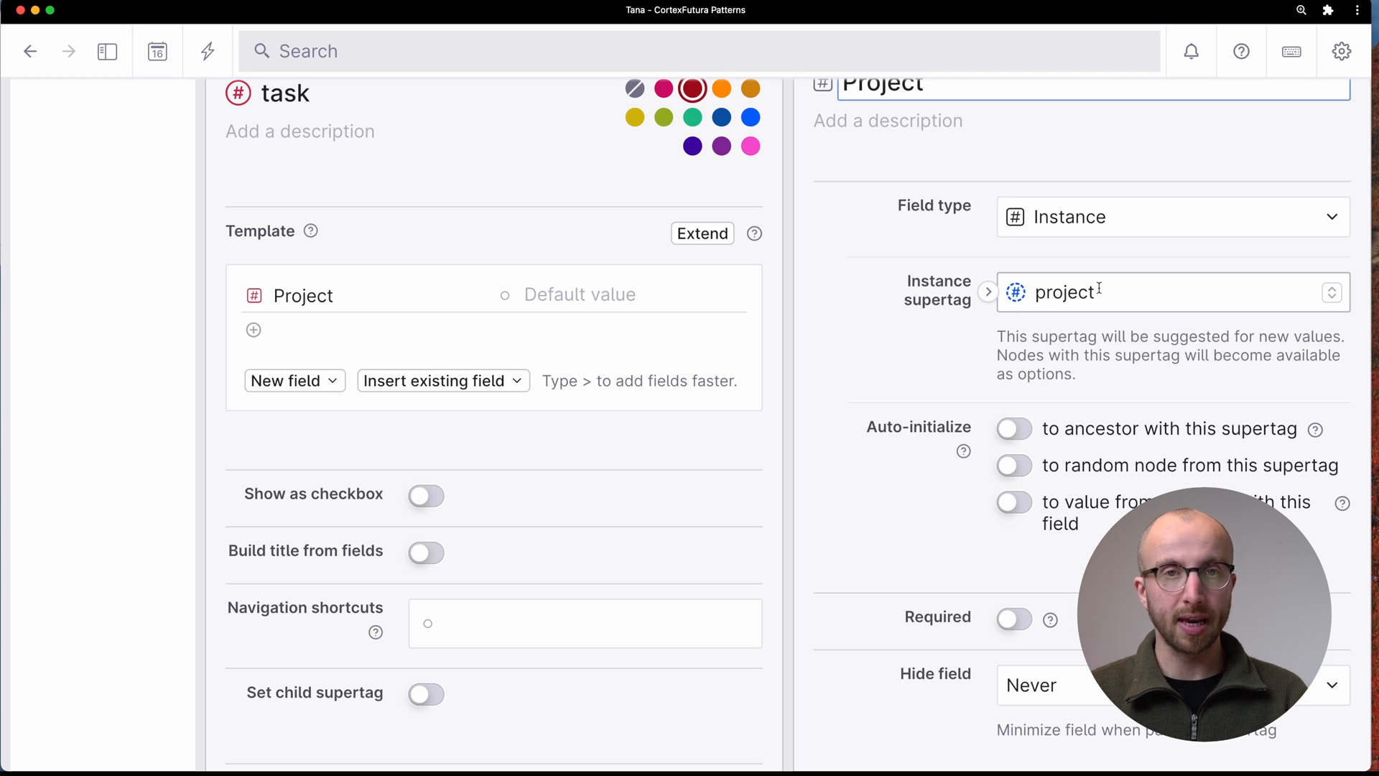
scroll(down, 3)
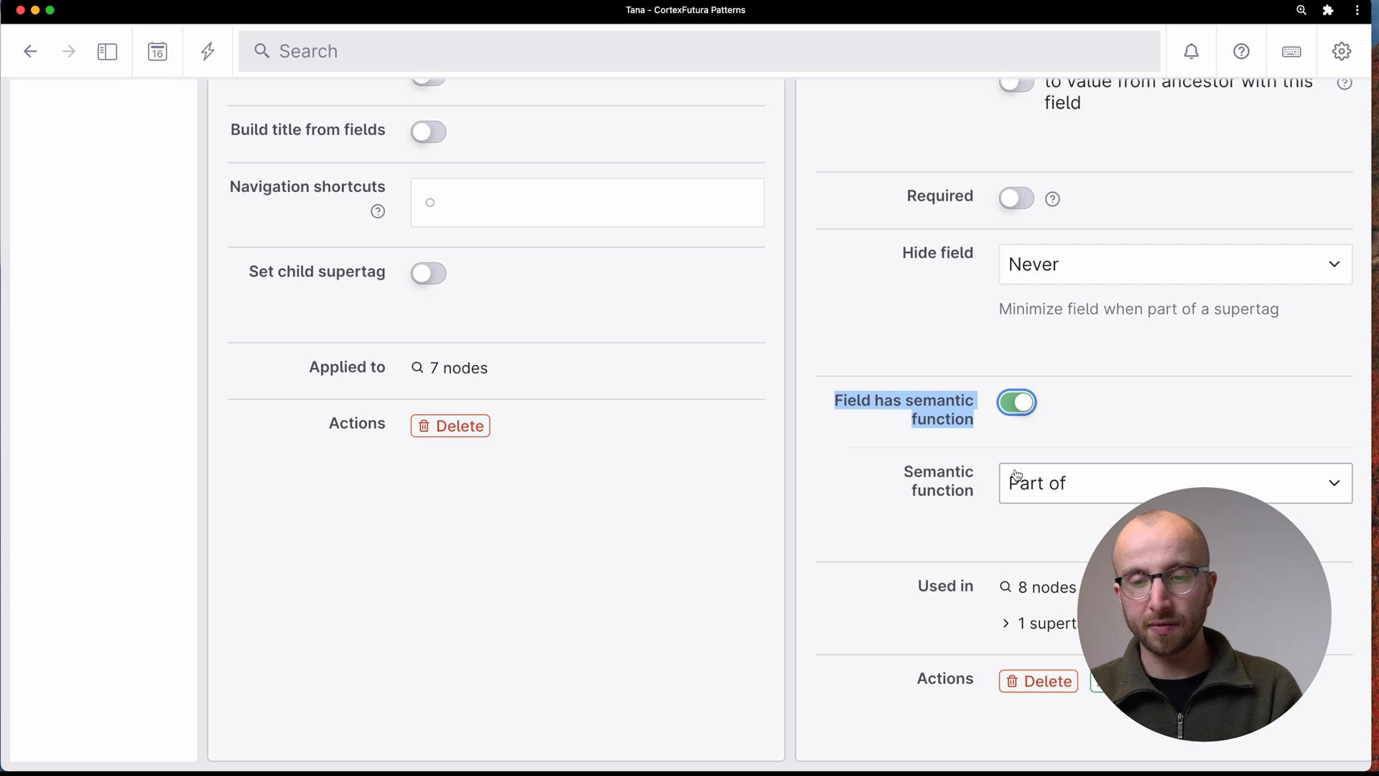
click(1172, 483)
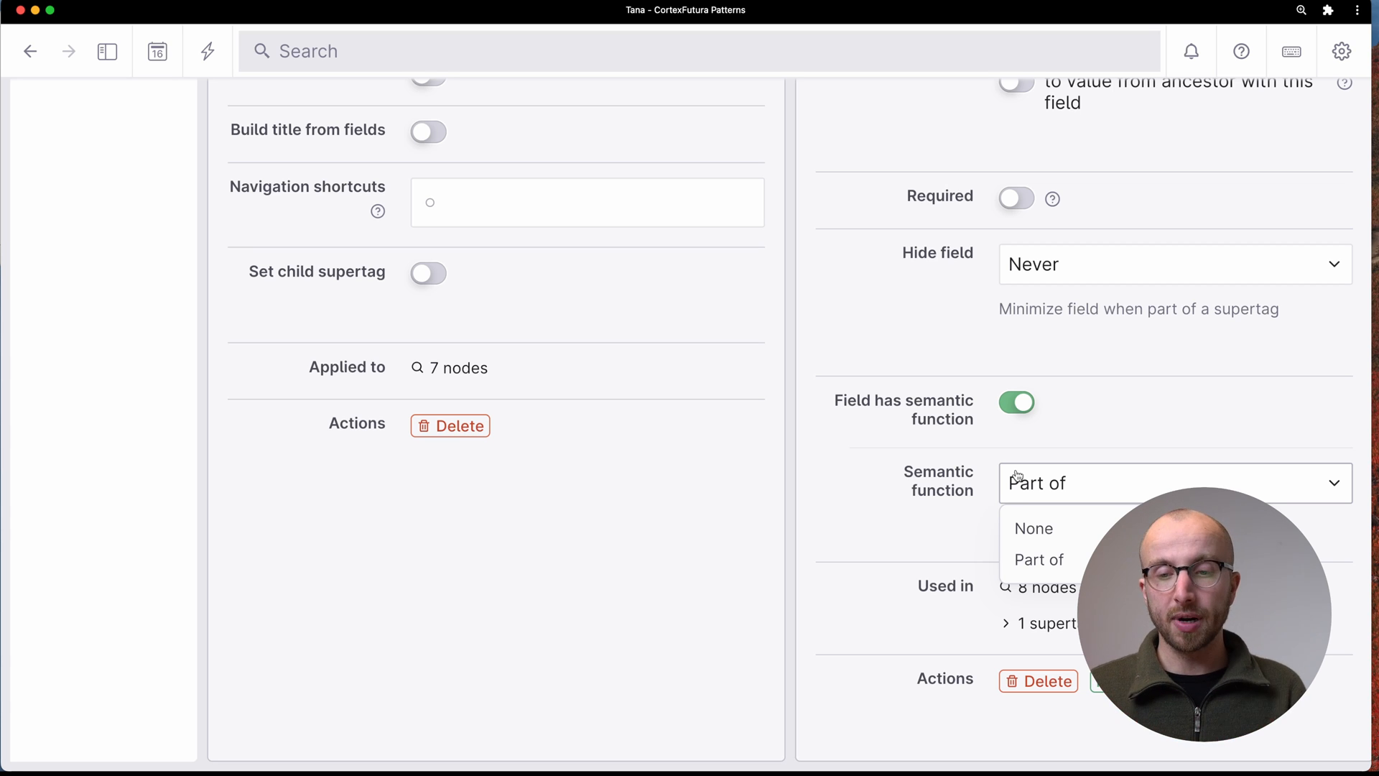
mouse_move(1149, 441)
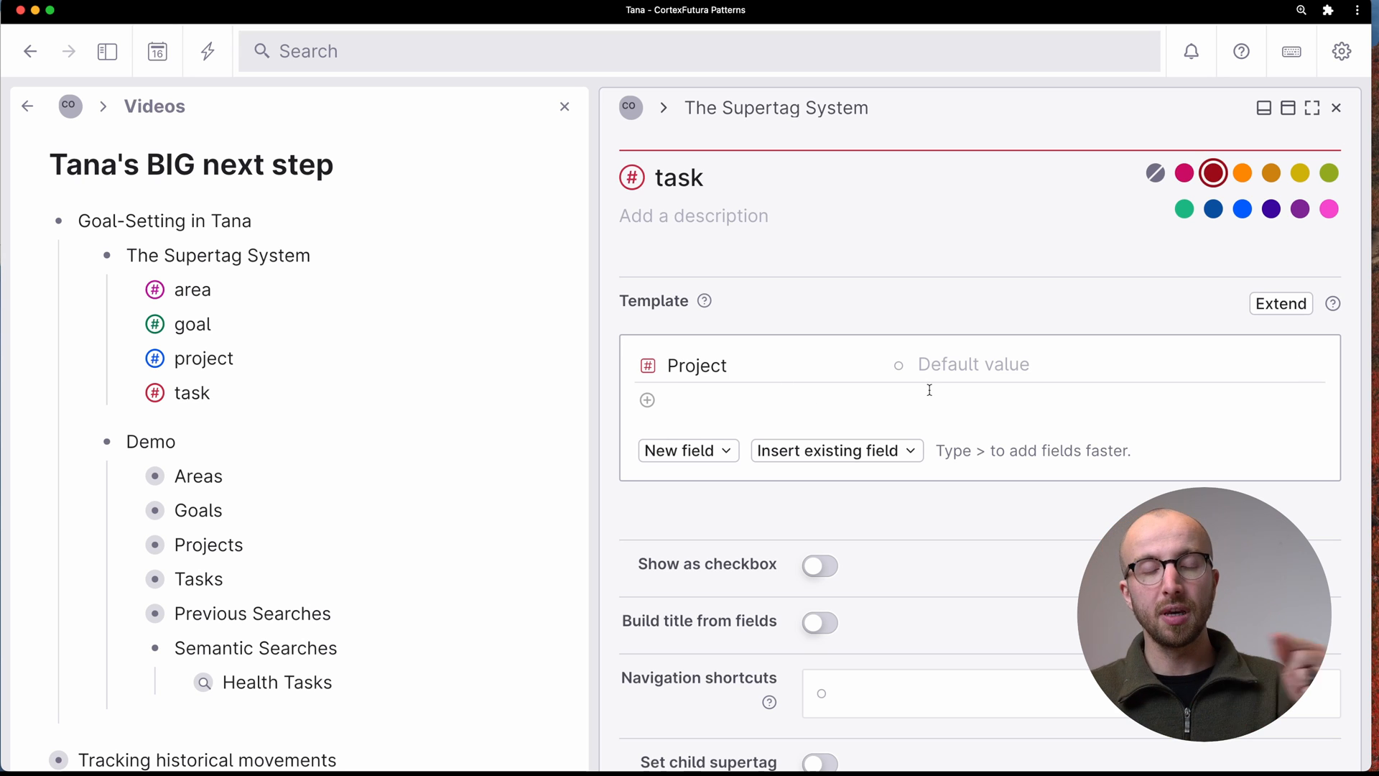
click(694, 215)
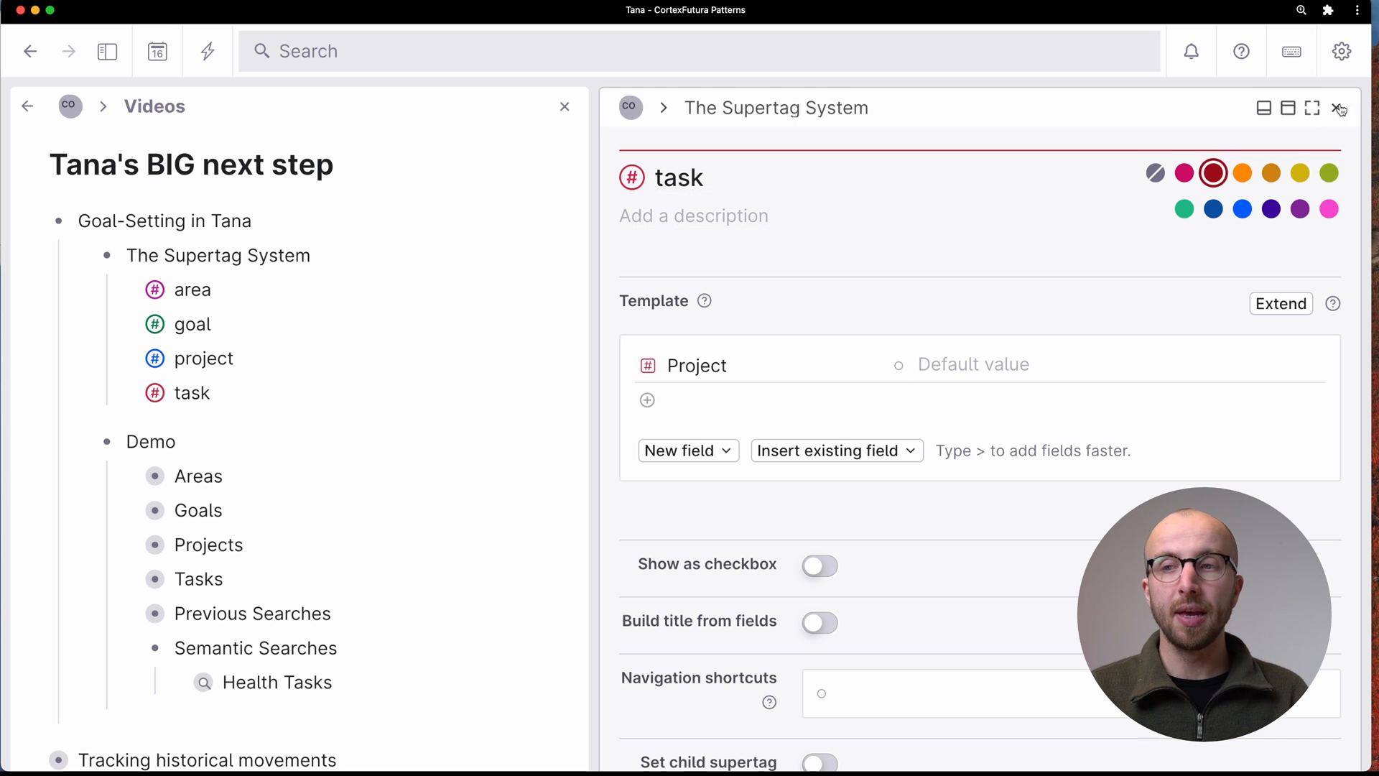
Step: Review the project supertag's Goal field settings, then close the panel
click(1337, 107)
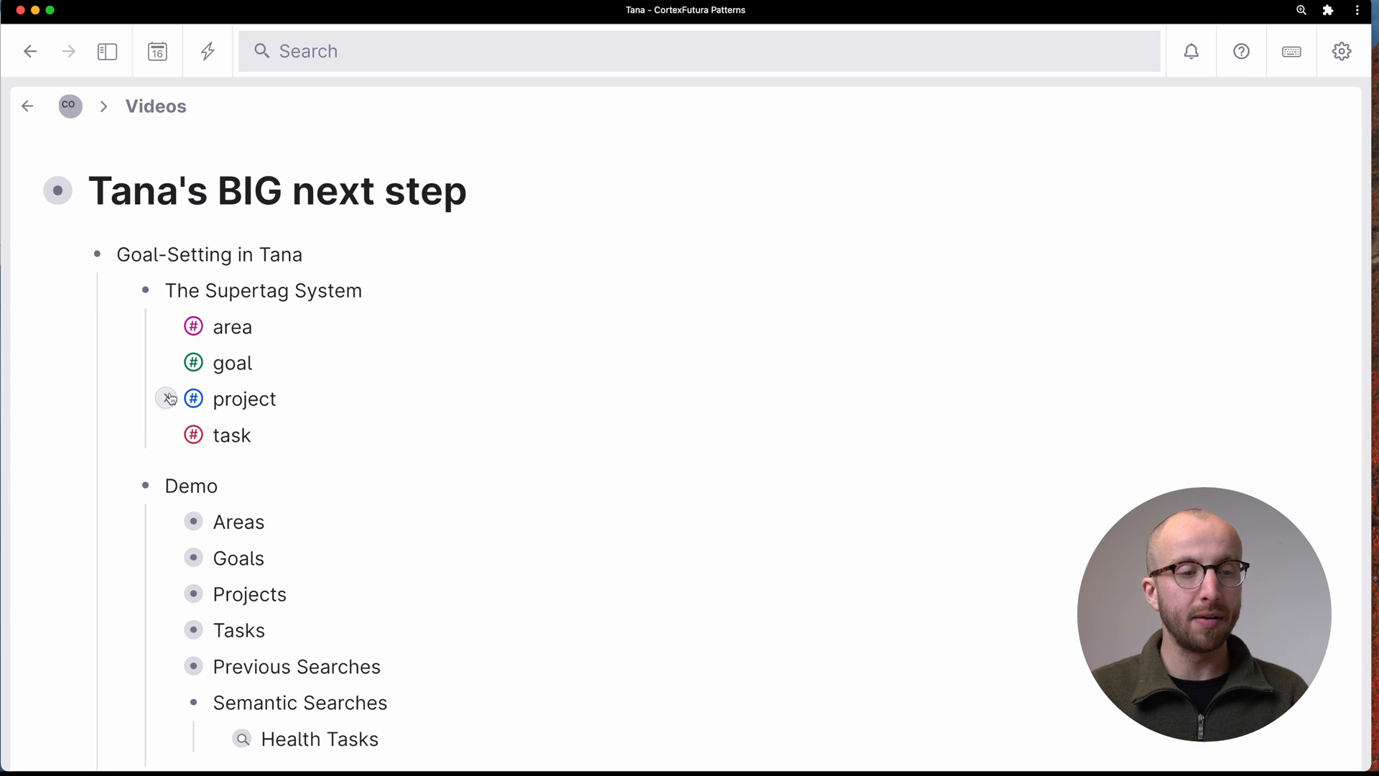
click(193, 399)
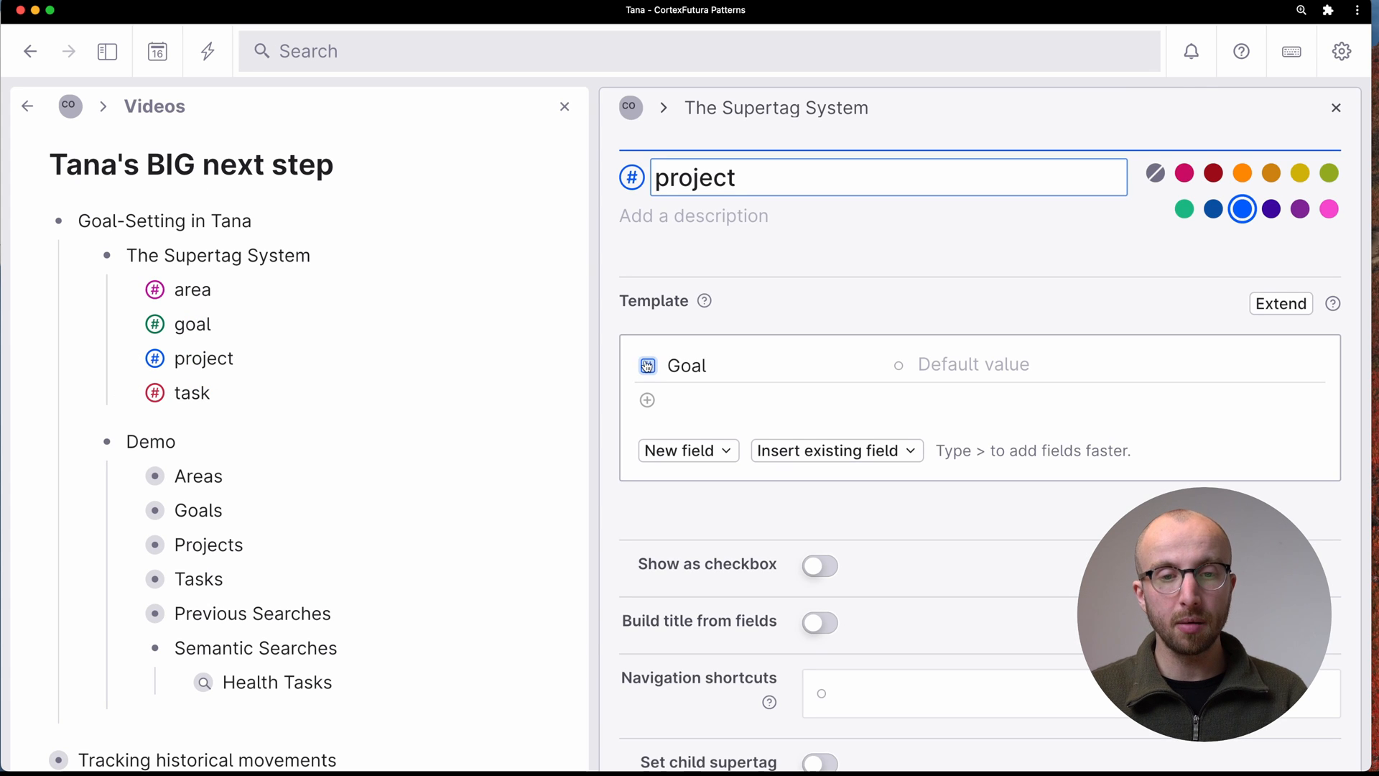
click(685, 365)
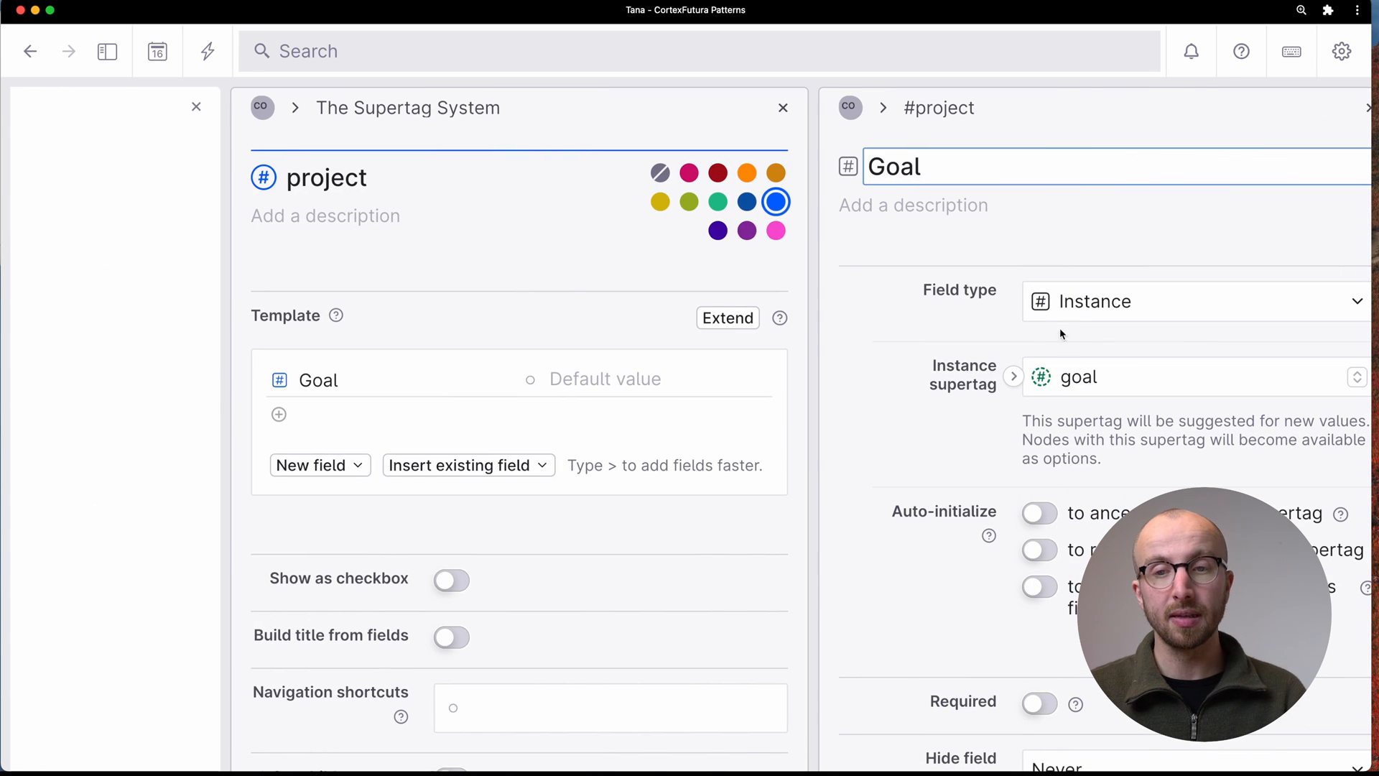
scroll(down, 3)
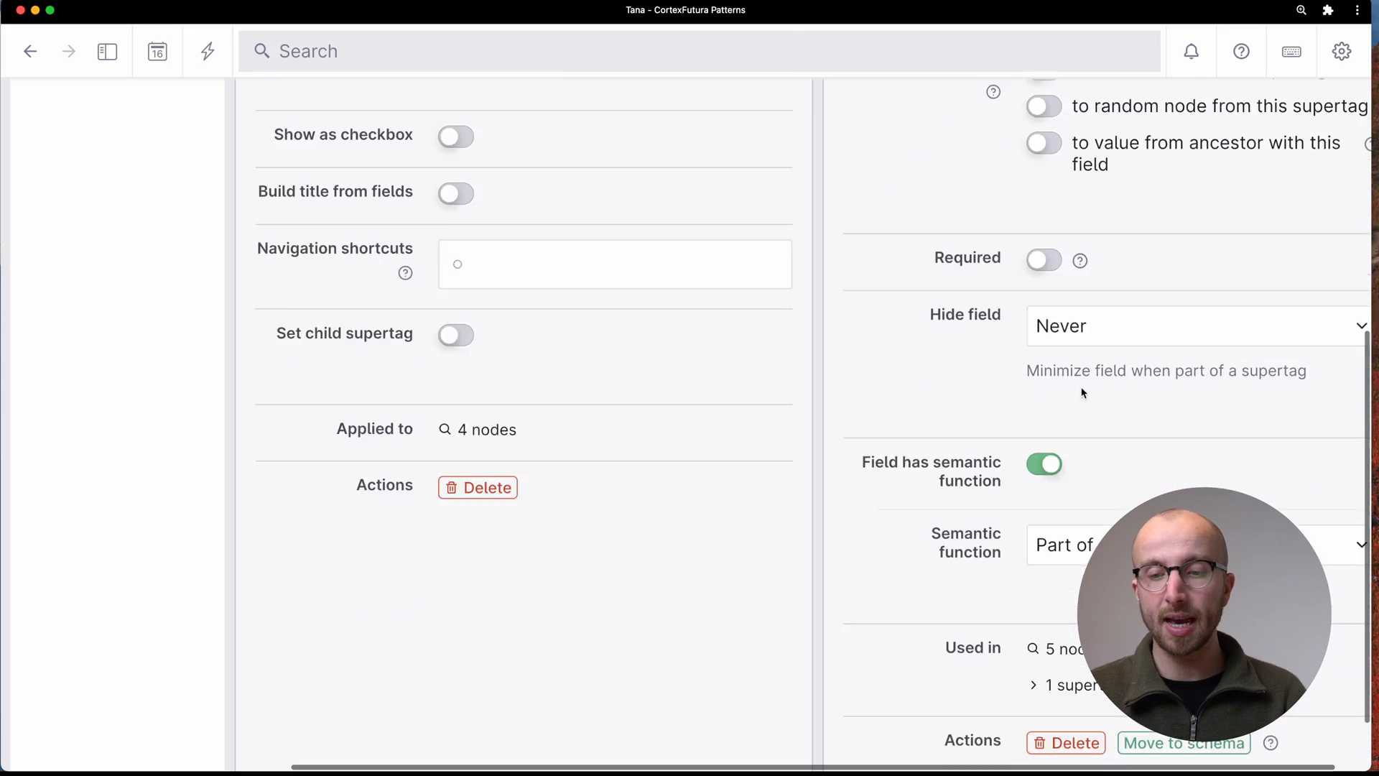
mouse_move(1042, 509)
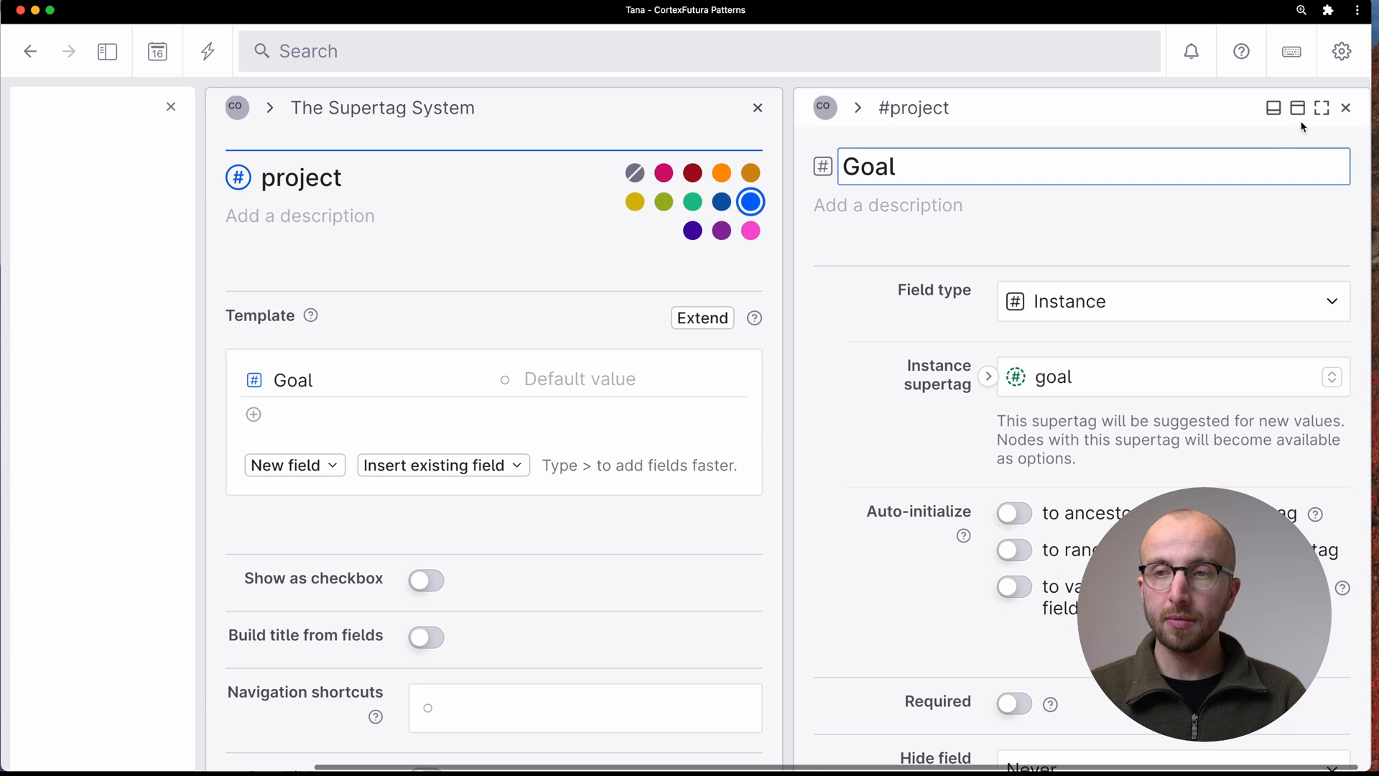
click(1345, 107)
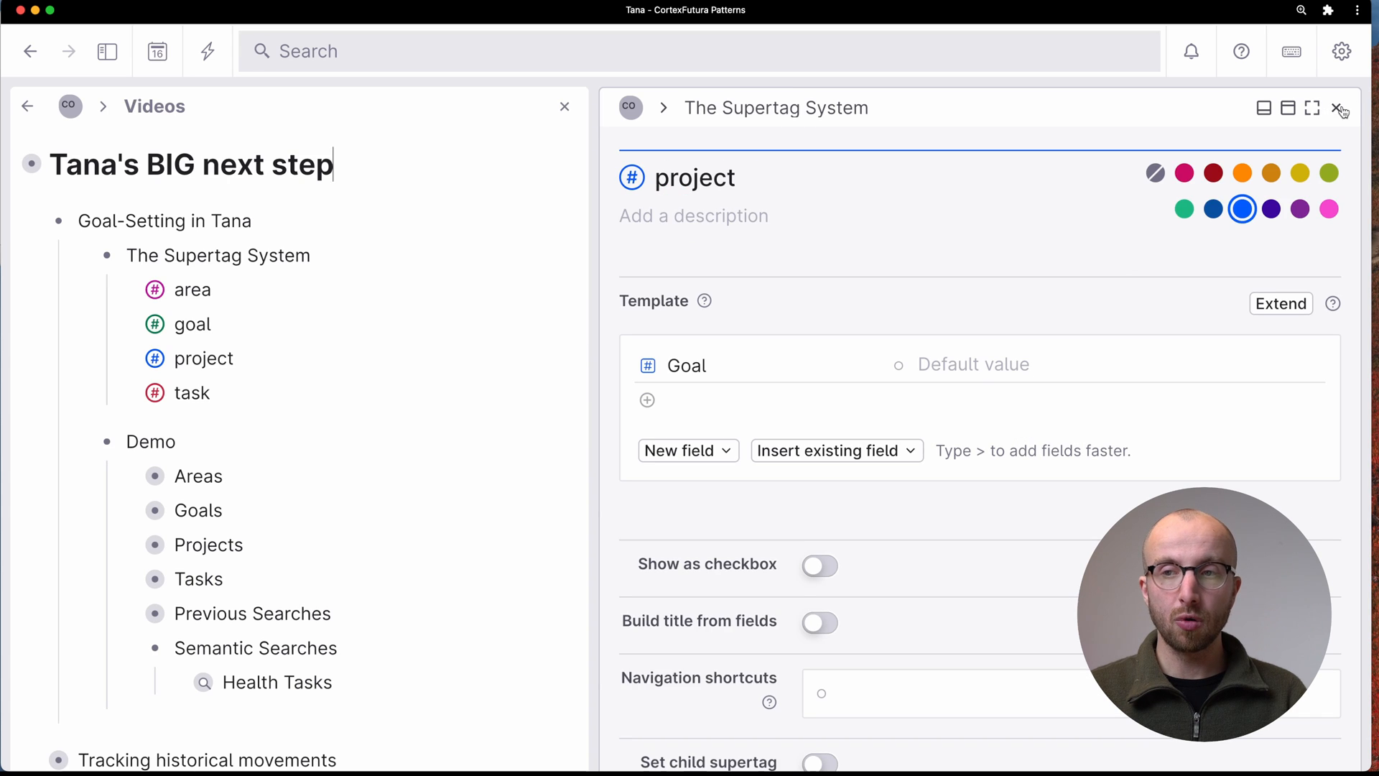
Step: Review the goal supertag's Area field and its instance supertag, then close the panel
click(1340, 107)
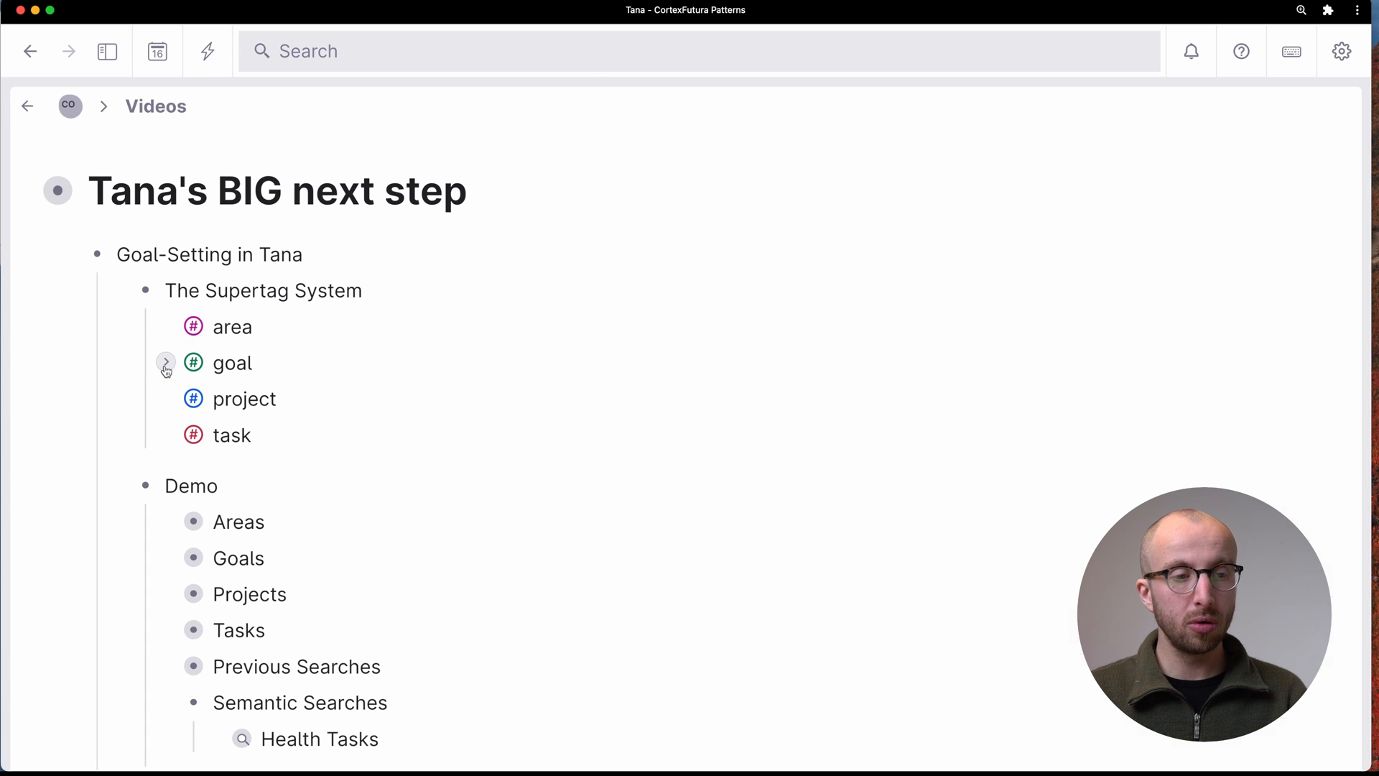
click(232, 362)
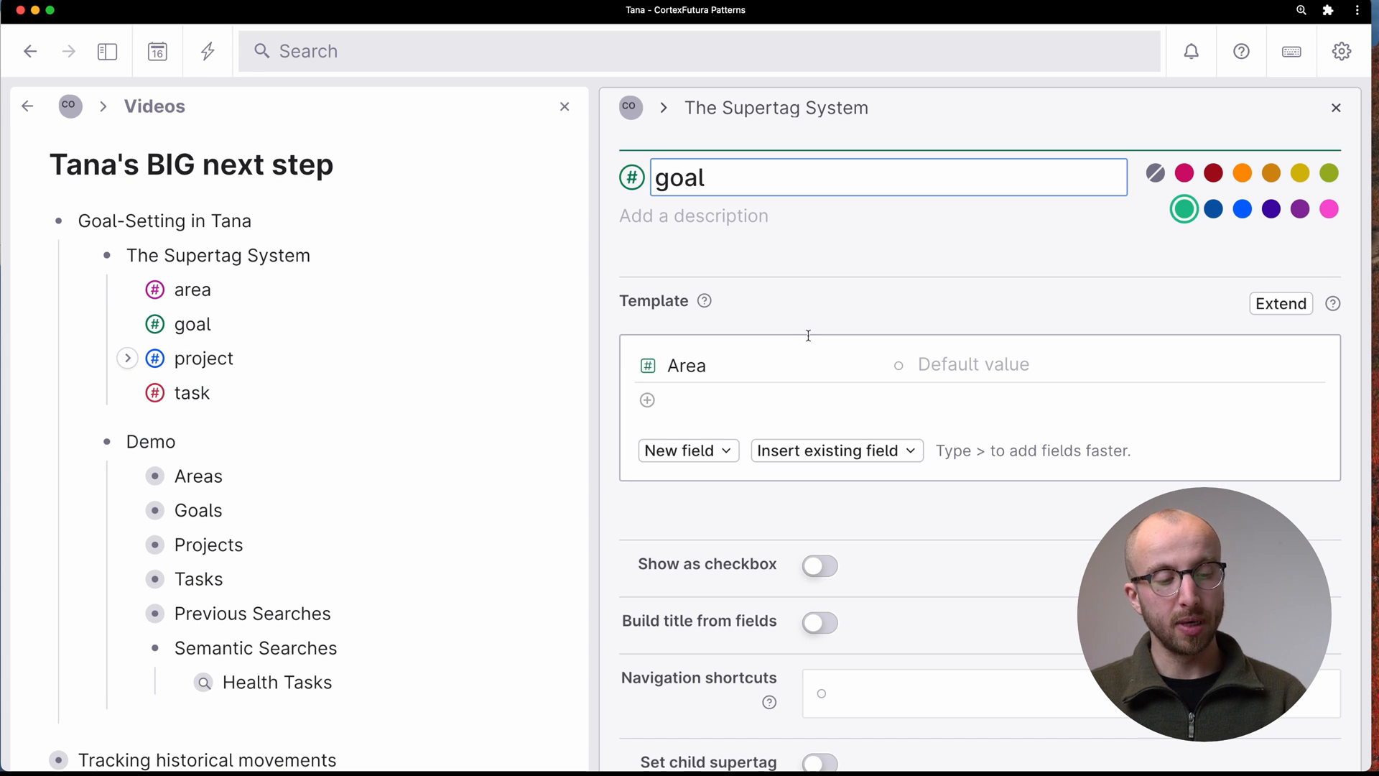
click(685, 365)
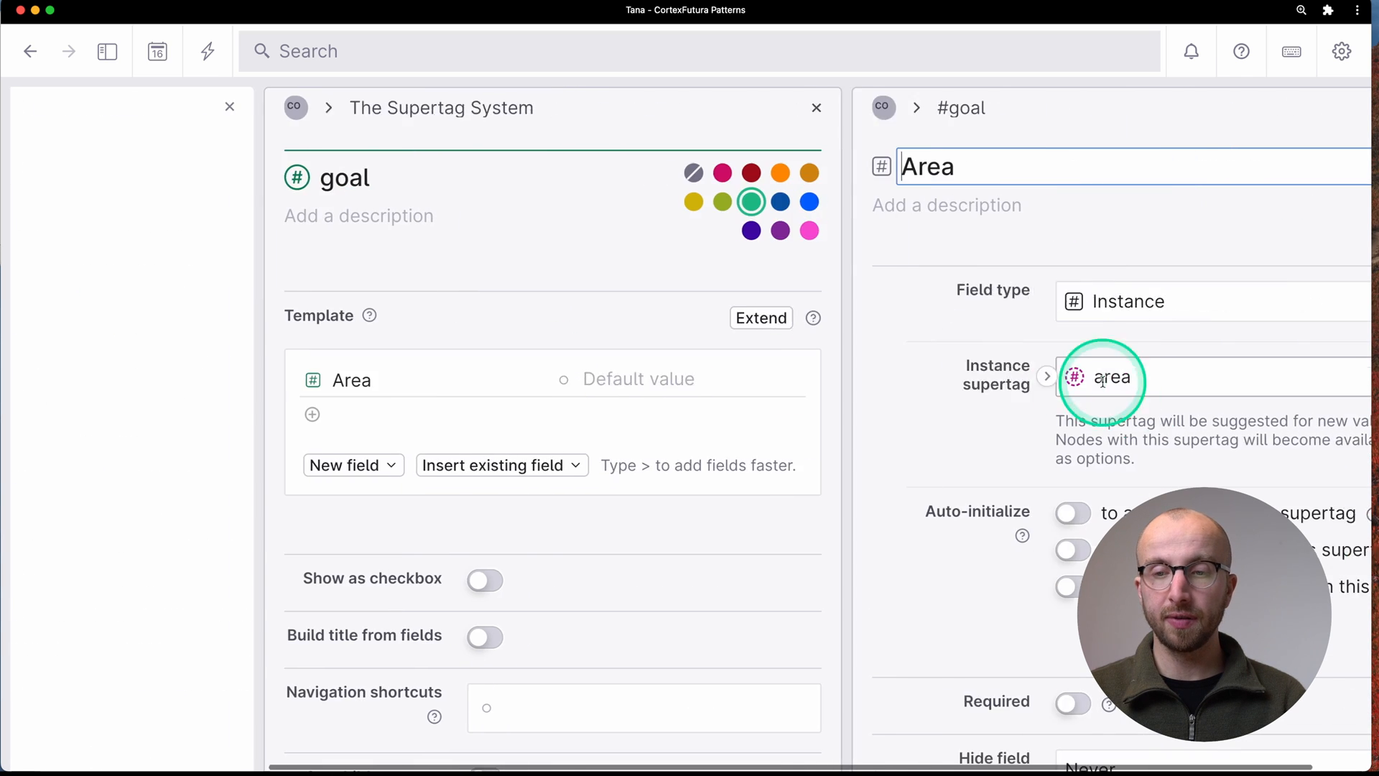
scroll(down, 3)
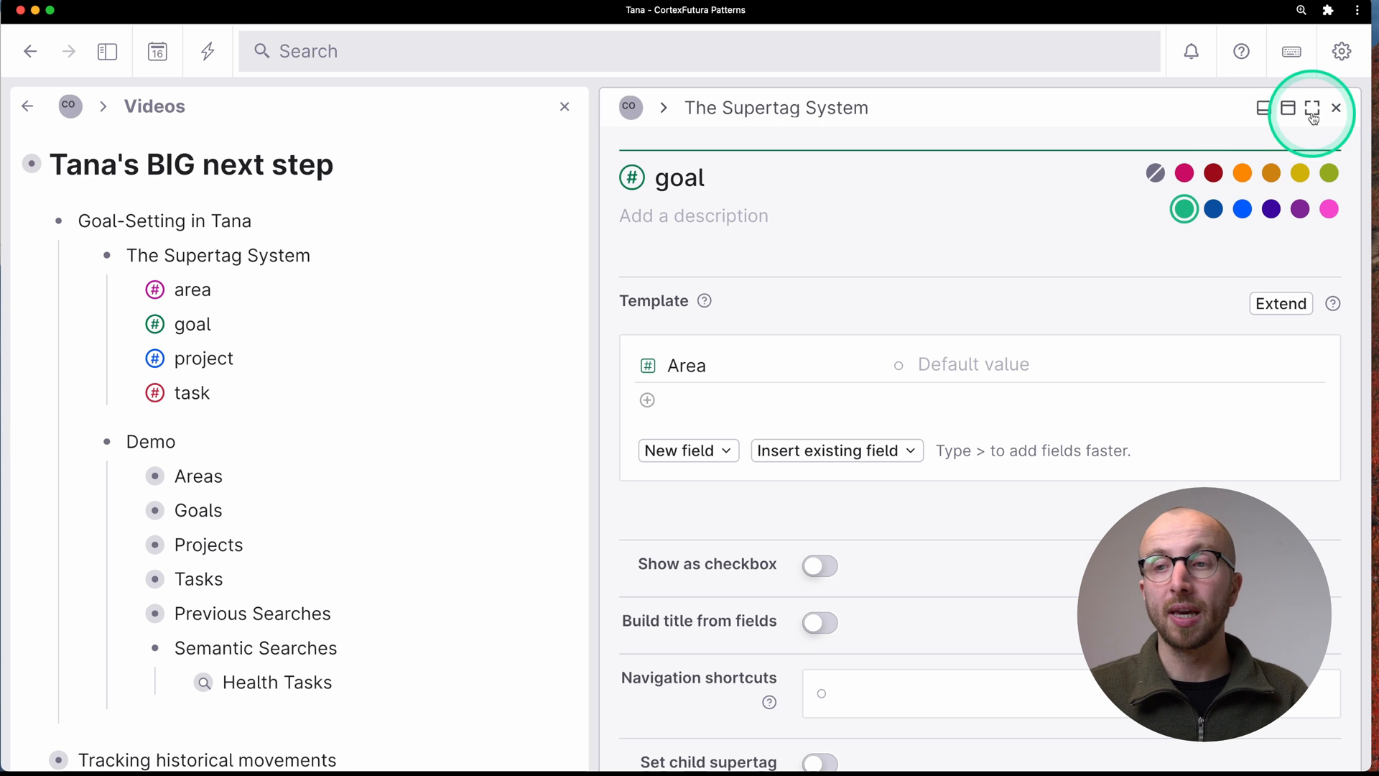
click(1336, 107)
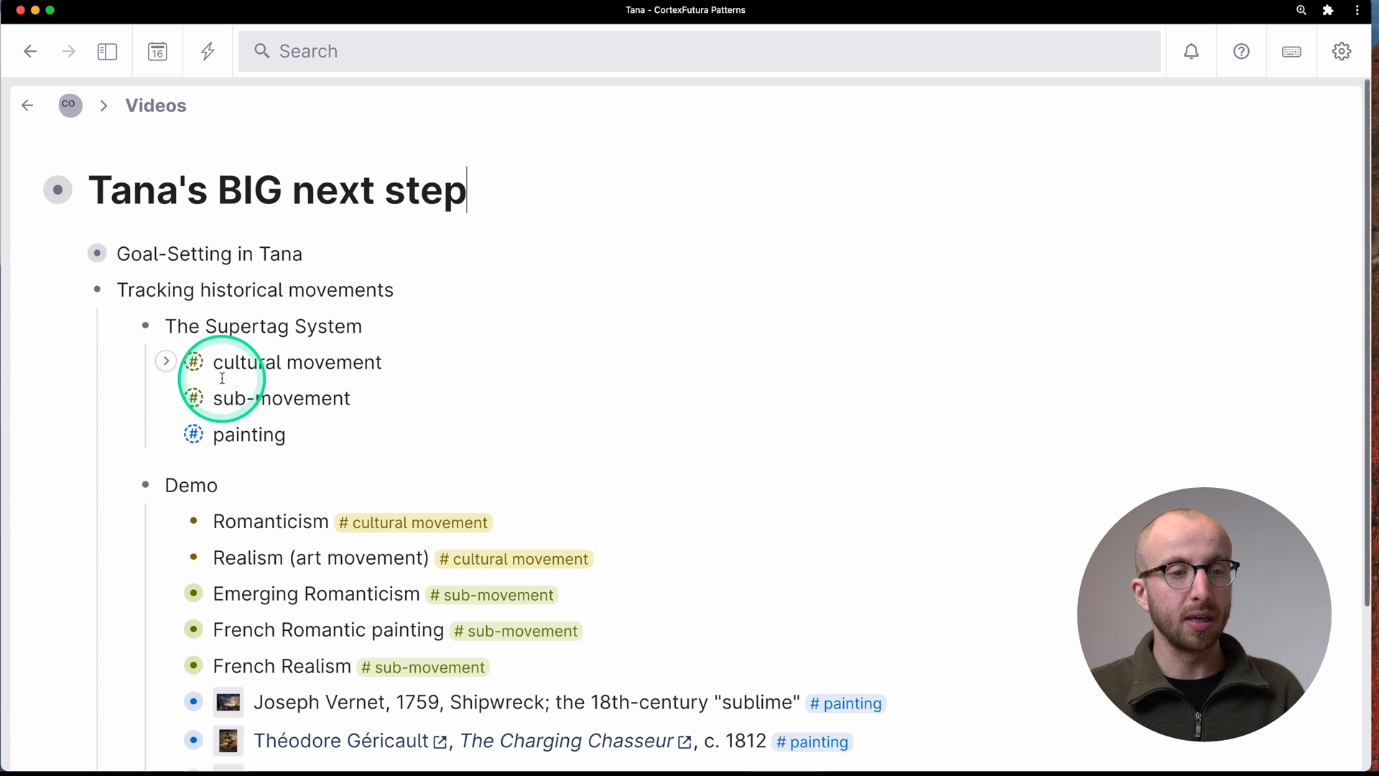
Step: Collapse The Supertag System list and check French Realism belongs to Realism
scroll(down, 3)
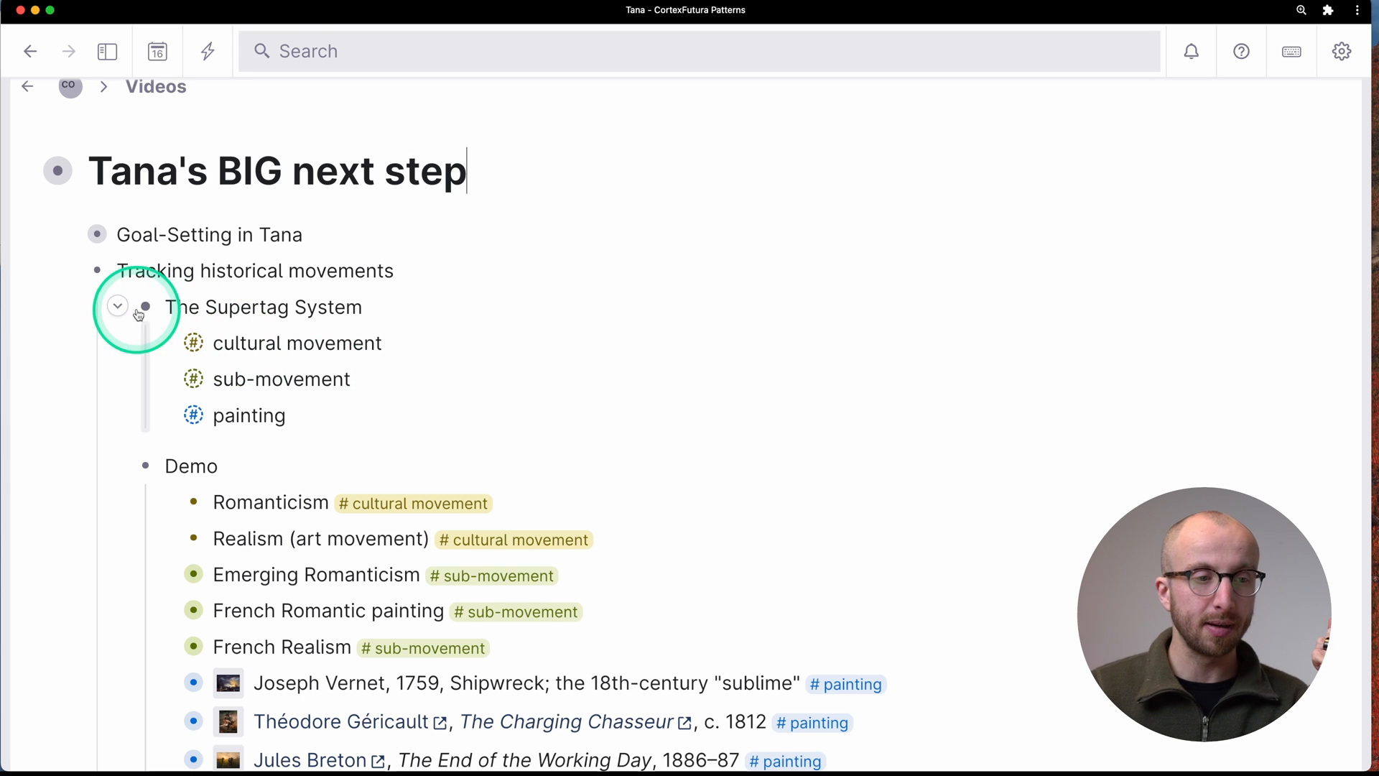
click(117, 306)
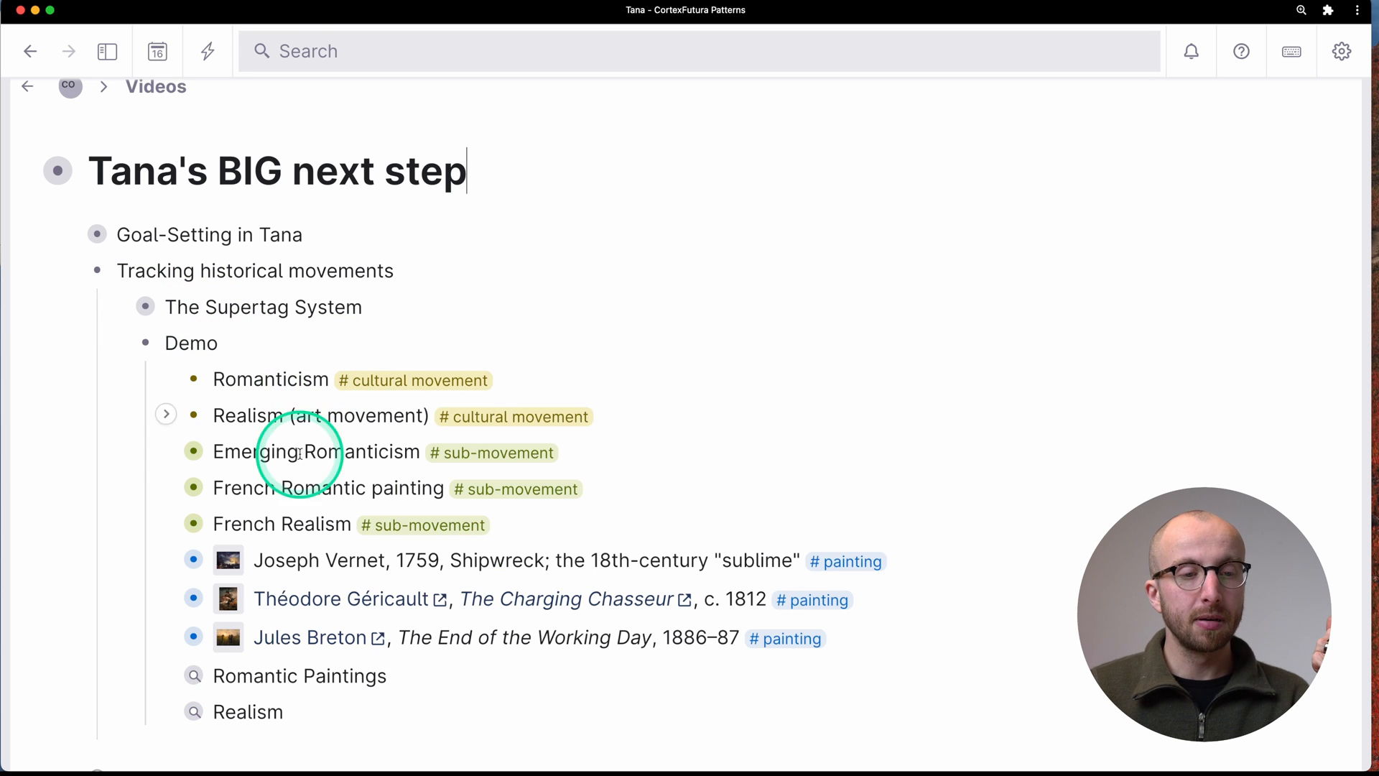
mouse_move(356, 395)
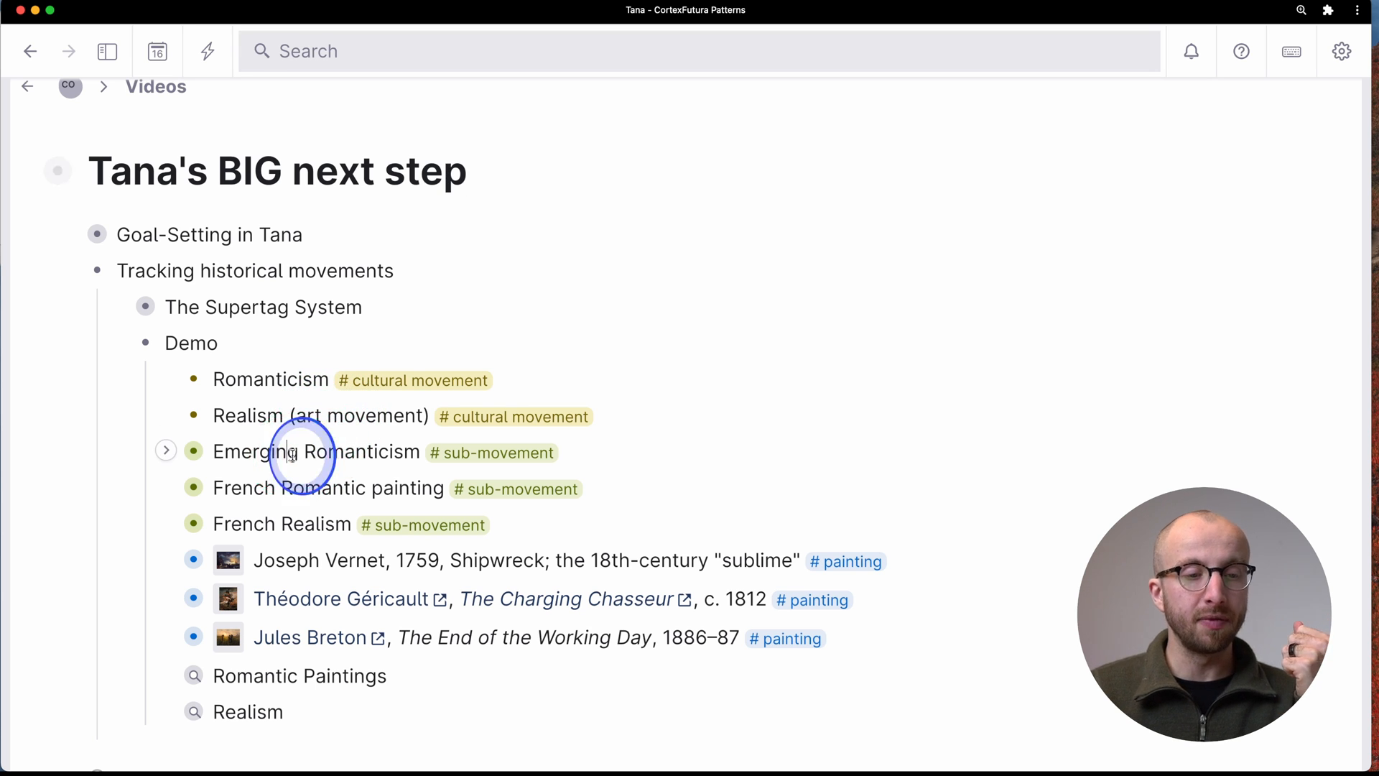
mouse_move(303, 489)
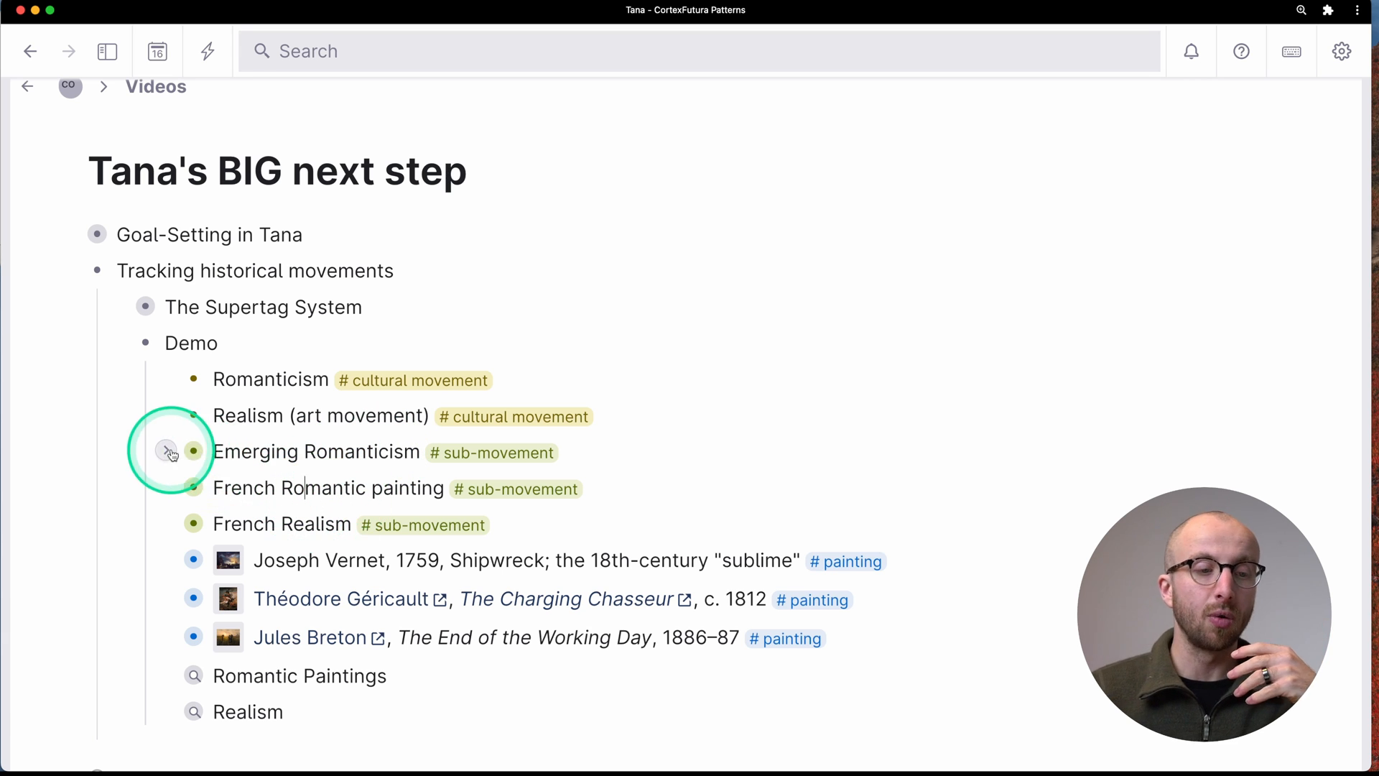
click(168, 451)
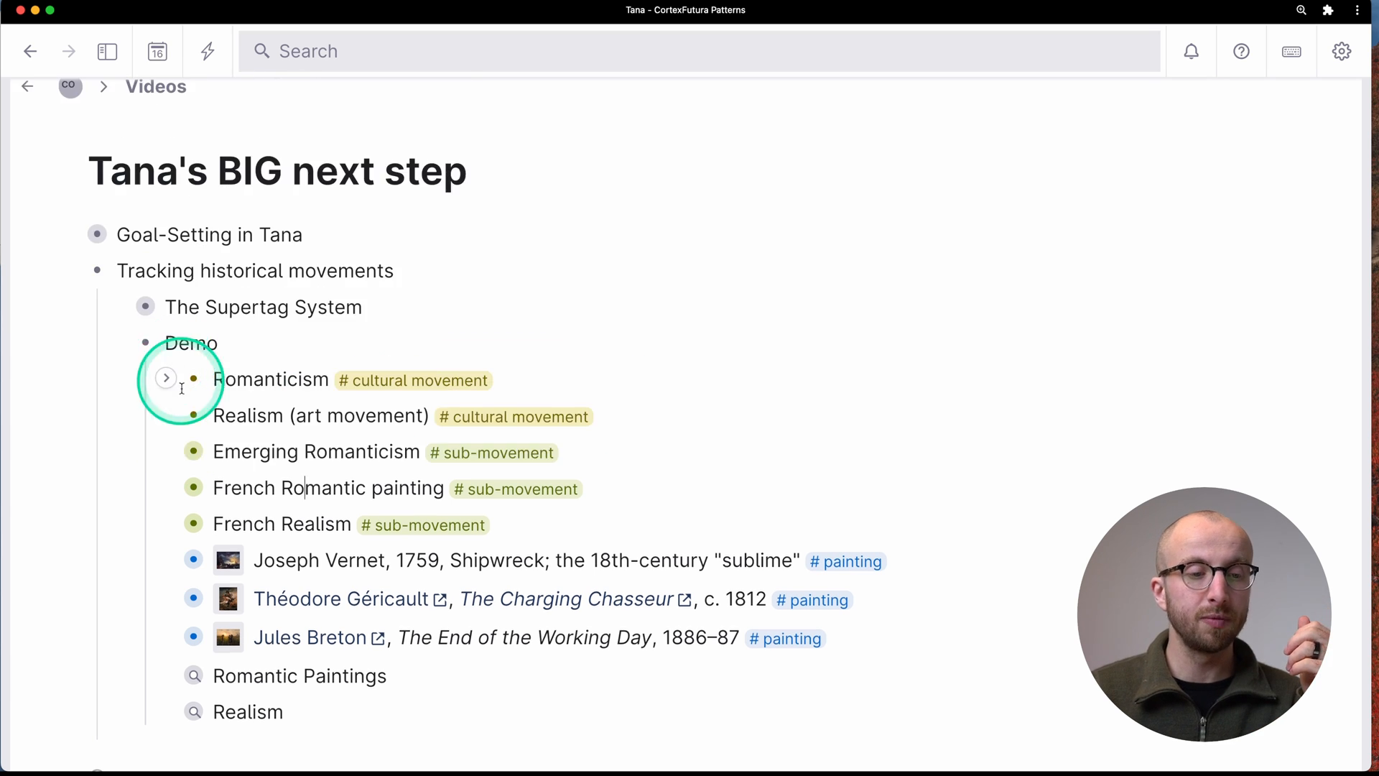
mouse_move(169, 523)
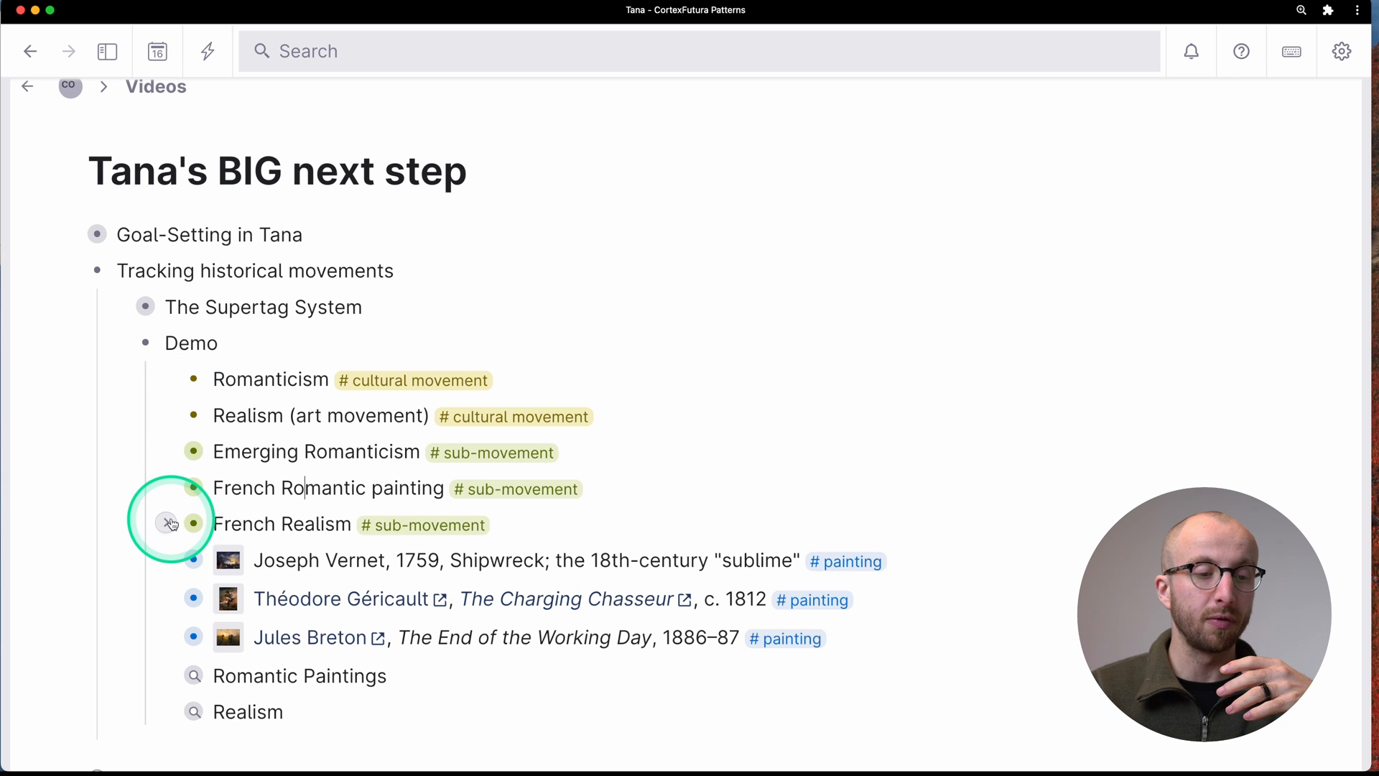
click(169, 525)
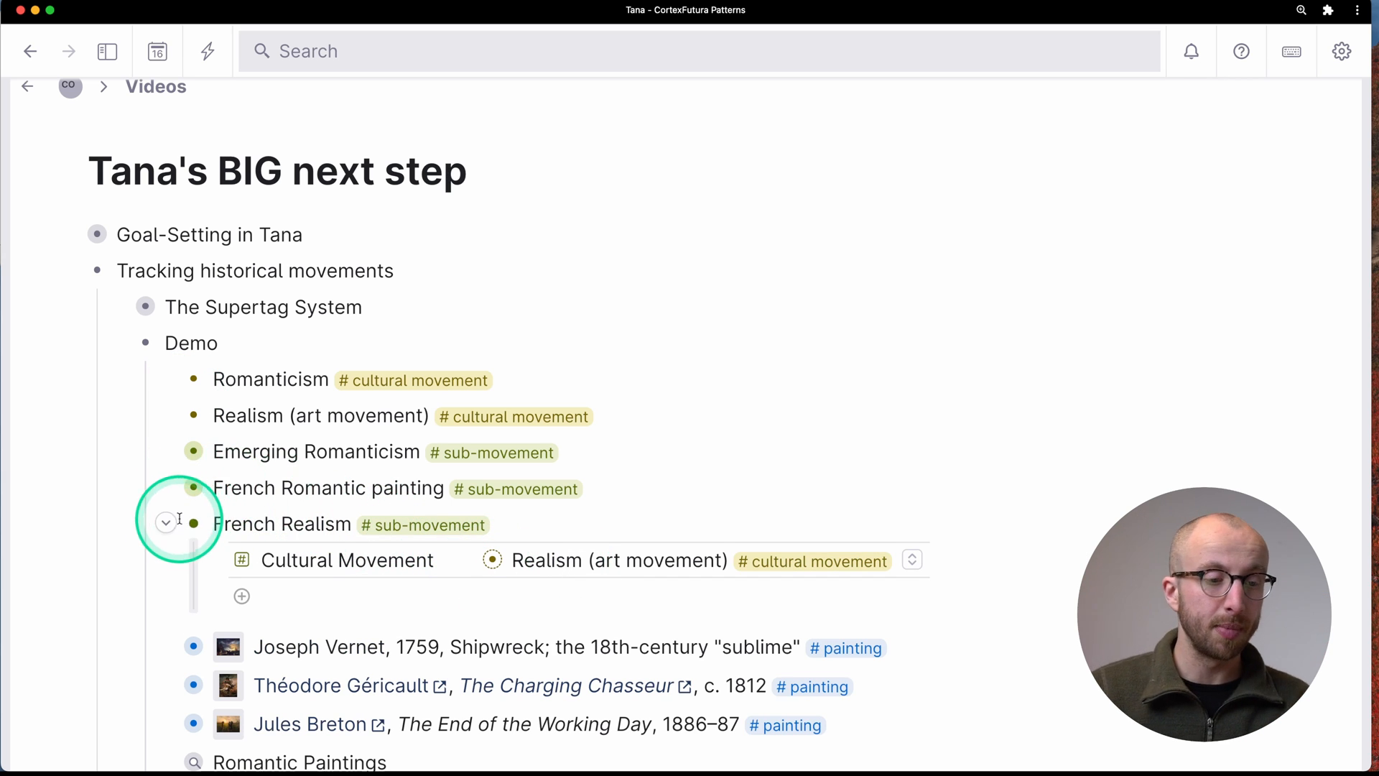
click(166, 523)
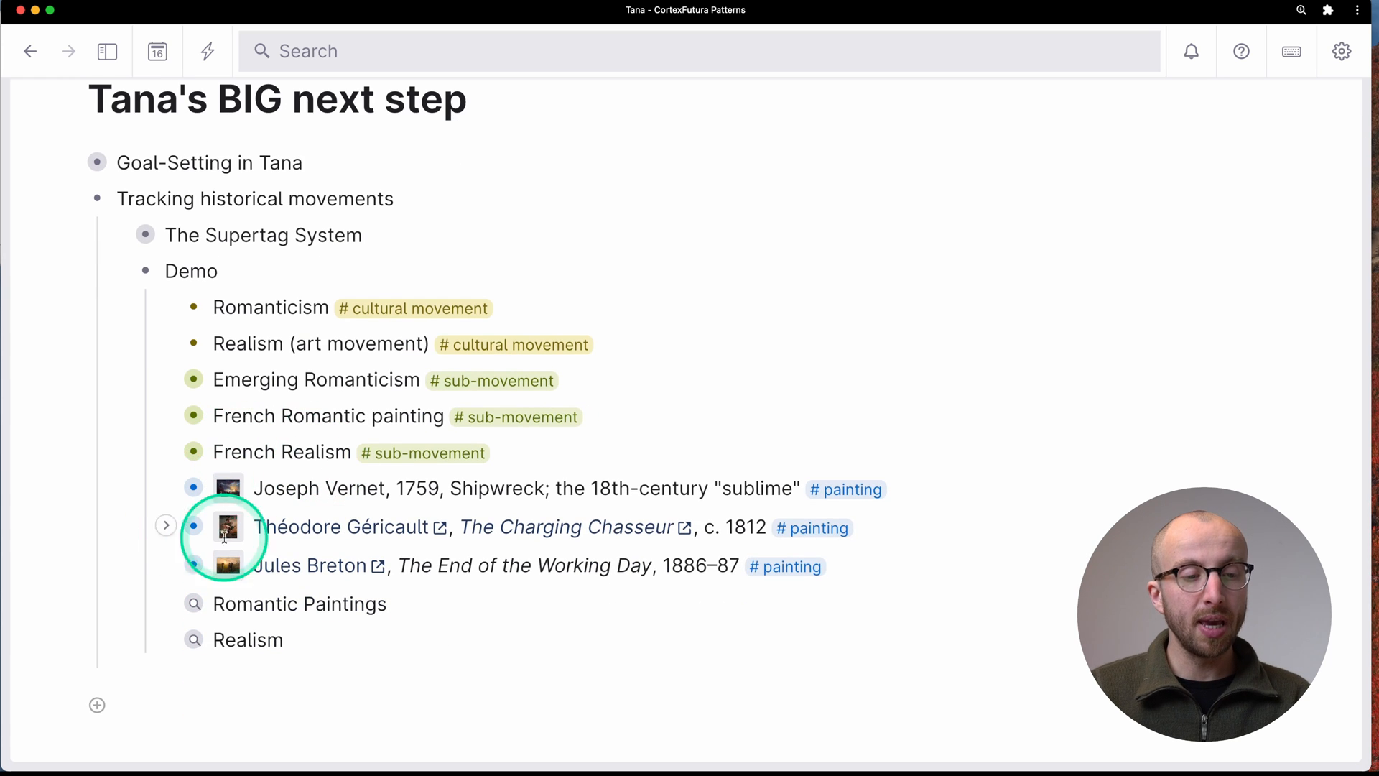
Step: Check Vernet's Shipwreck sits in Emerging Romanticism within Romanticism, then collapse it
click(166, 488)
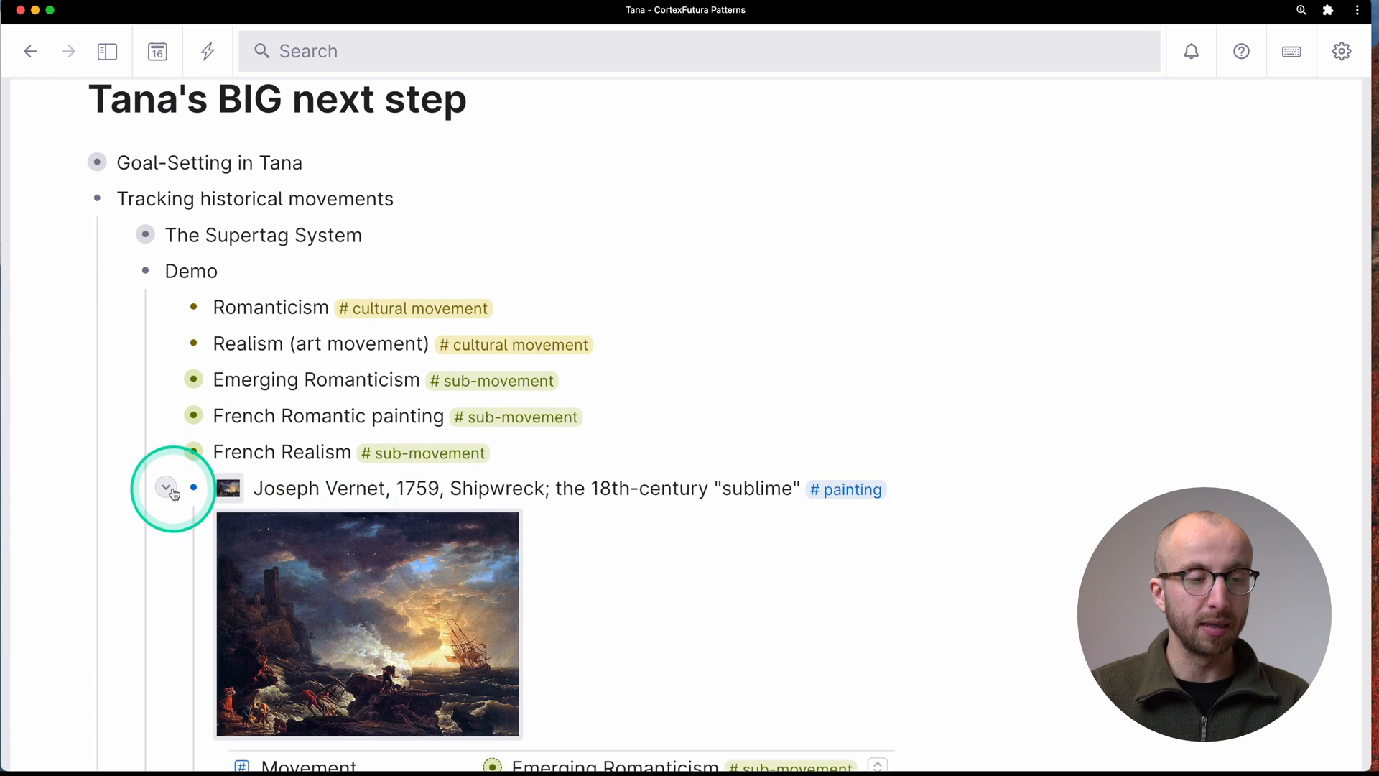
scroll(down, 3)
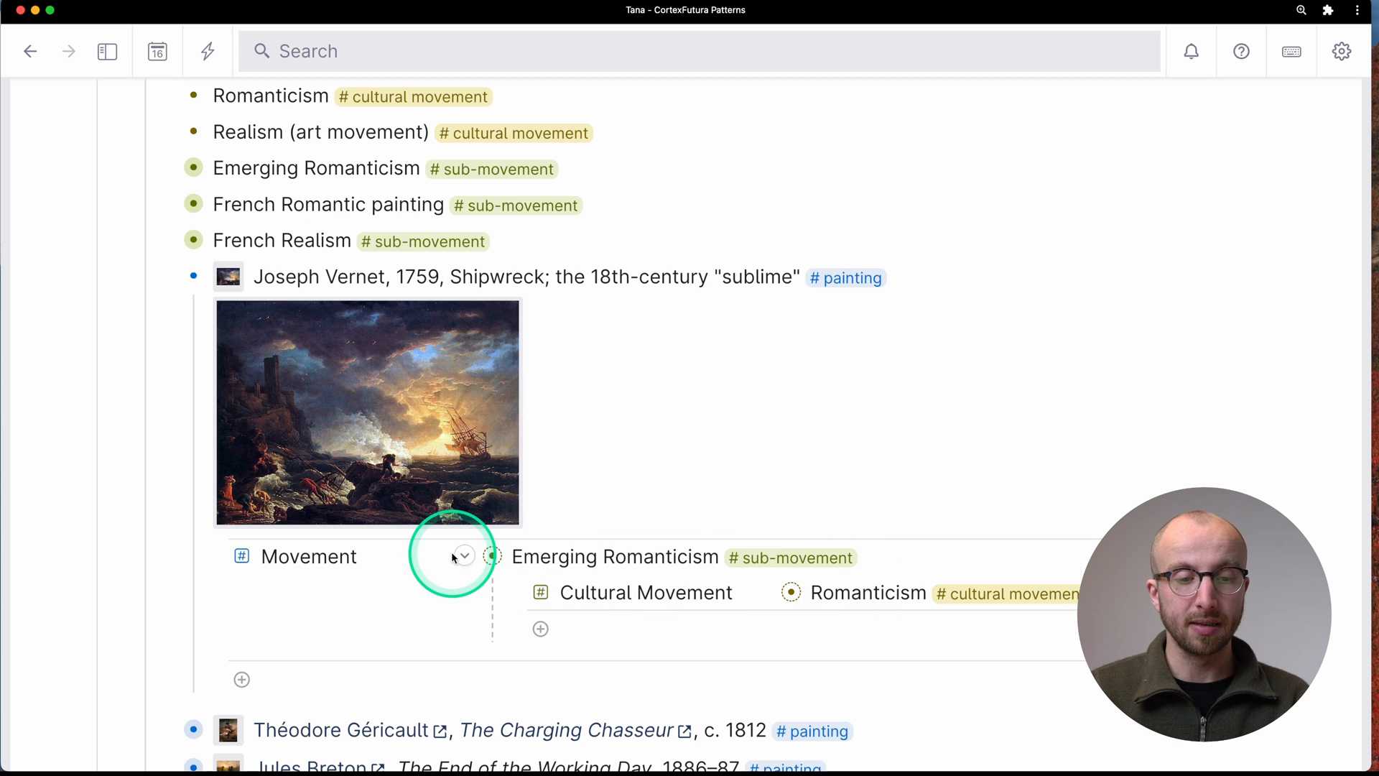
click(463, 556)
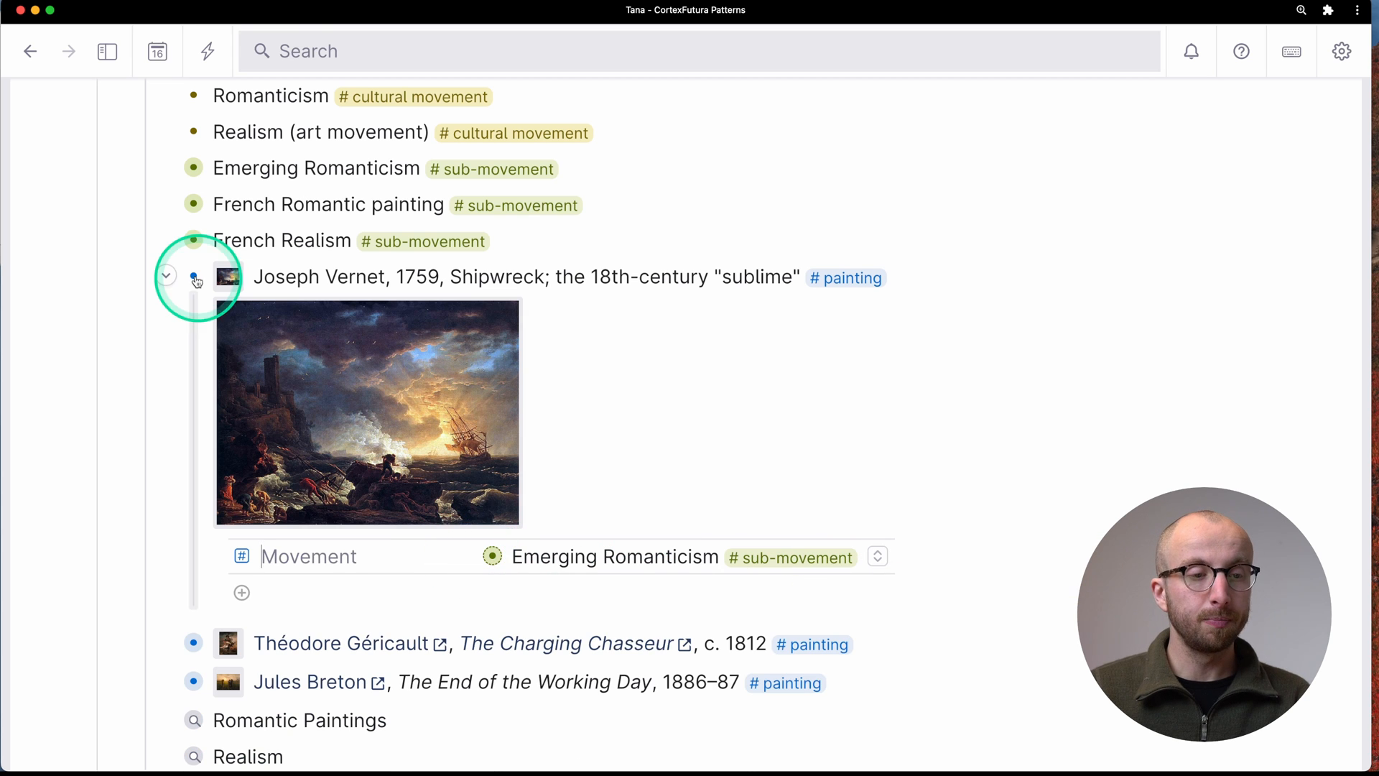
click(166, 275)
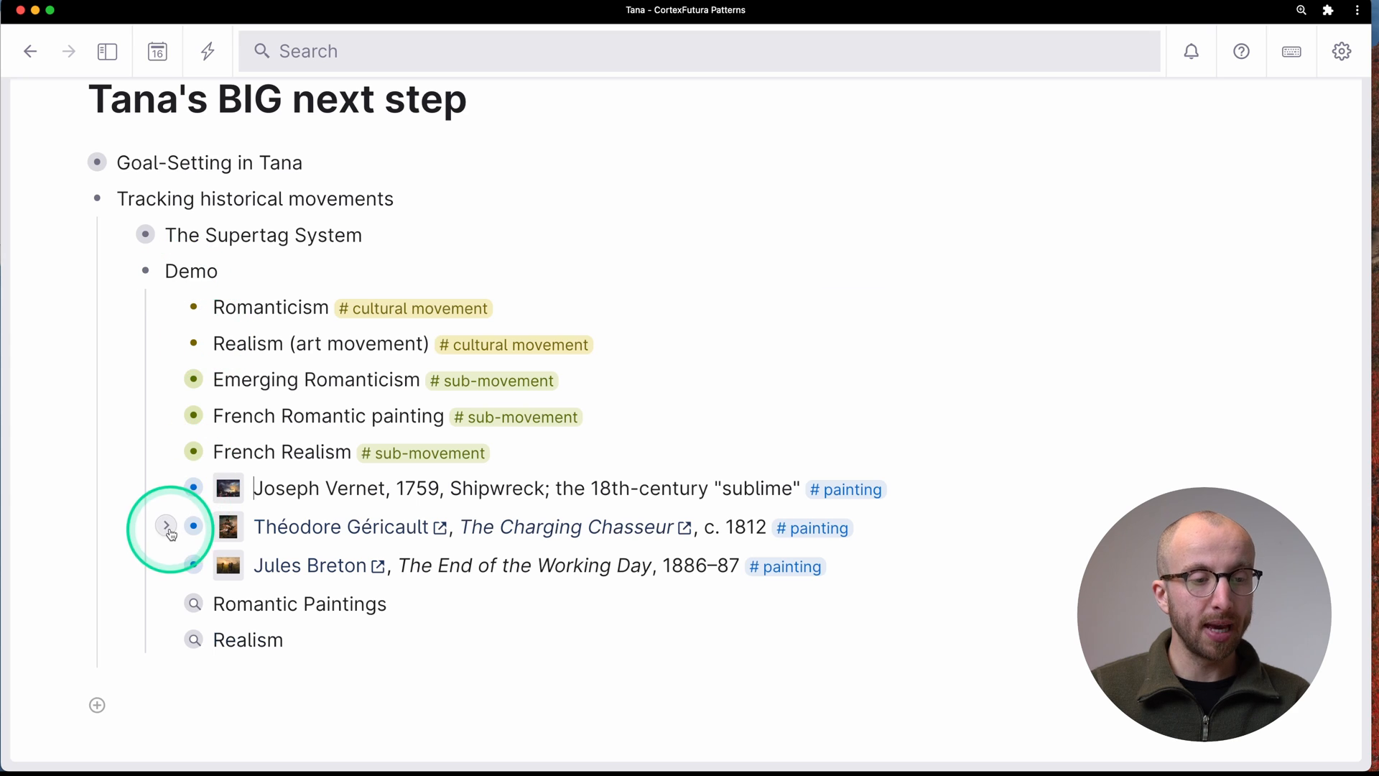
click(166, 526)
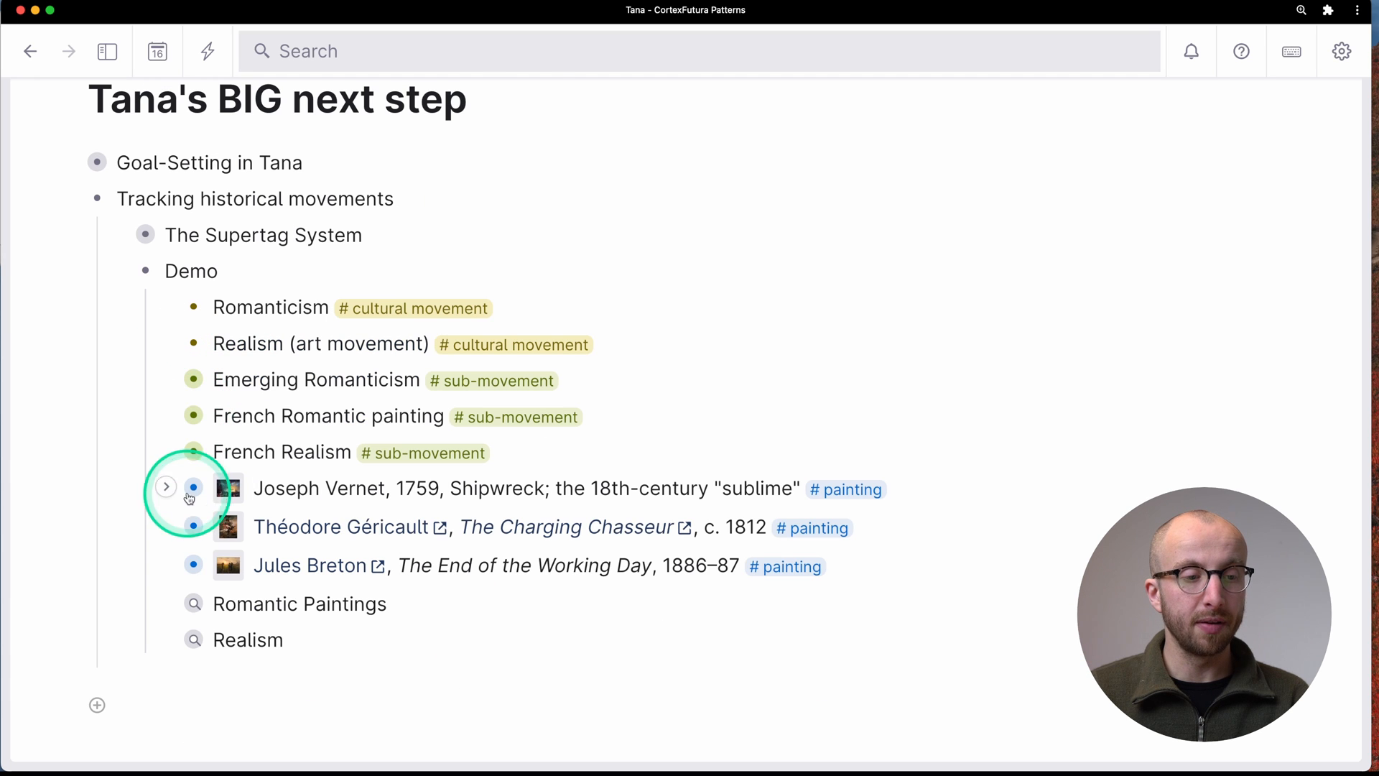
mouse_move(167, 565)
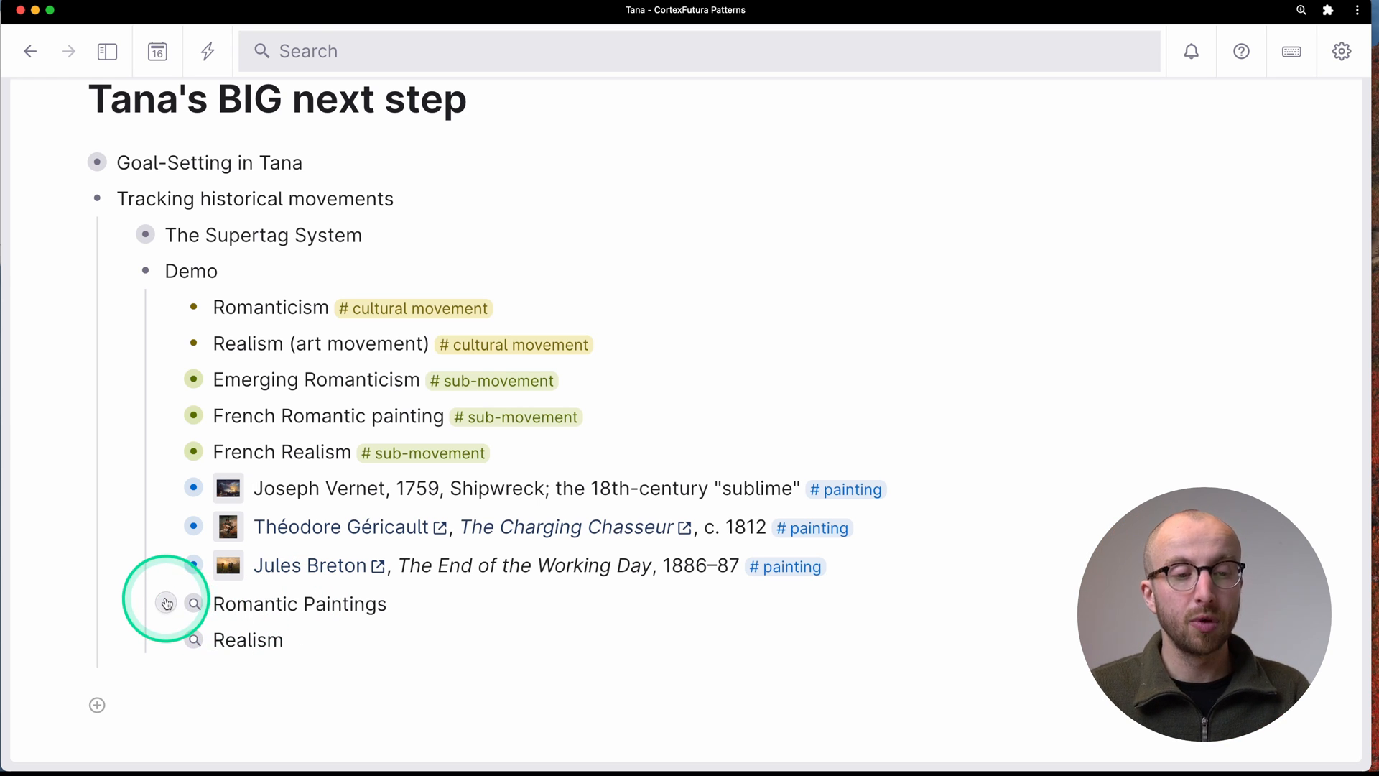
click(166, 603)
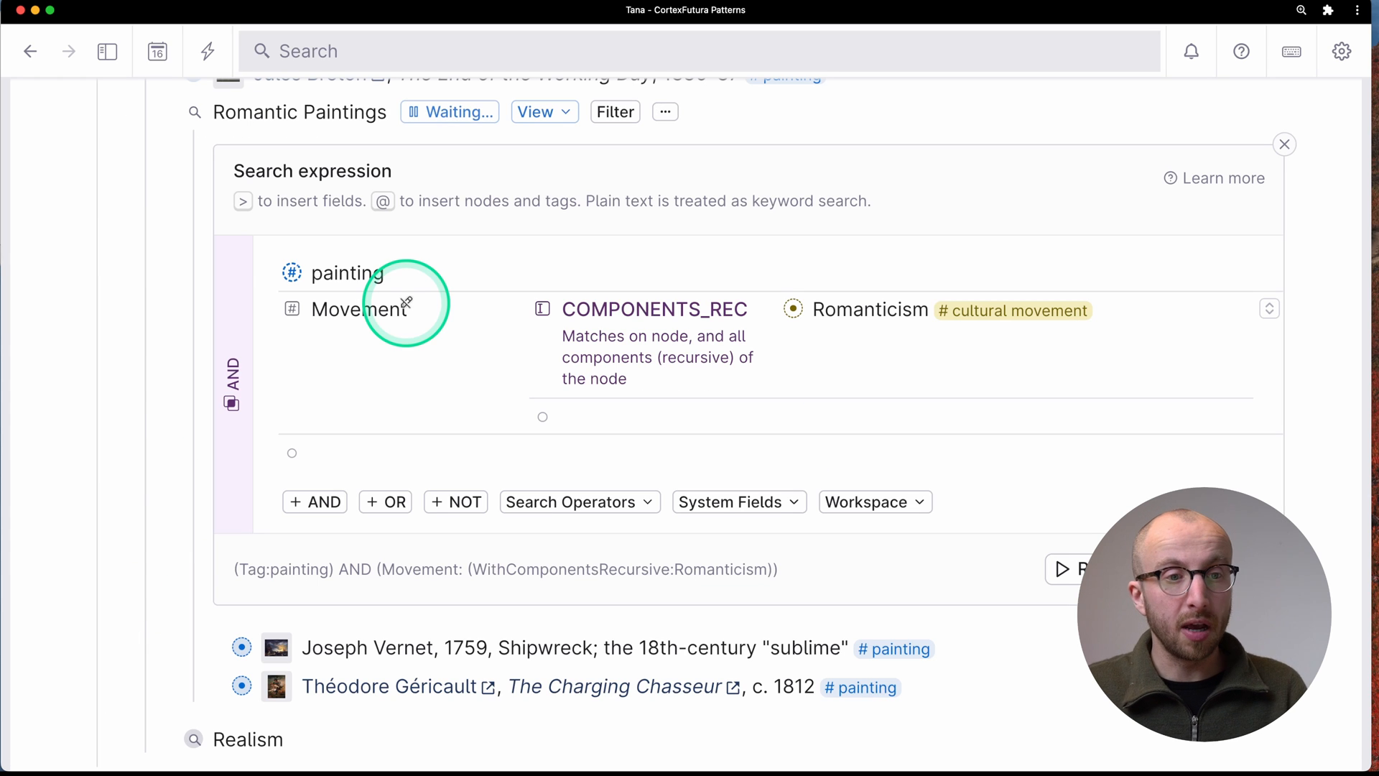
mouse_move(345, 273)
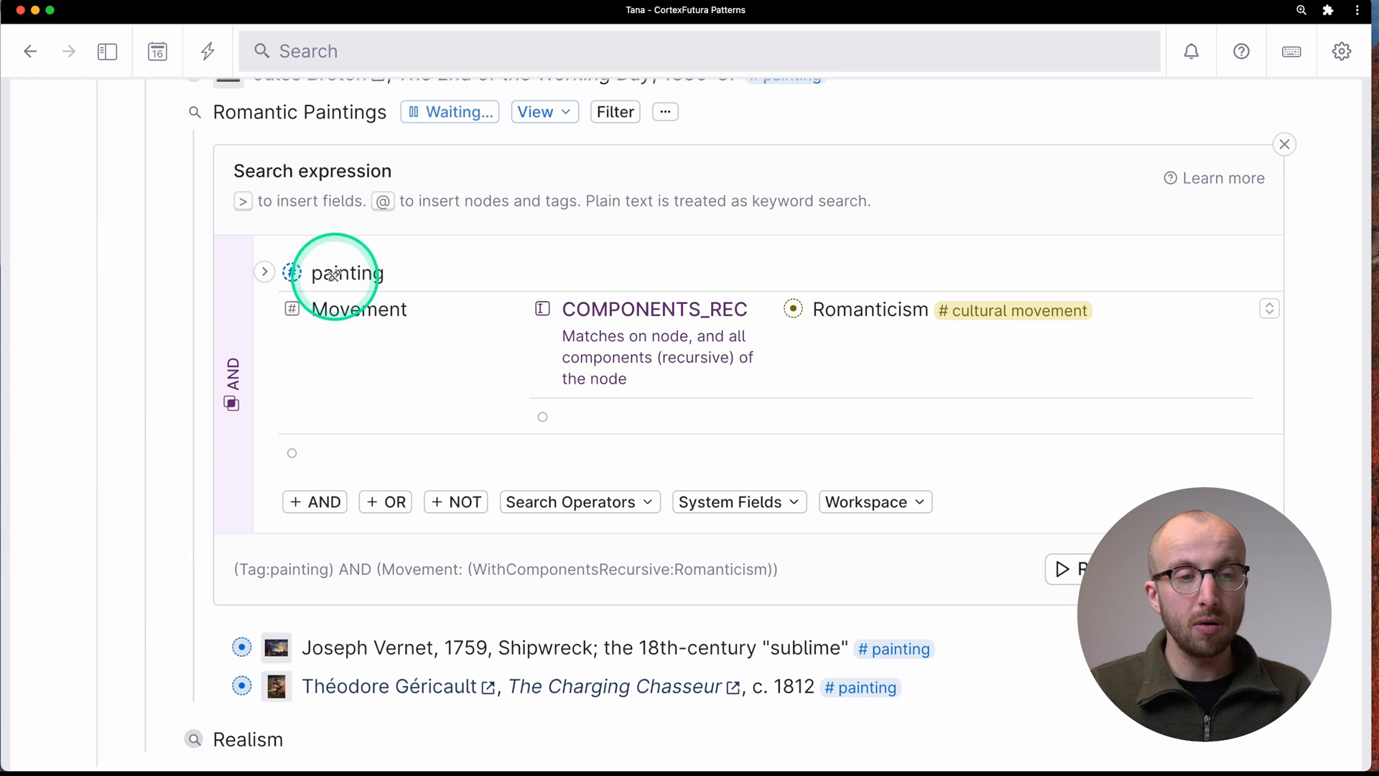
mouse_move(291, 308)
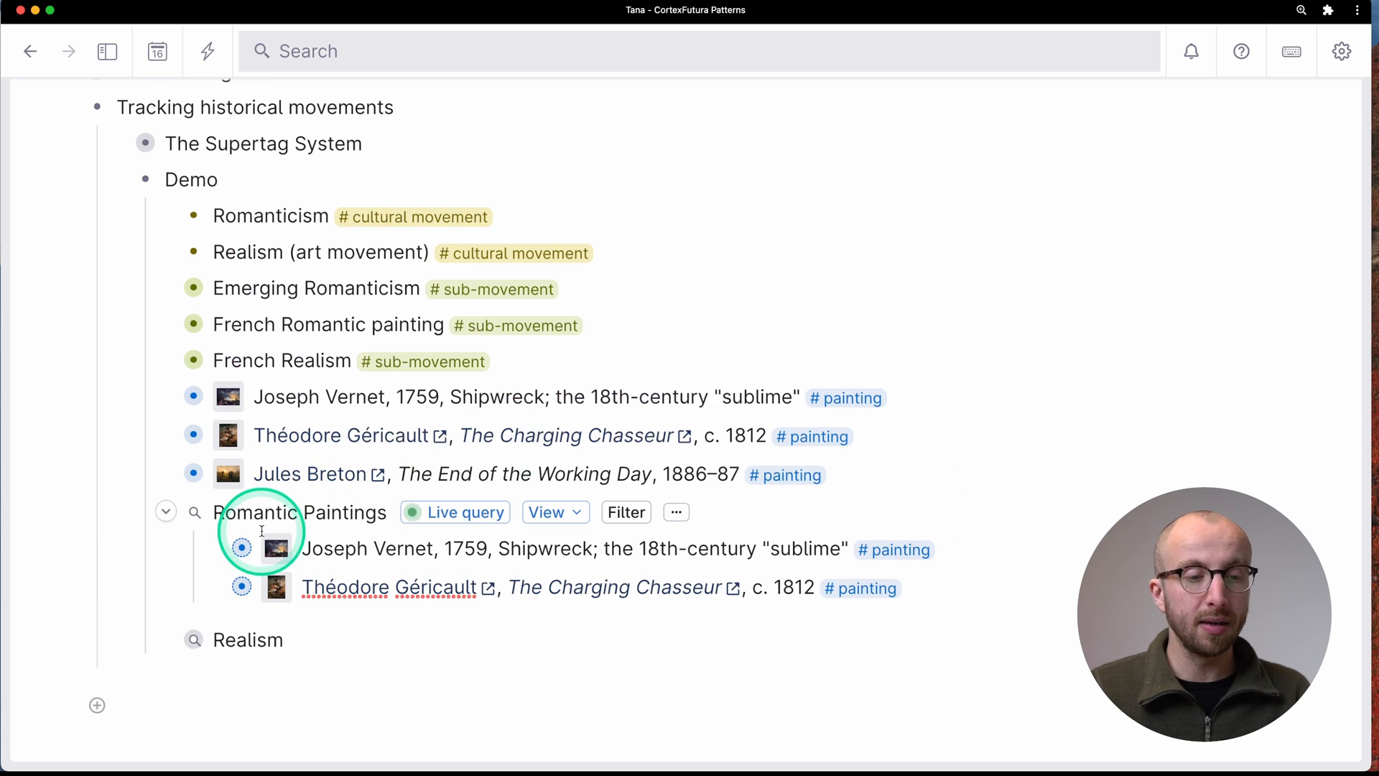
click(167, 639)
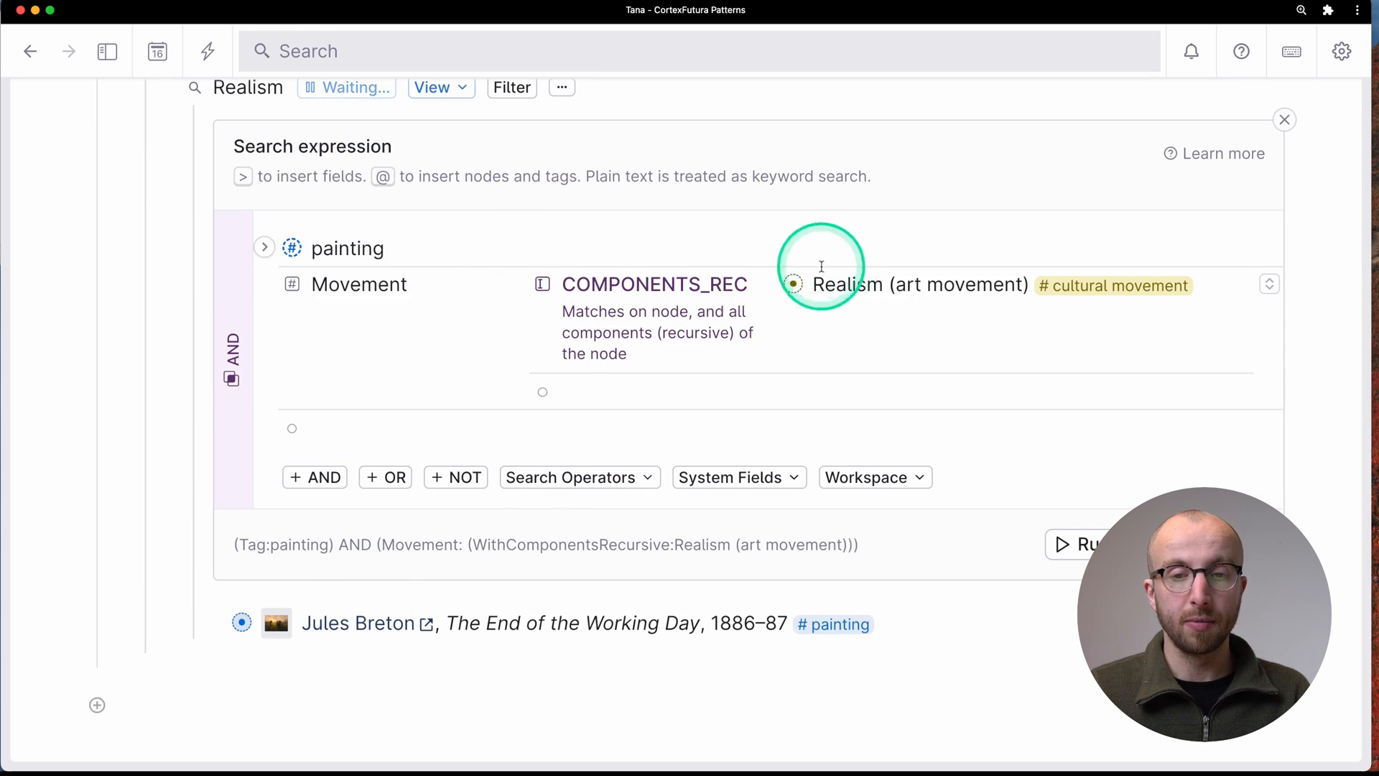
click(1283, 118)
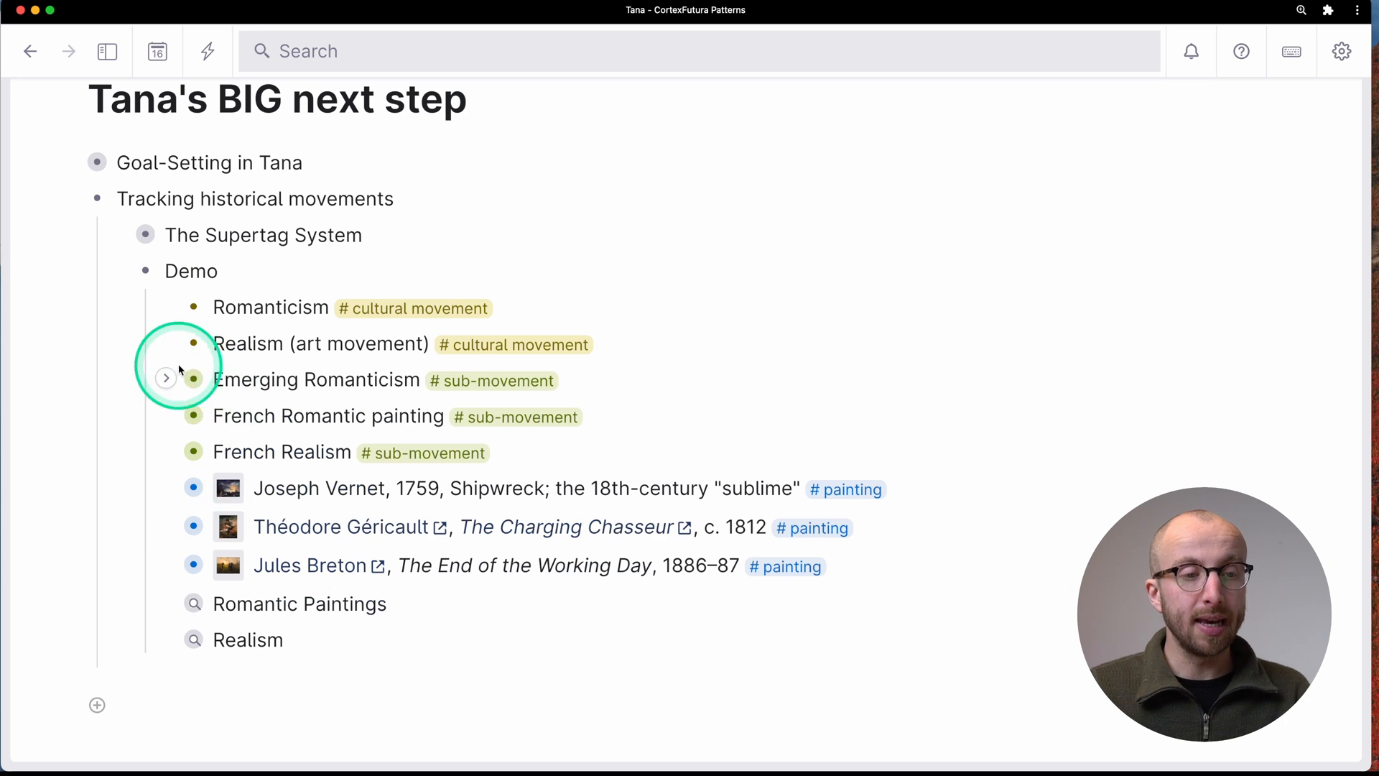
mouse_move(168, 448)
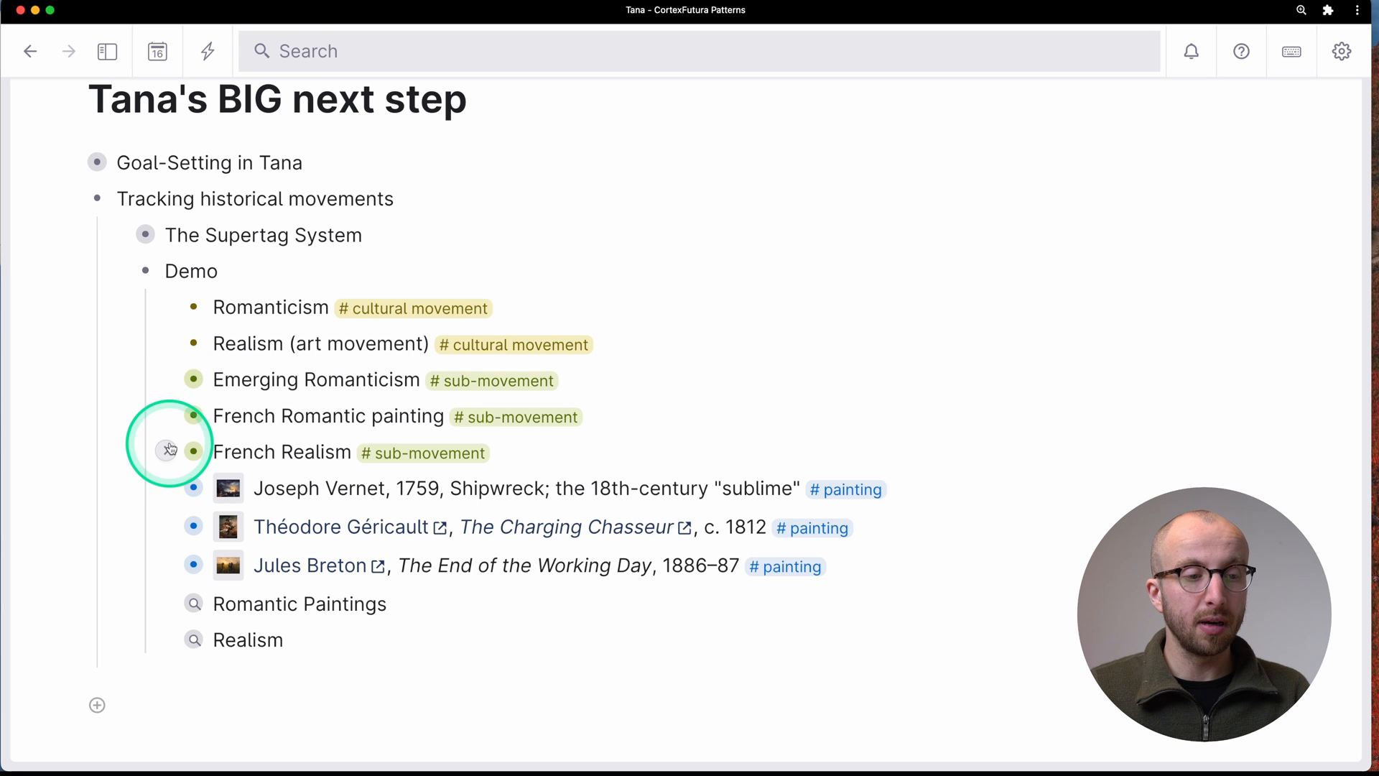
Step: Inspect the sub-movement supertag's Cultural Movement field with its Part of function
click(170, 450)
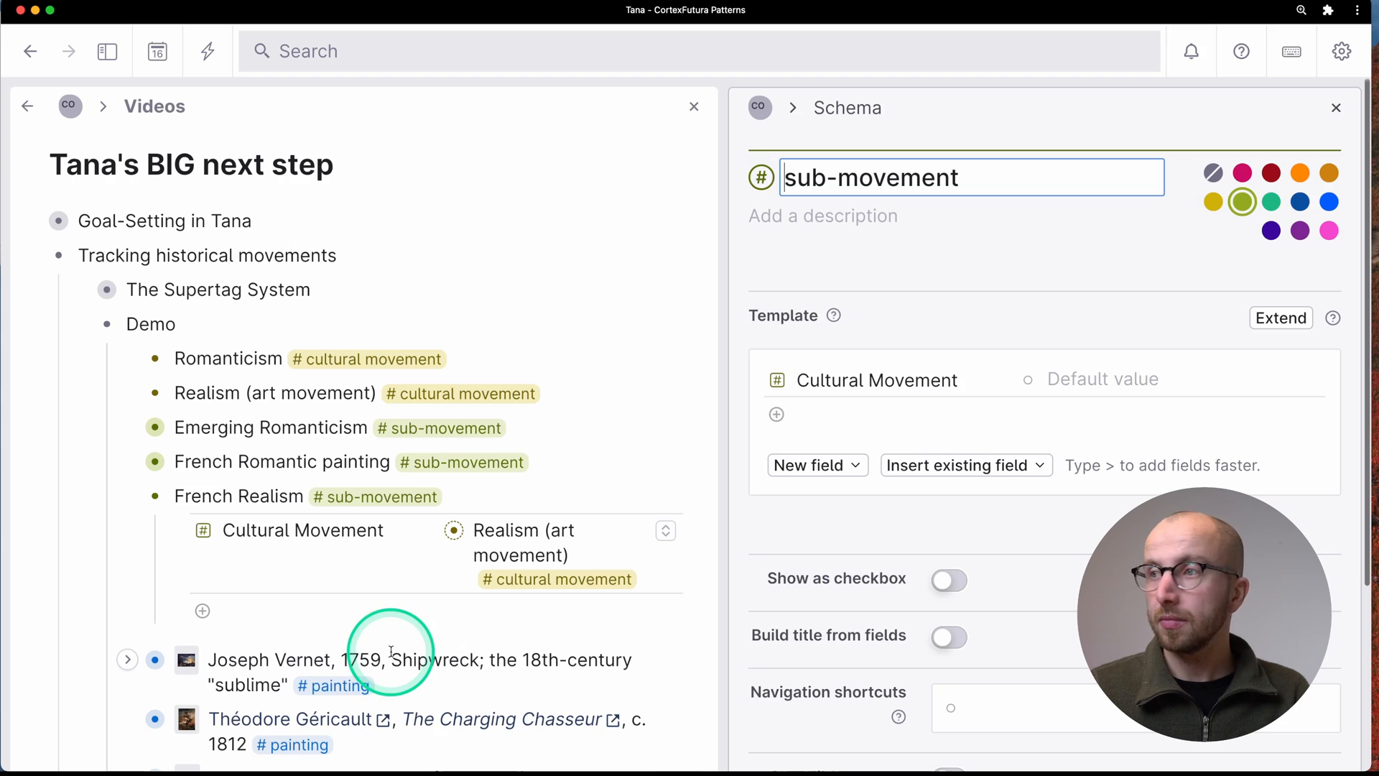
scroll(down, 3)
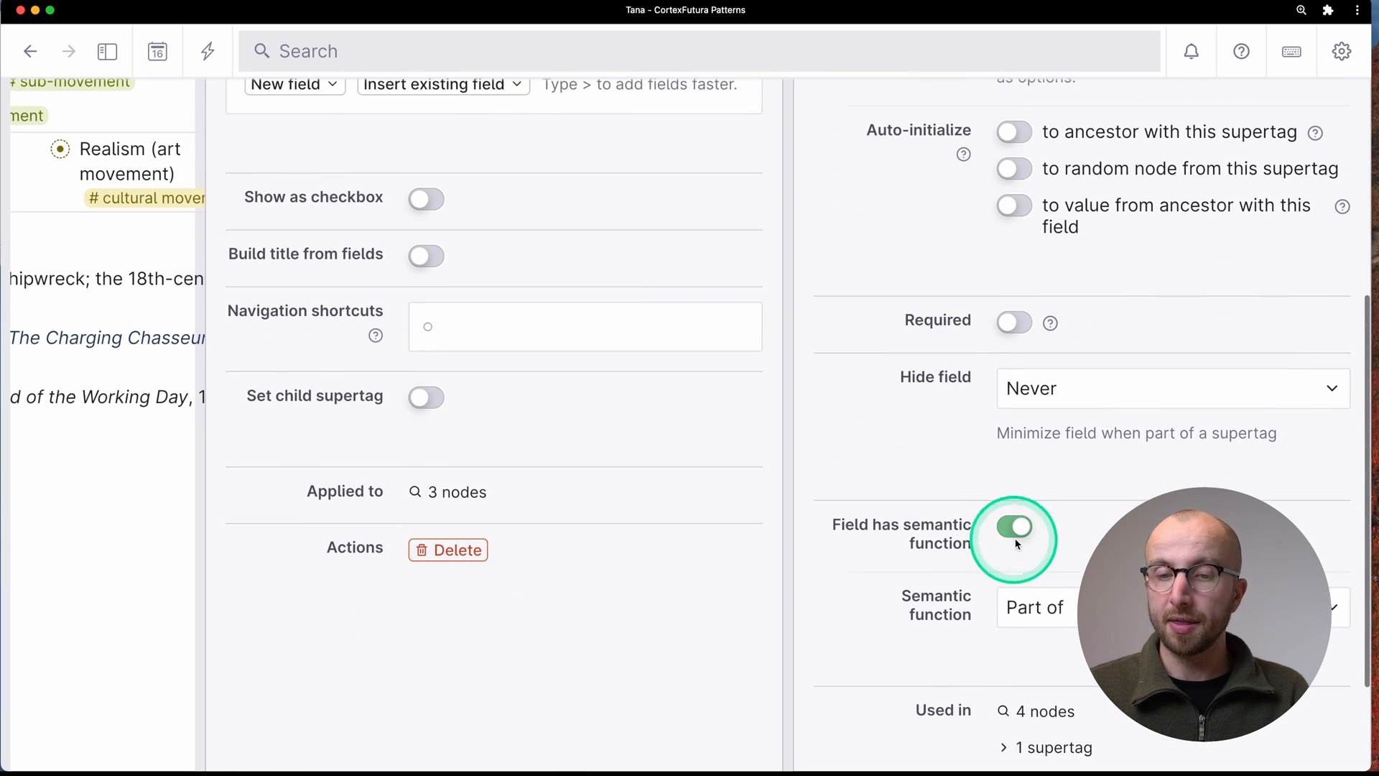
click(1013, 526)
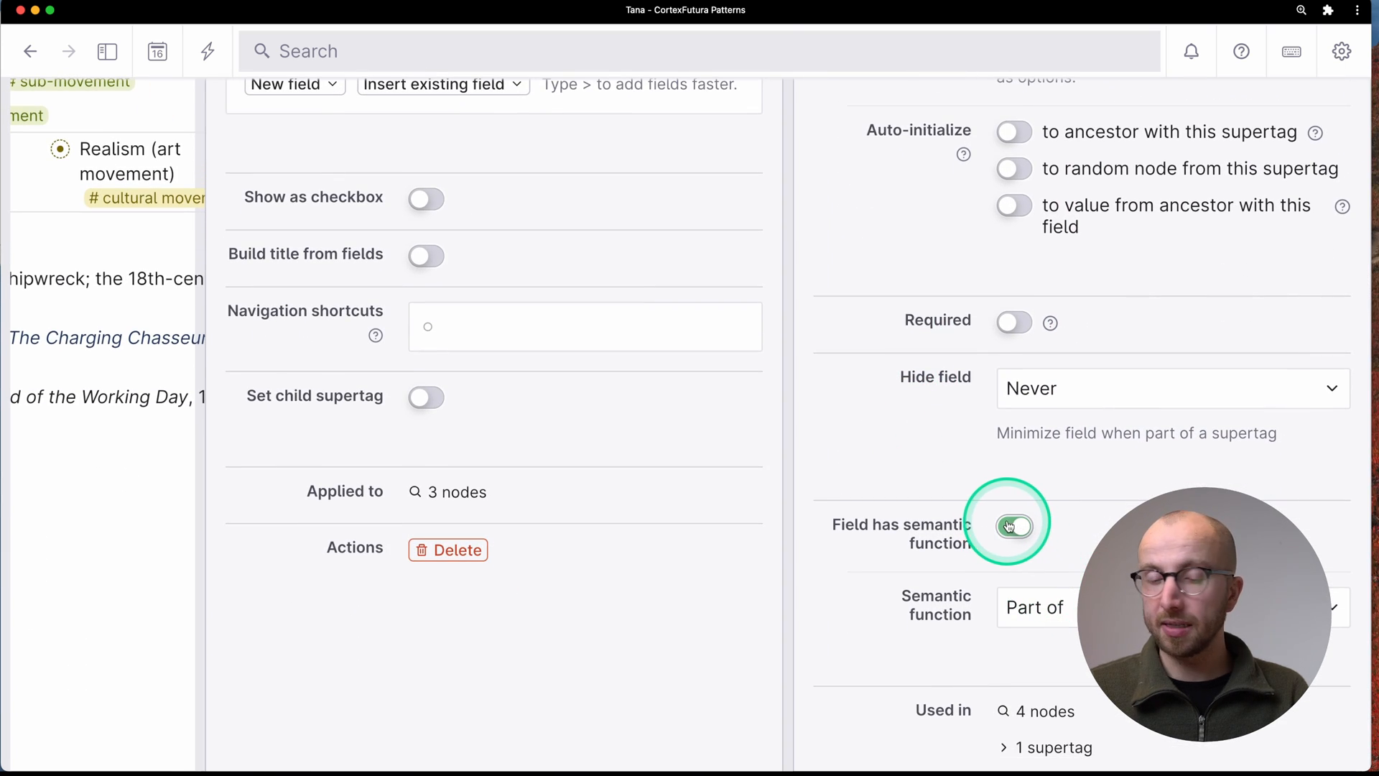